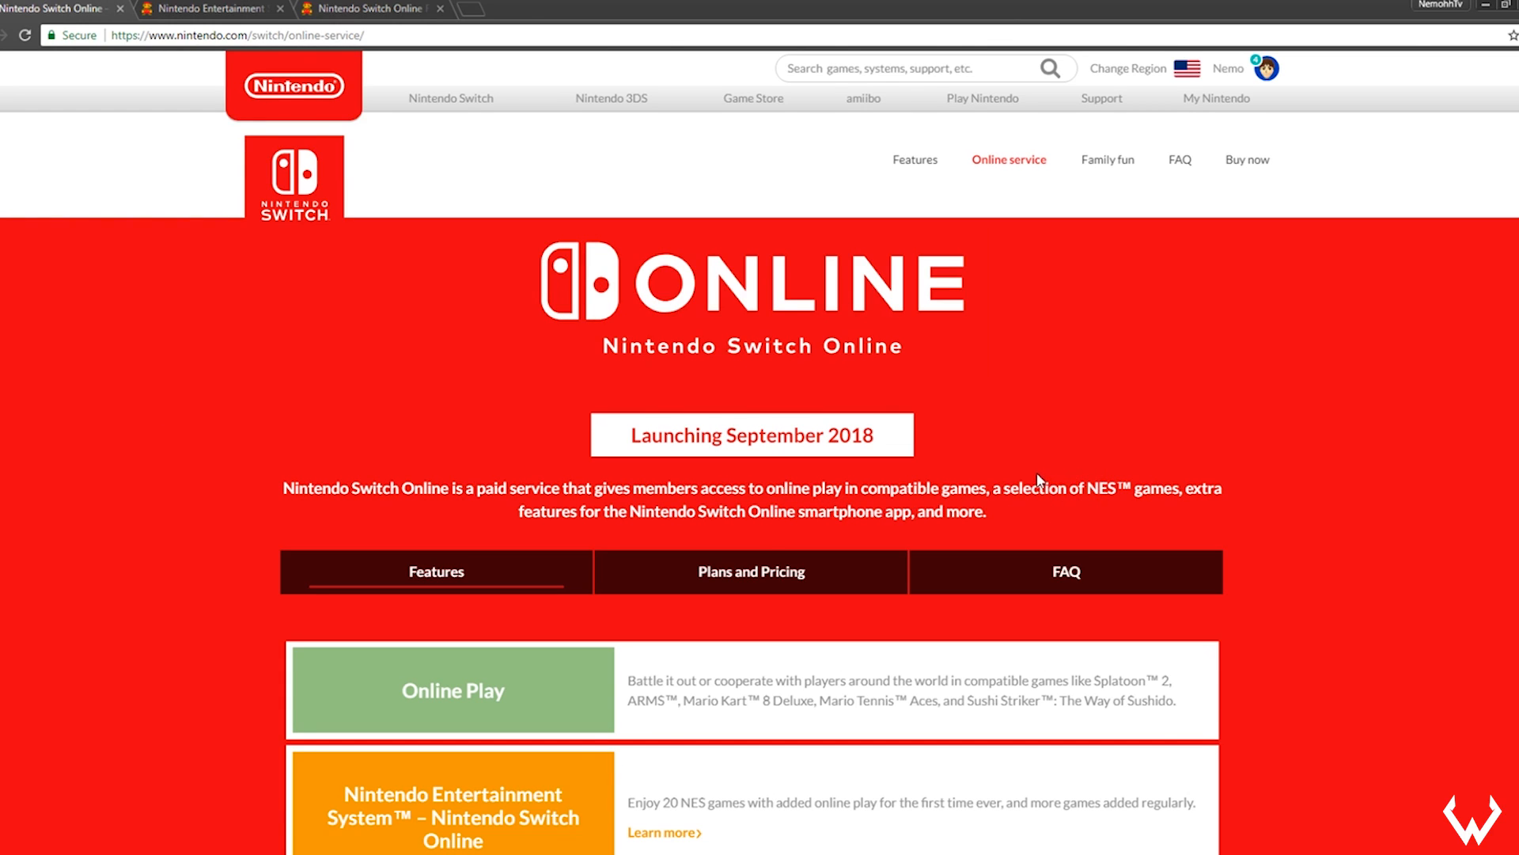
mouse_move(922, 478)
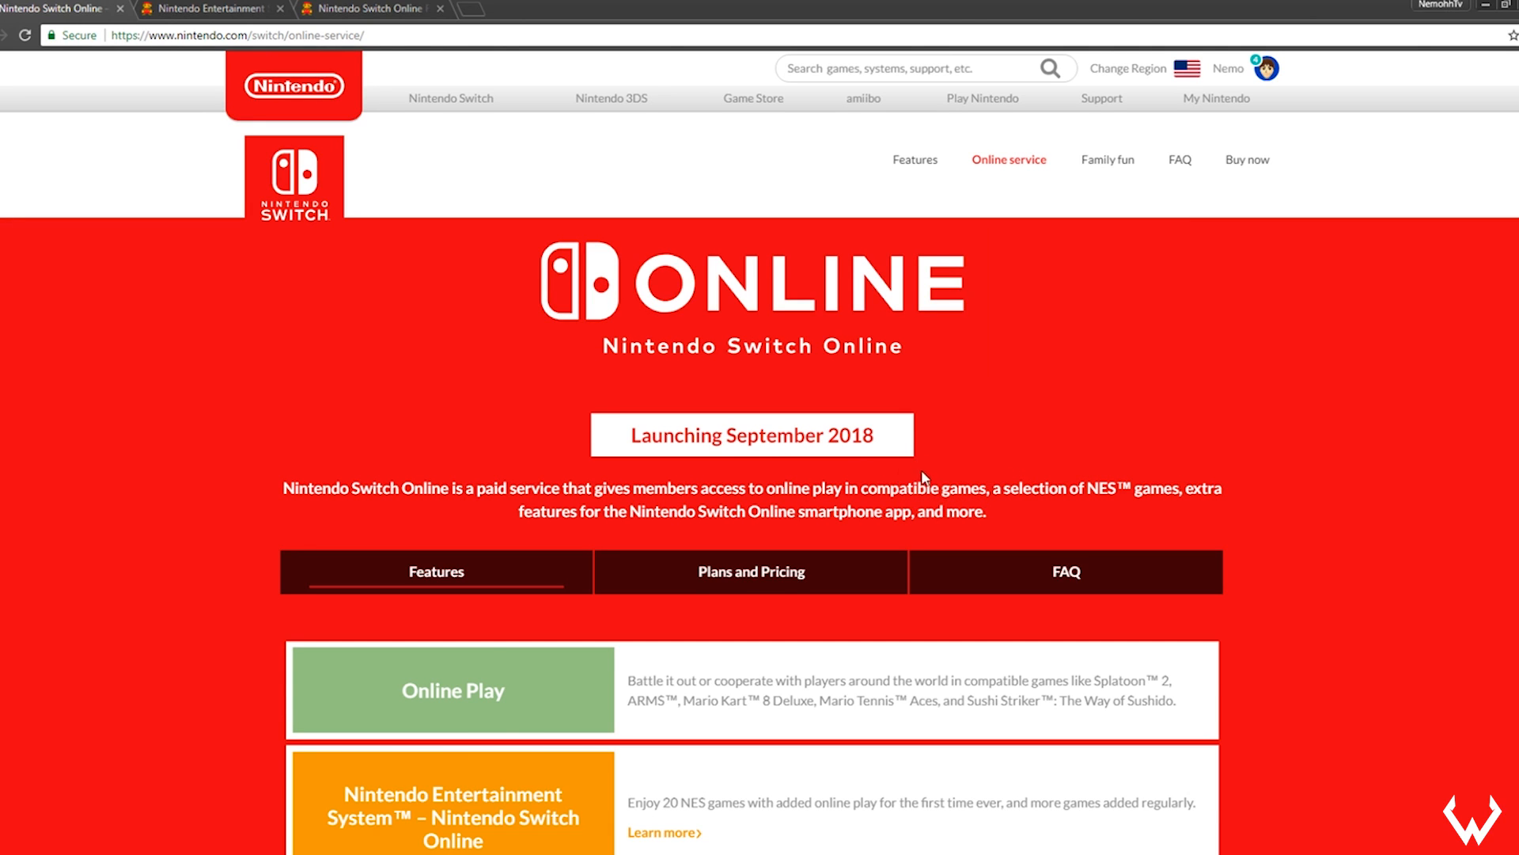
mouse_move(946, 471)
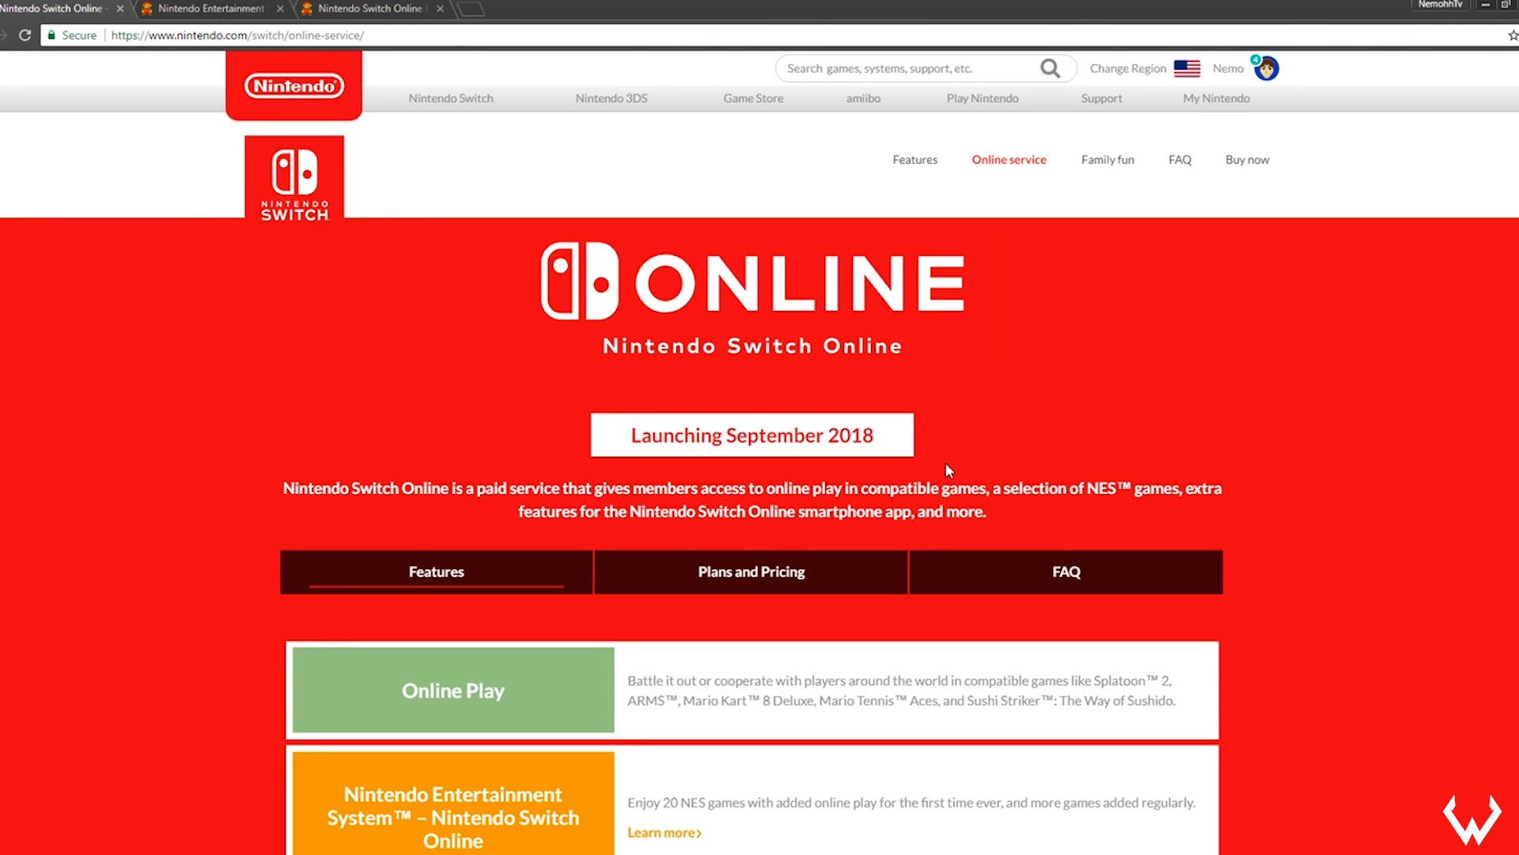
- Open the NES – Nintendo Switch Online page from the NES card
scroll(down, 3)
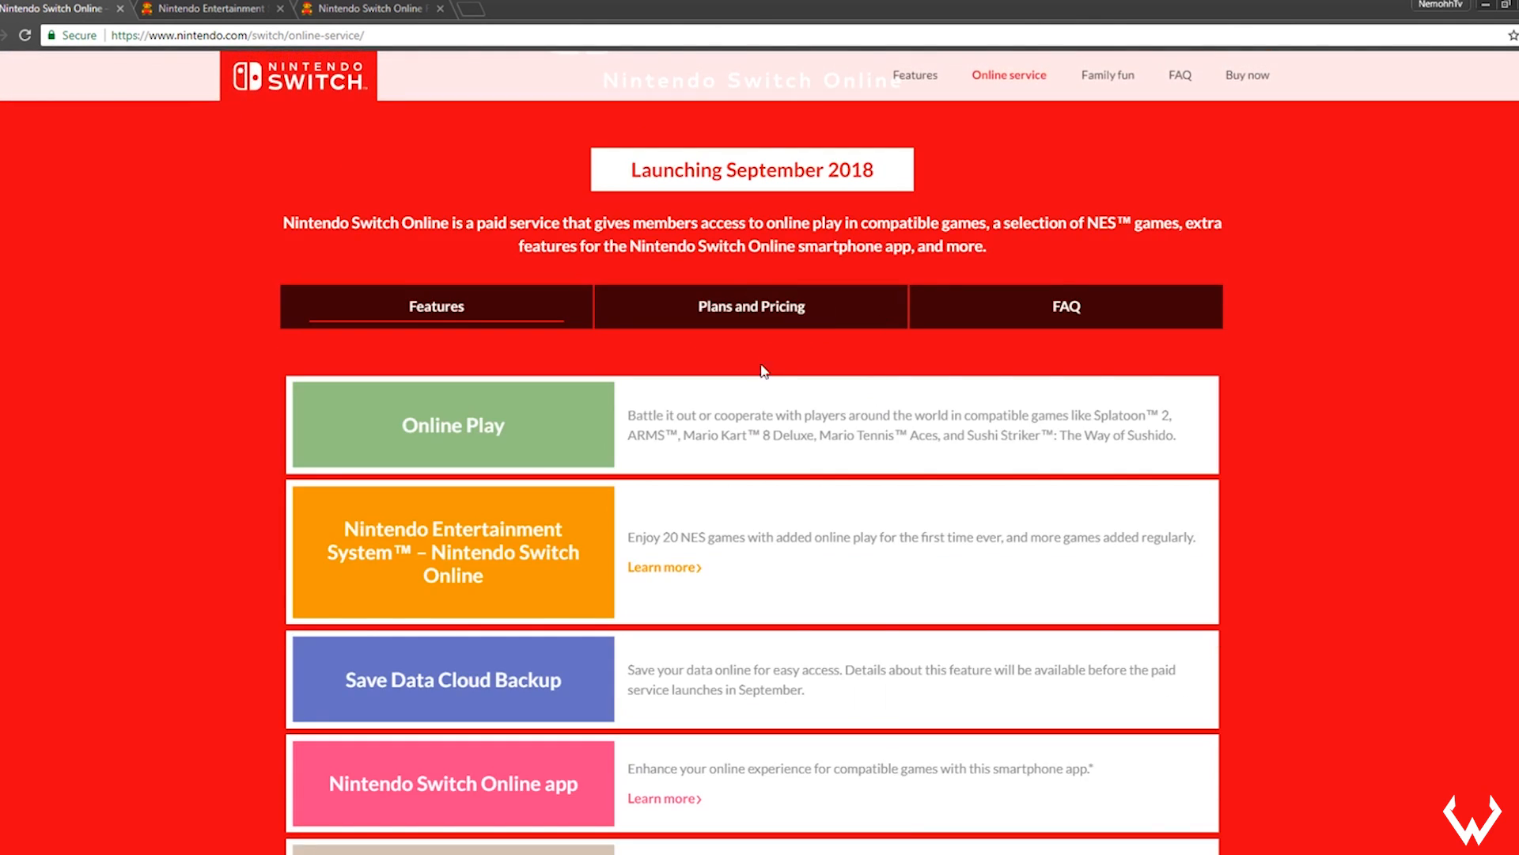
scroll(down, 3)
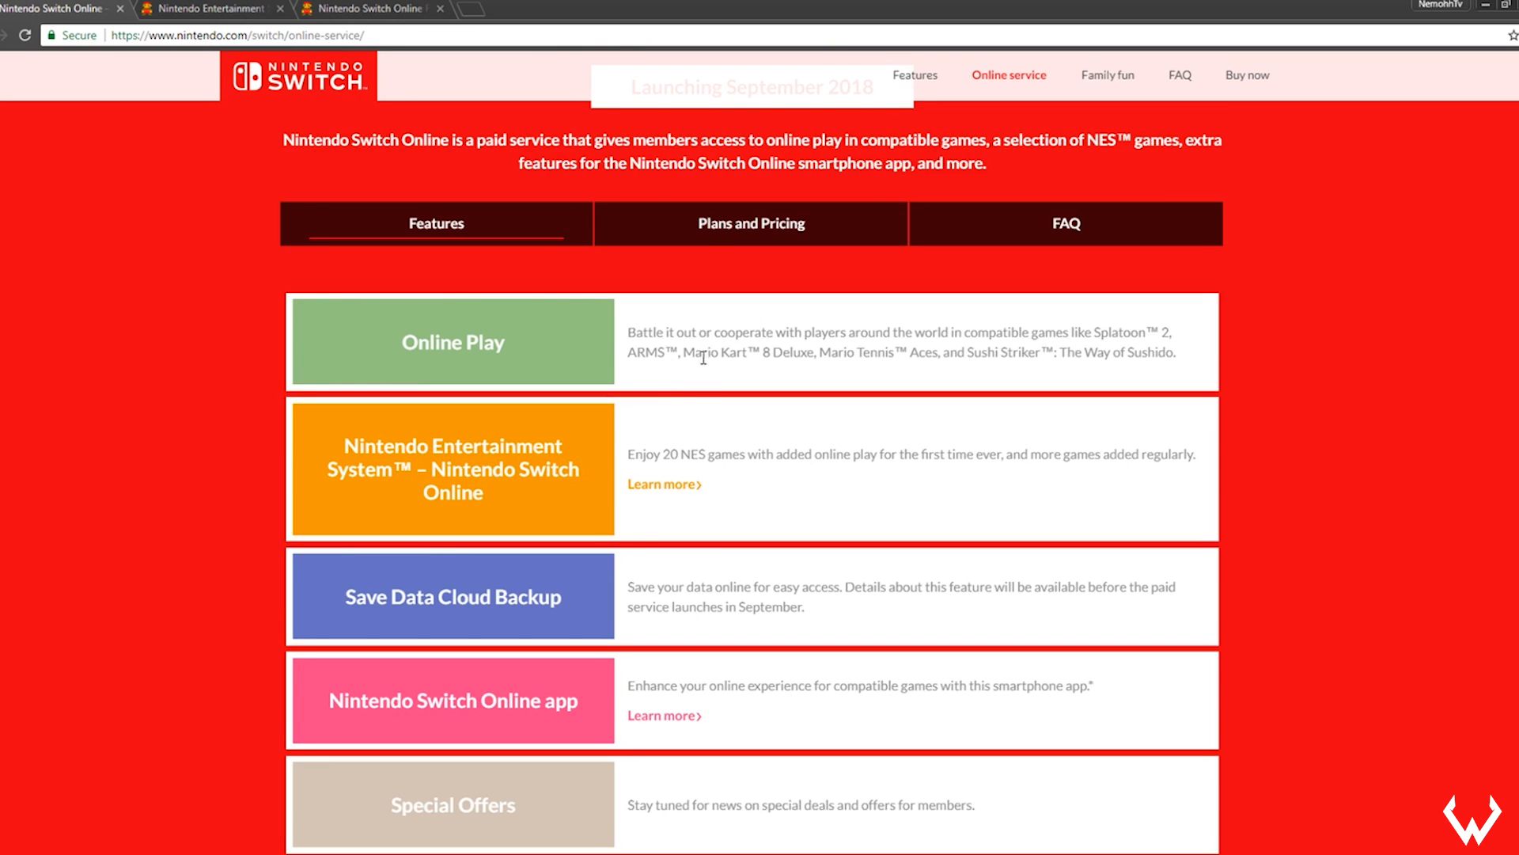
mouse_move(734, 349)
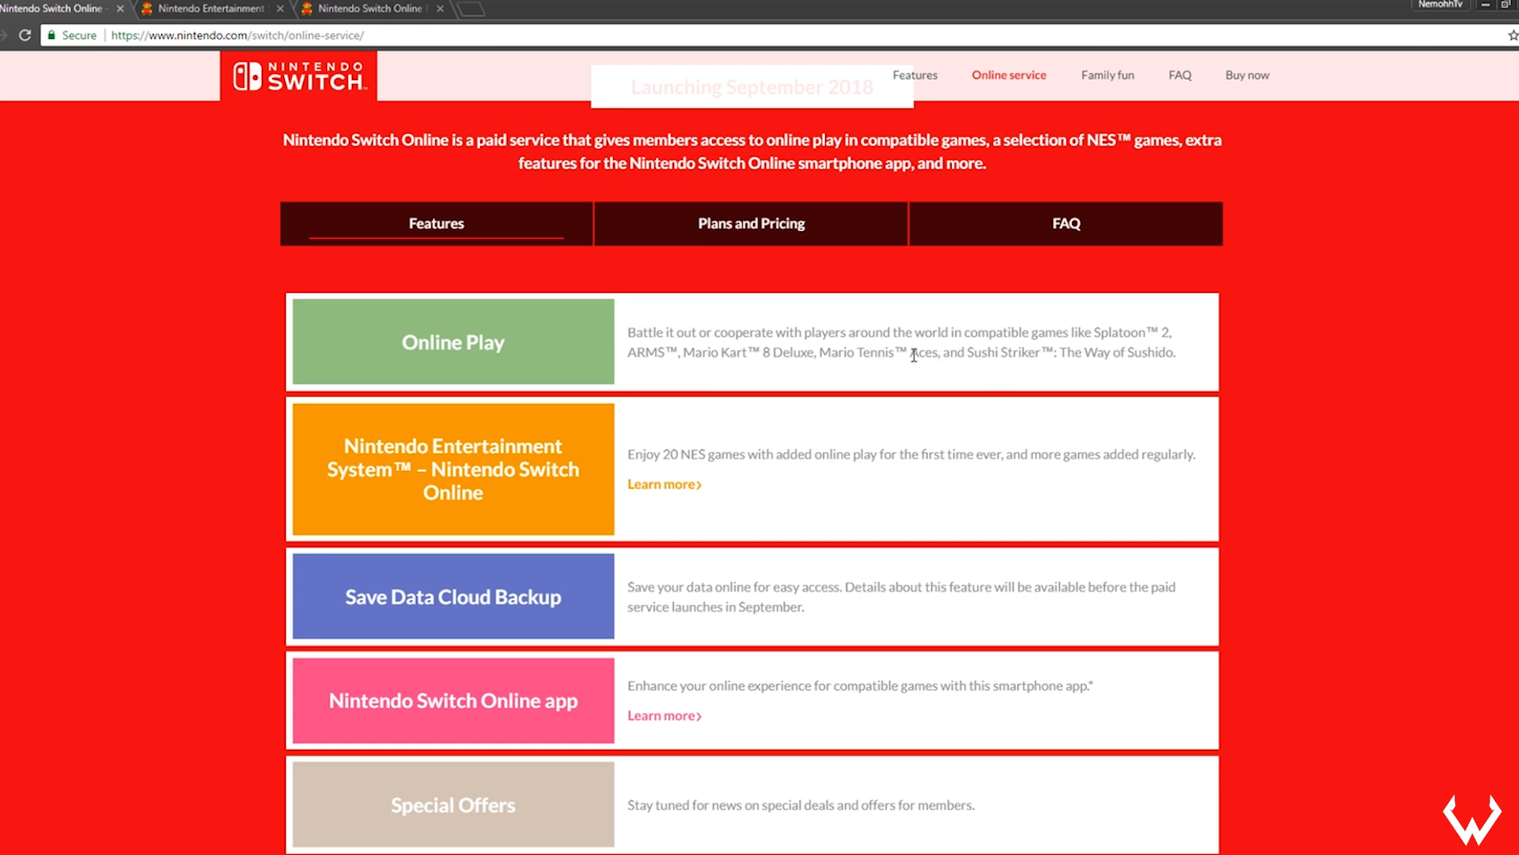
mouse_move(910, 384)
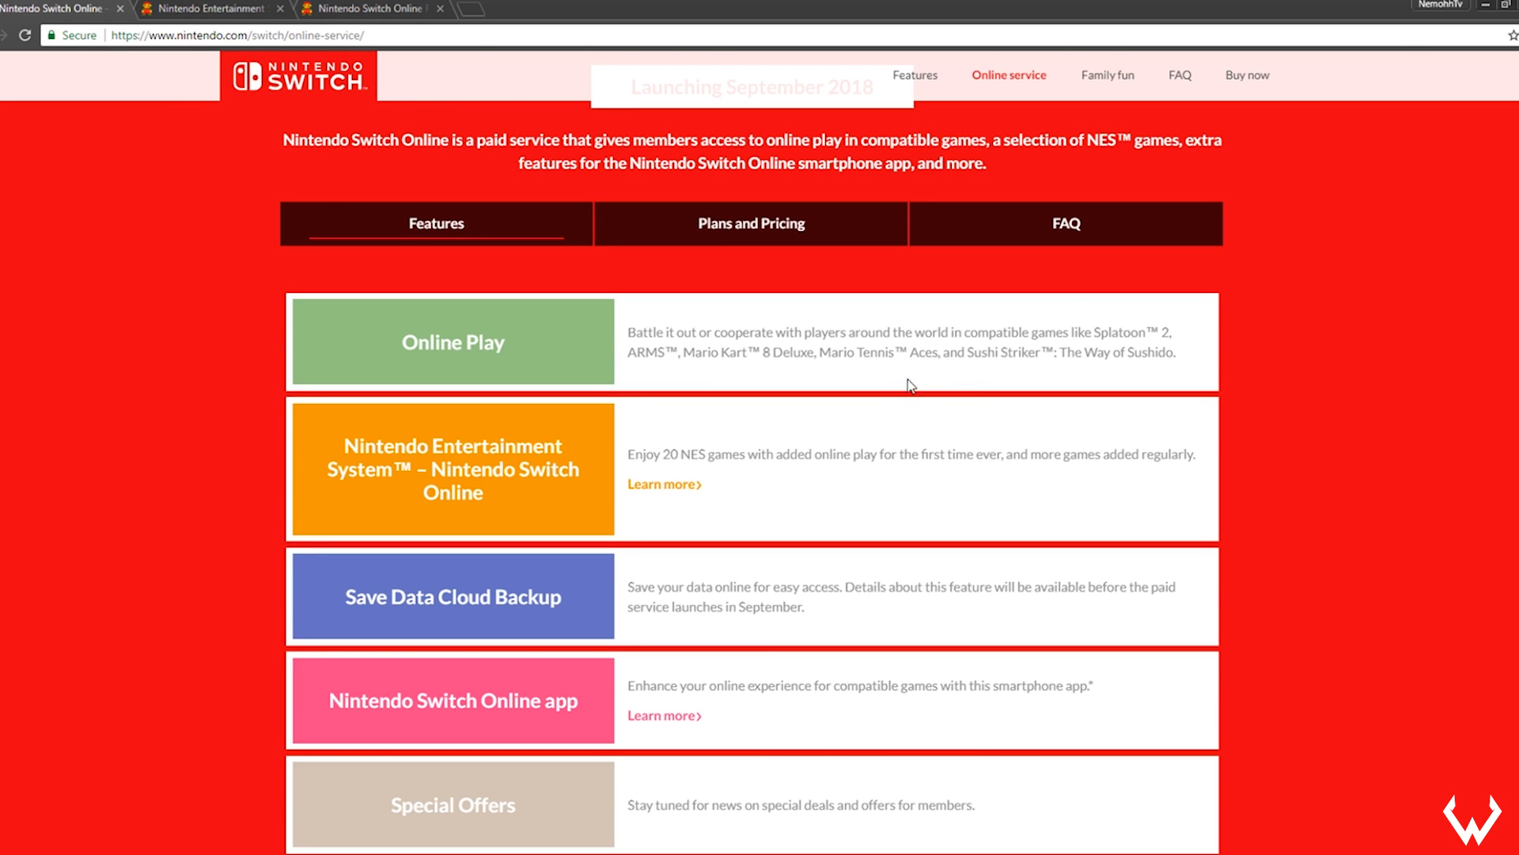
mouse_move(851, 378)
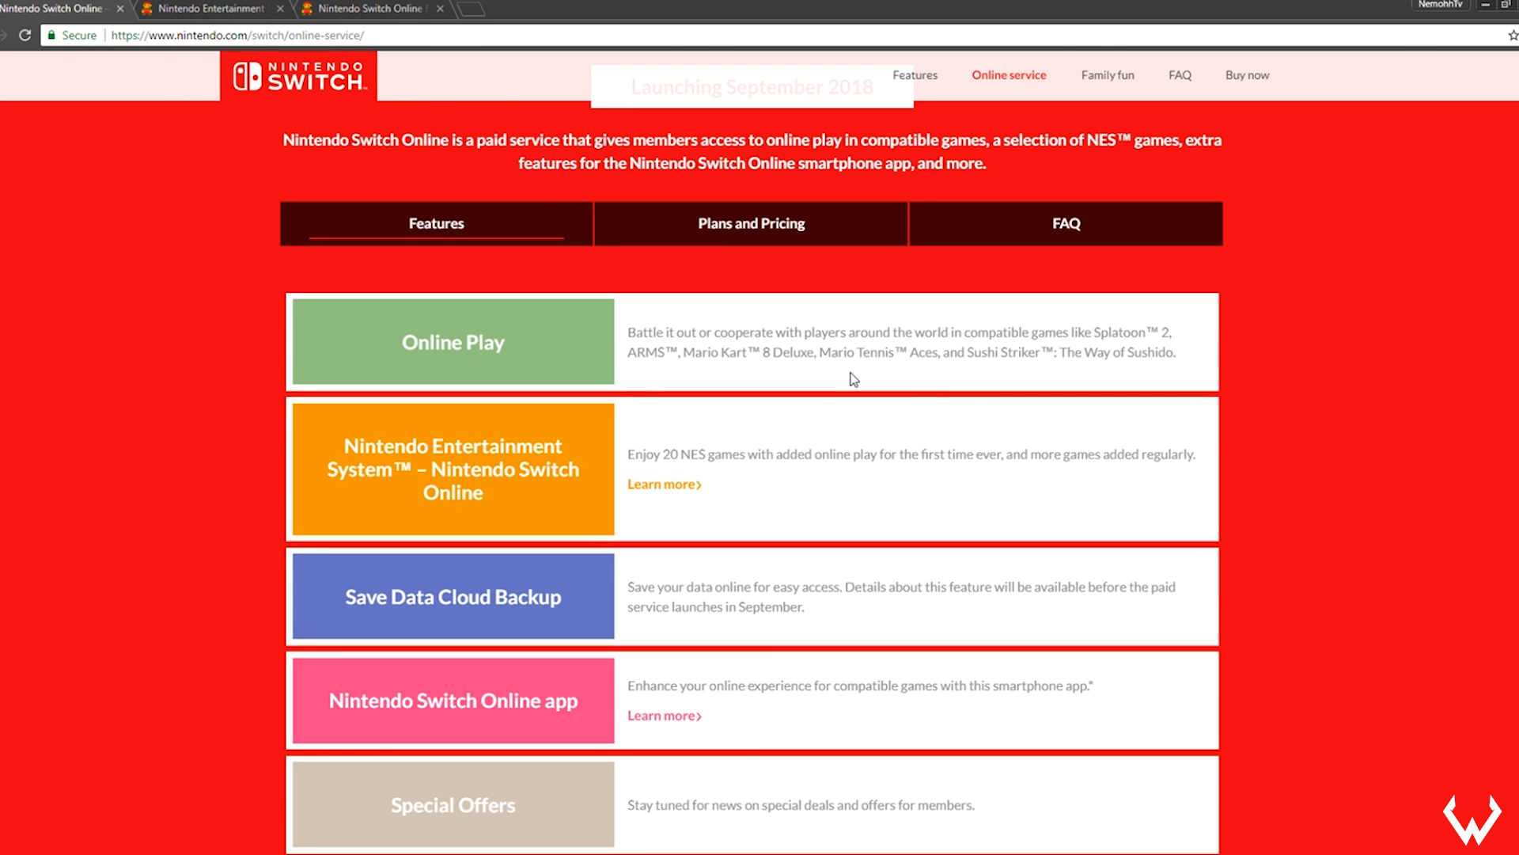
mouse_move(948, 357)
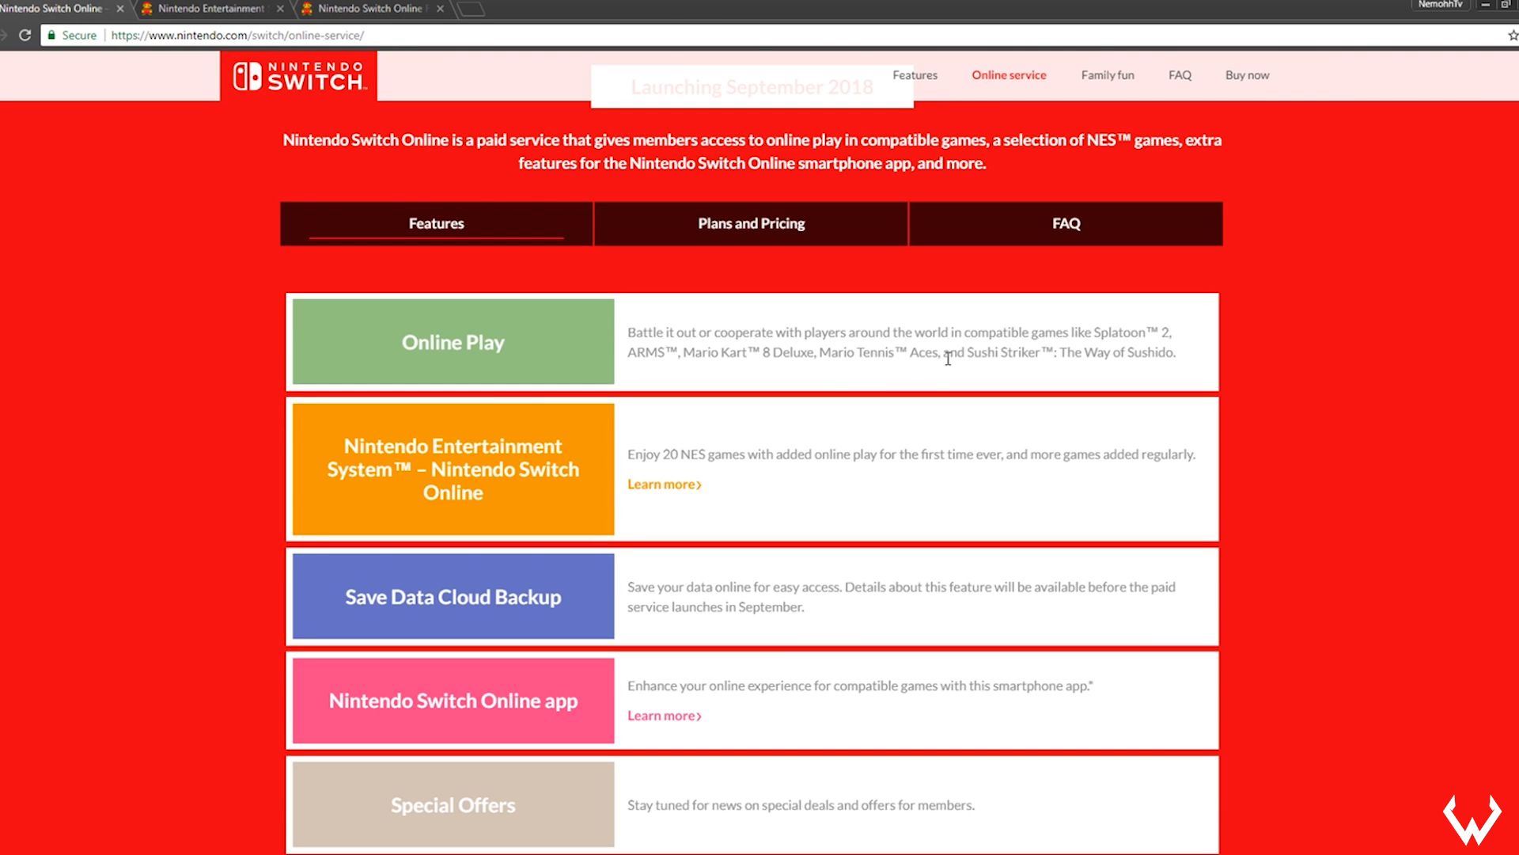
mouse_move(957, 380)
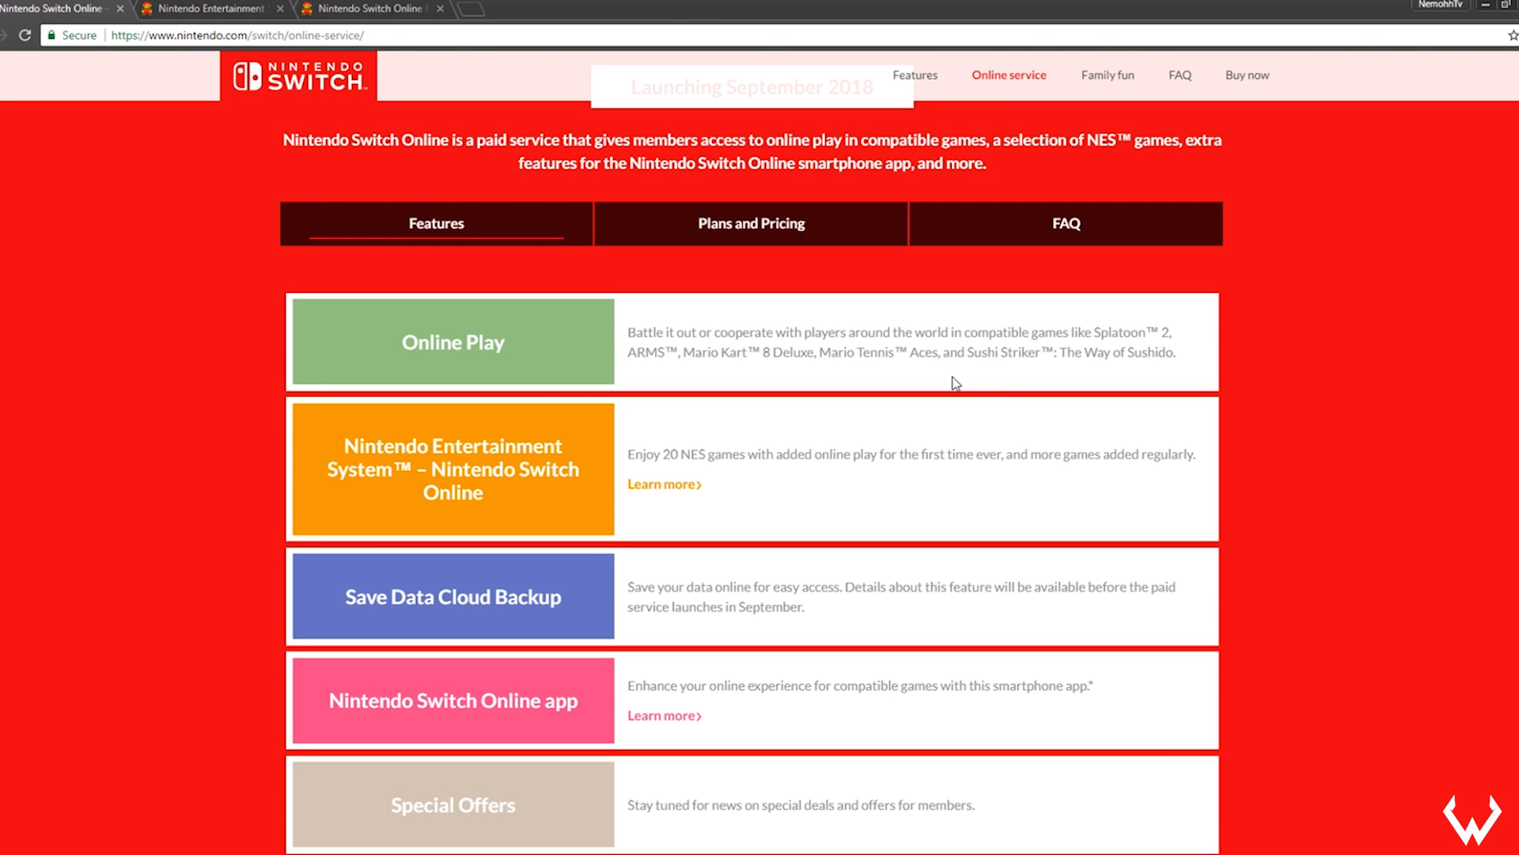
mouse_move(946, 385)
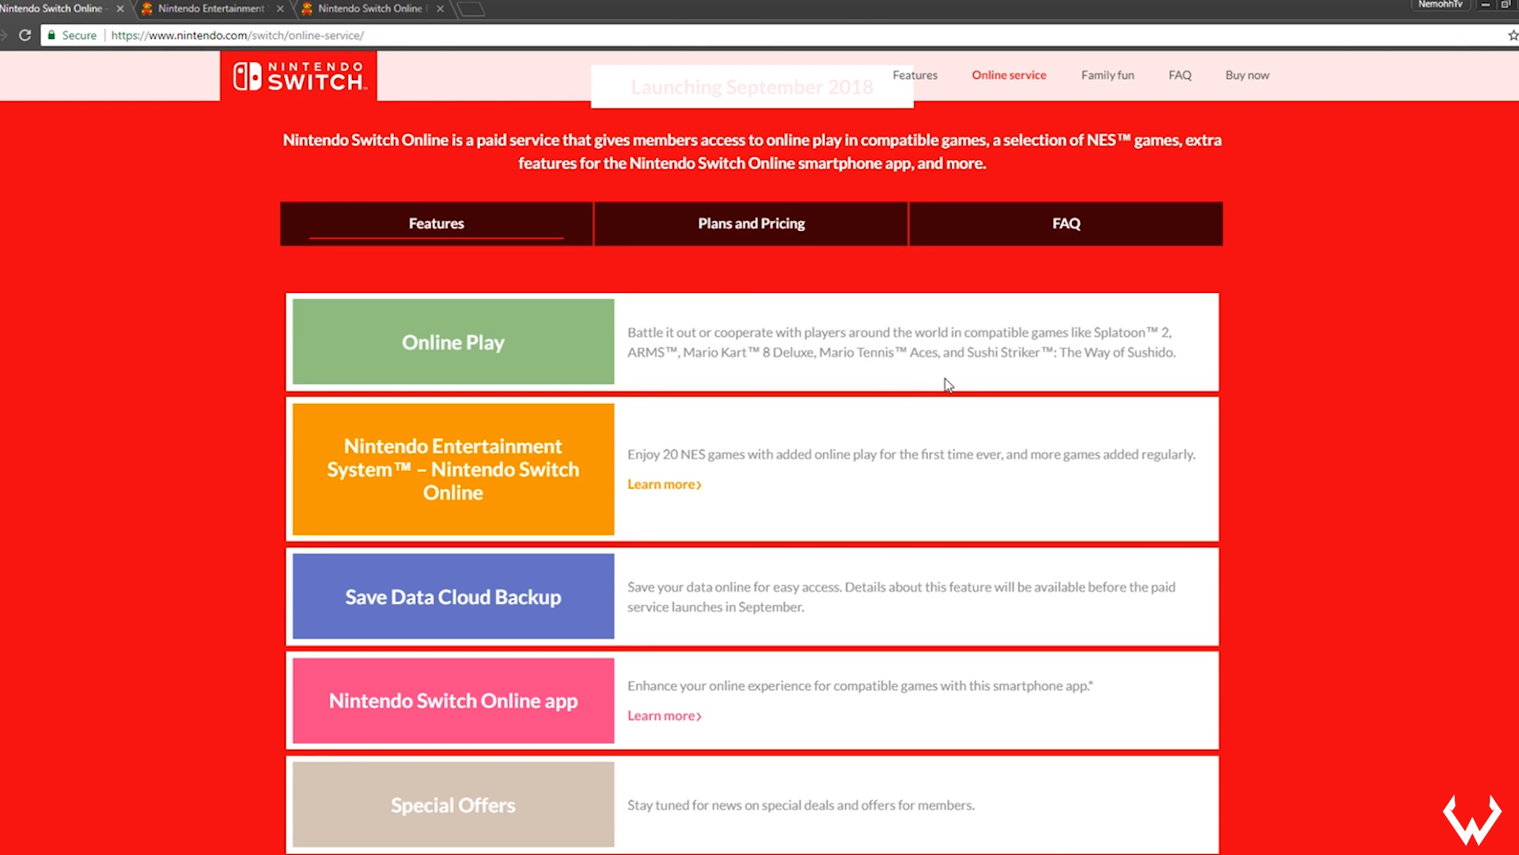
mouse_move(674, 458)
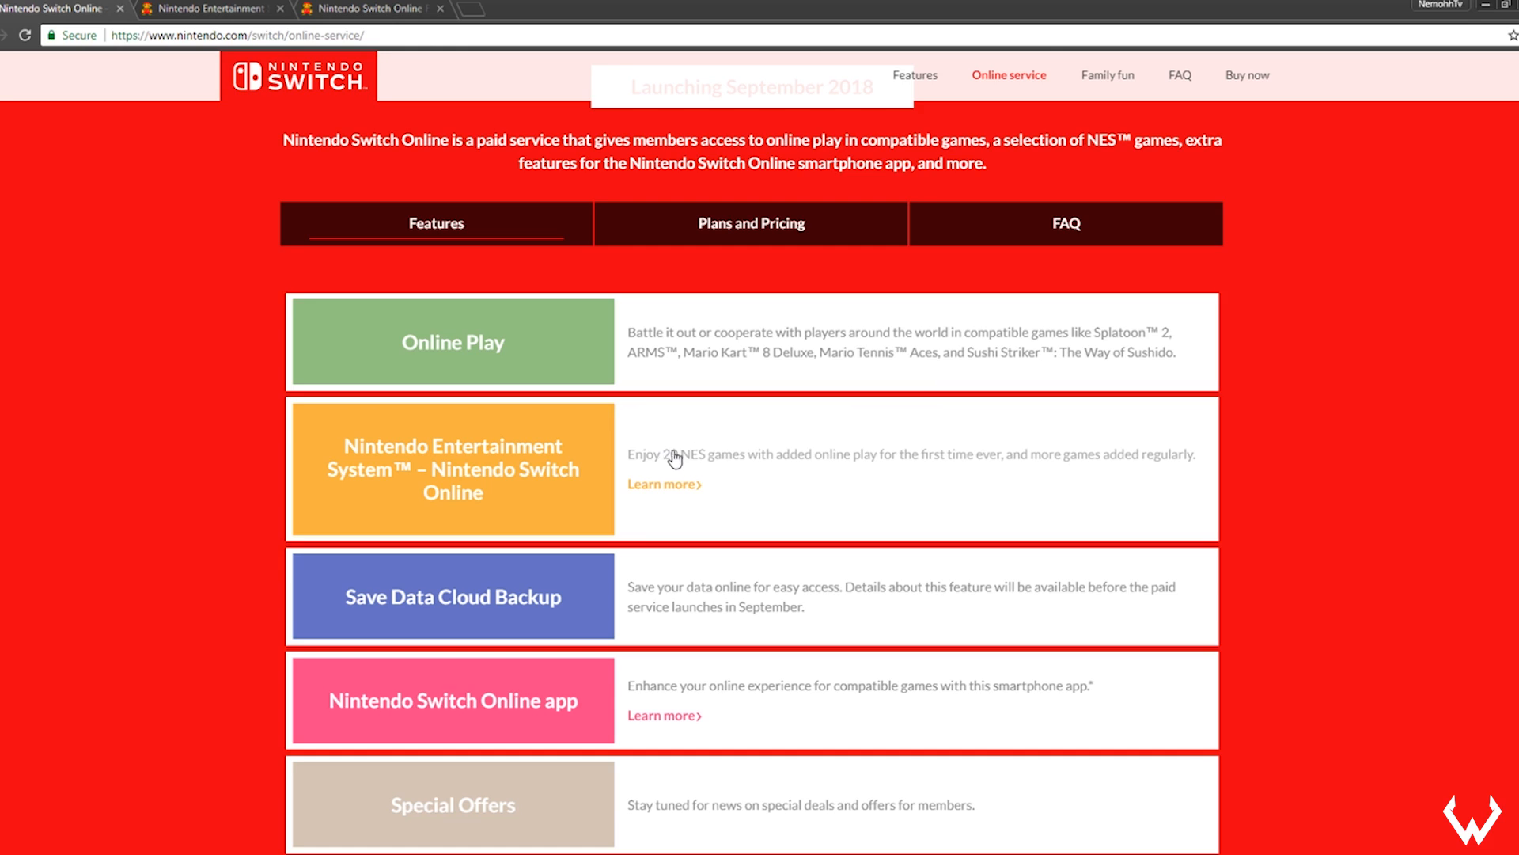
mouse_move(721, 469)
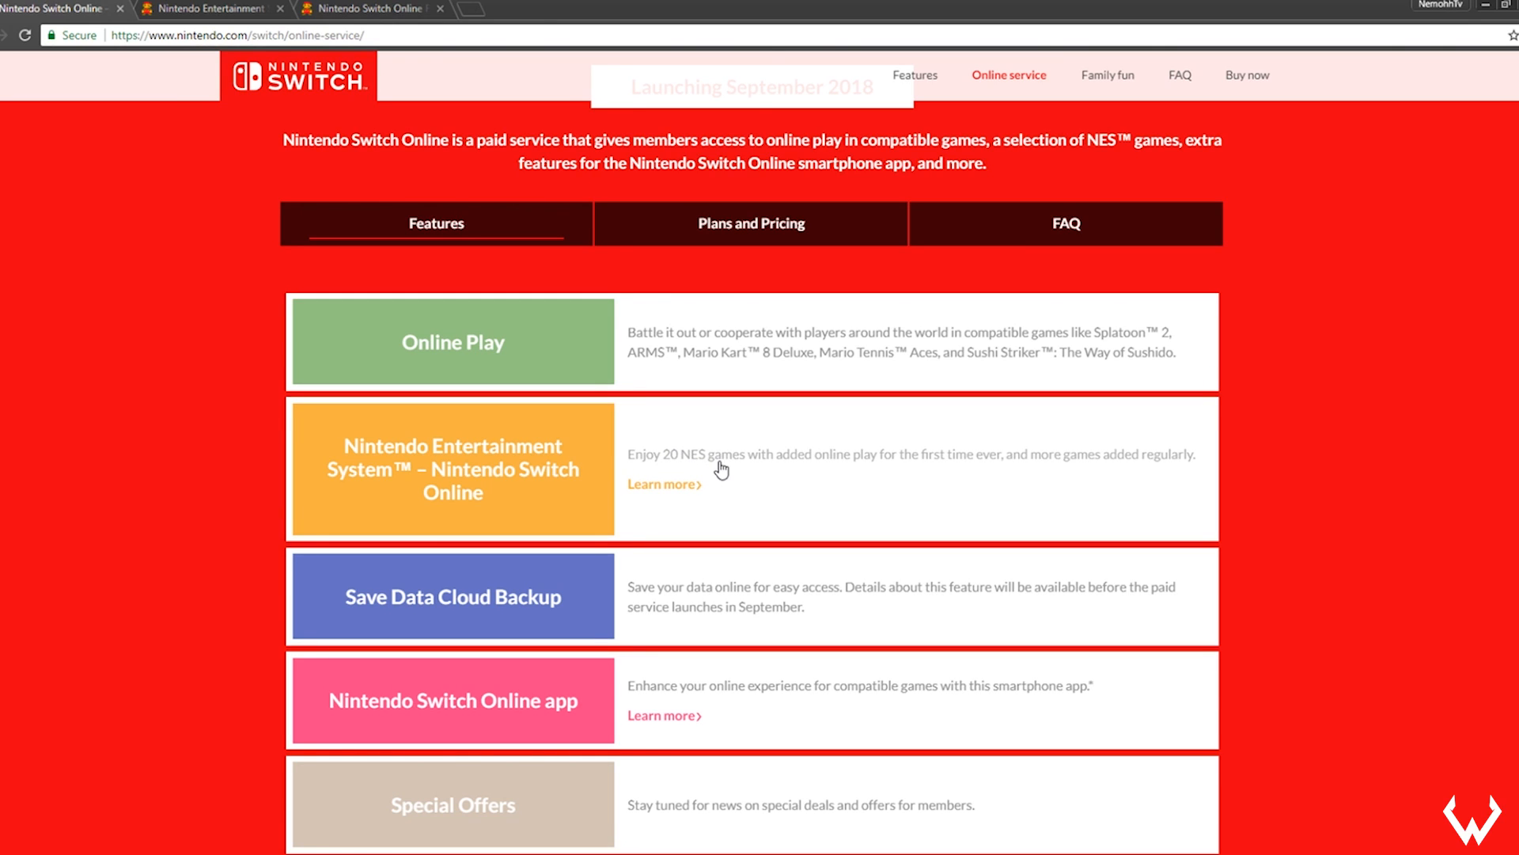
mouse_move(718, 482)
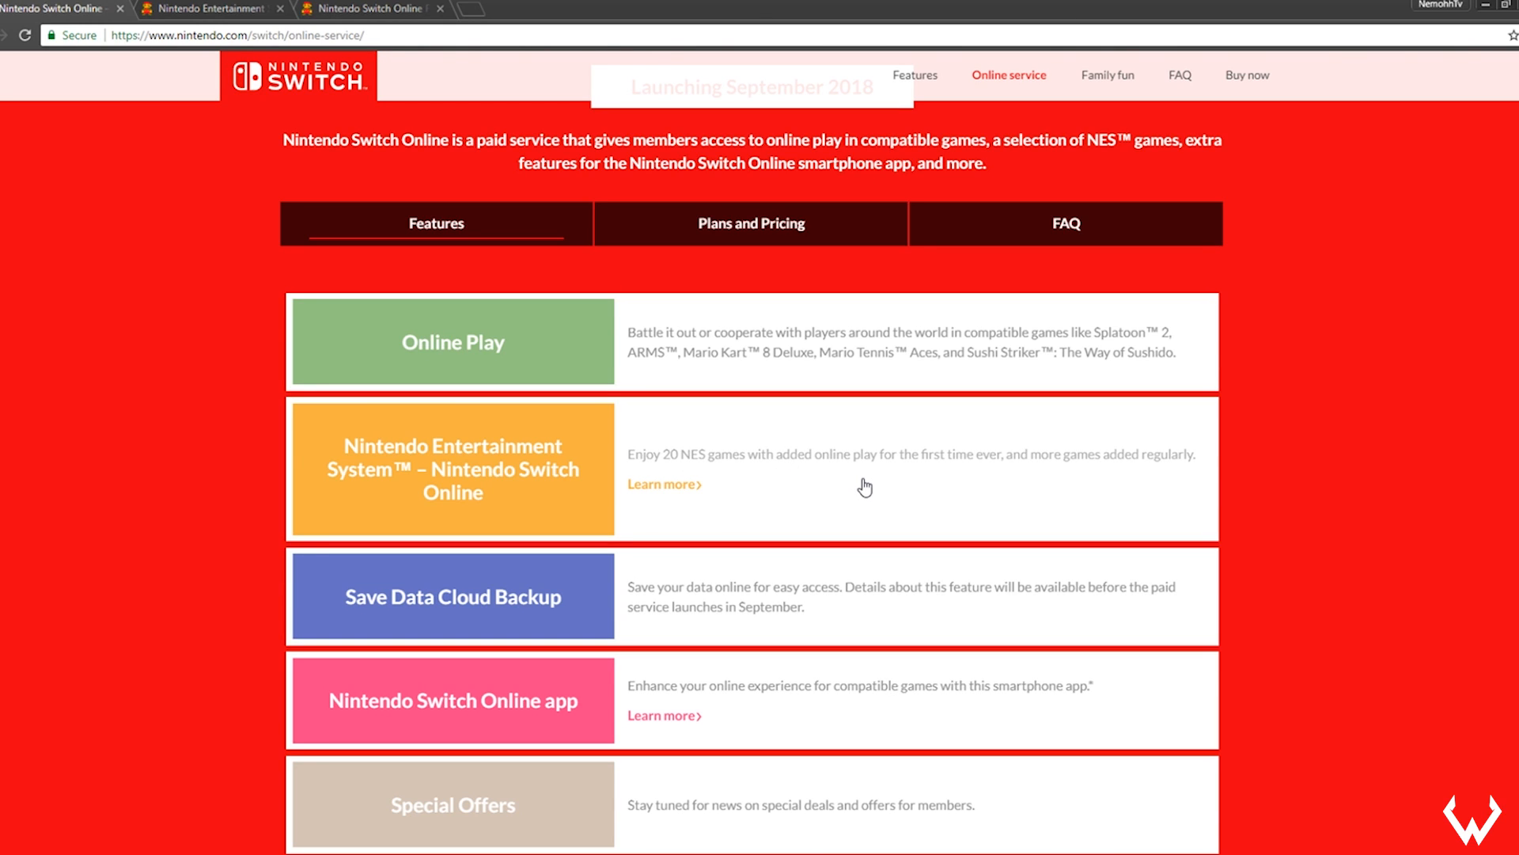
mouse_move(730, 488)
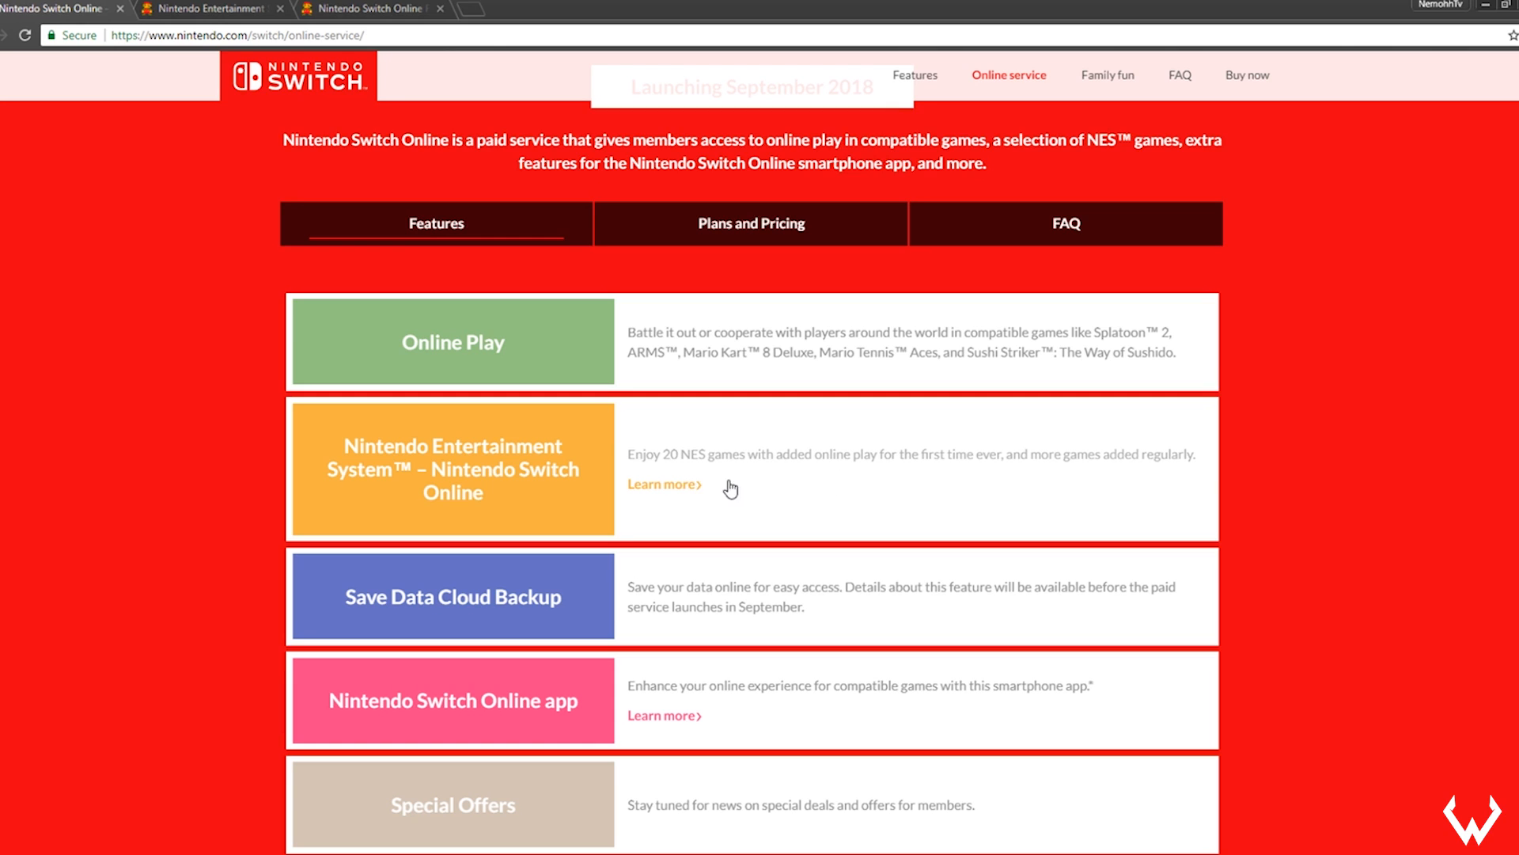
click(661, 484)
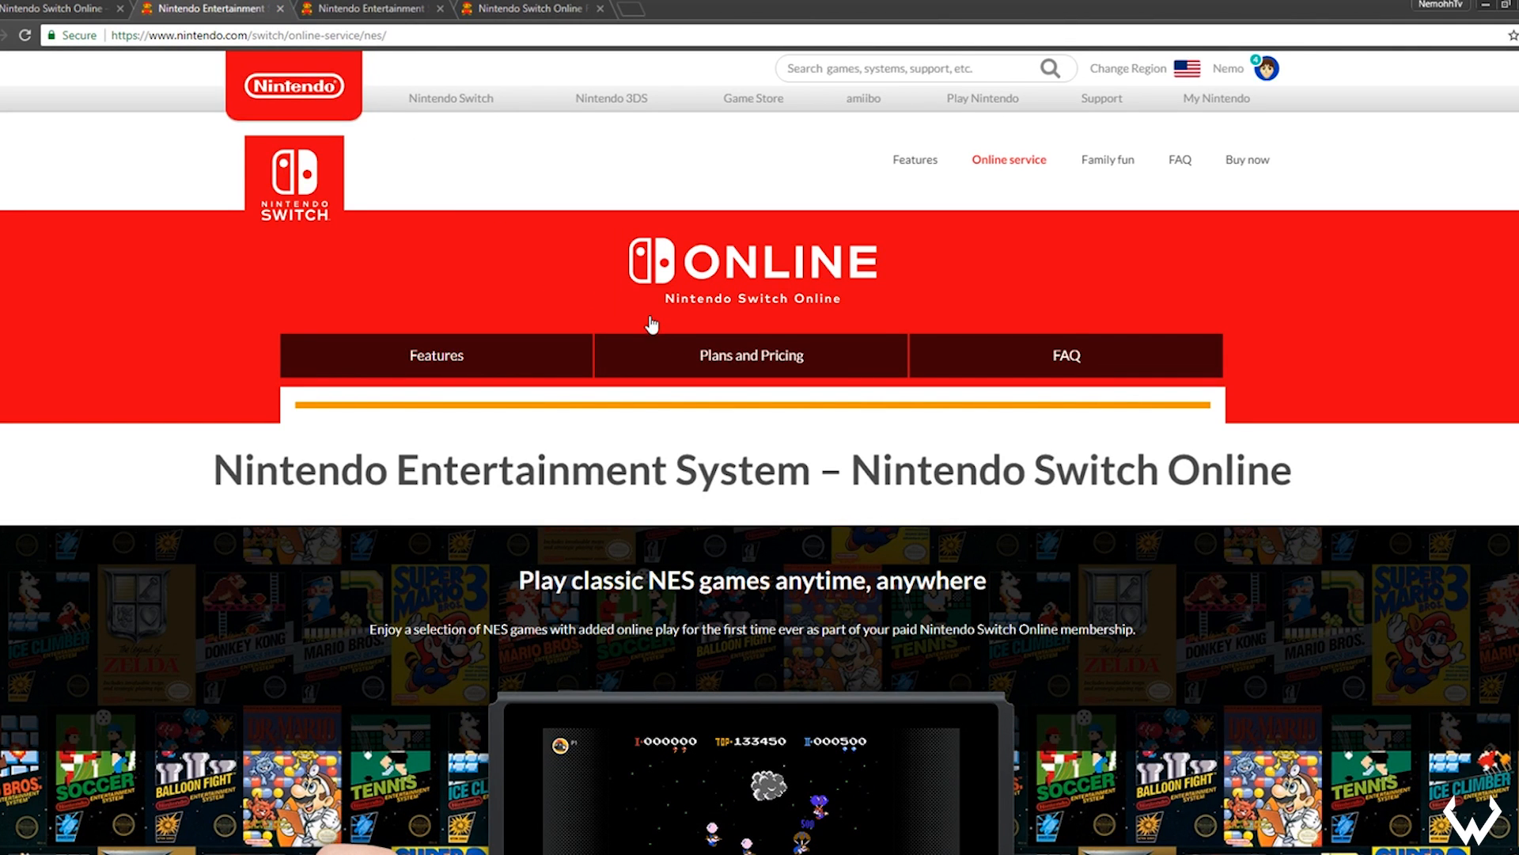
scroll(down, 3)
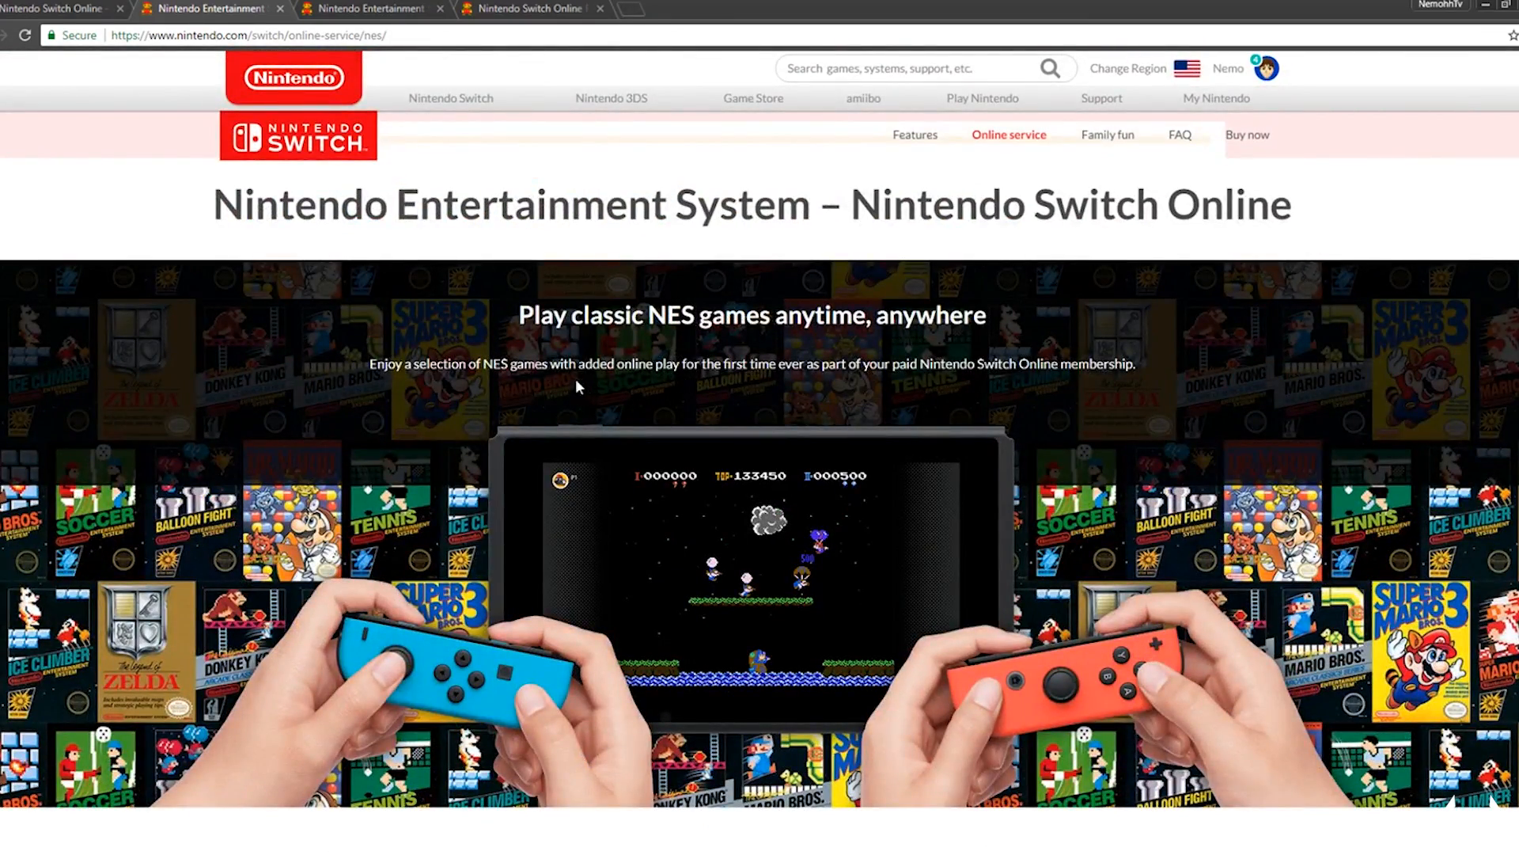
scroll(down, 3)
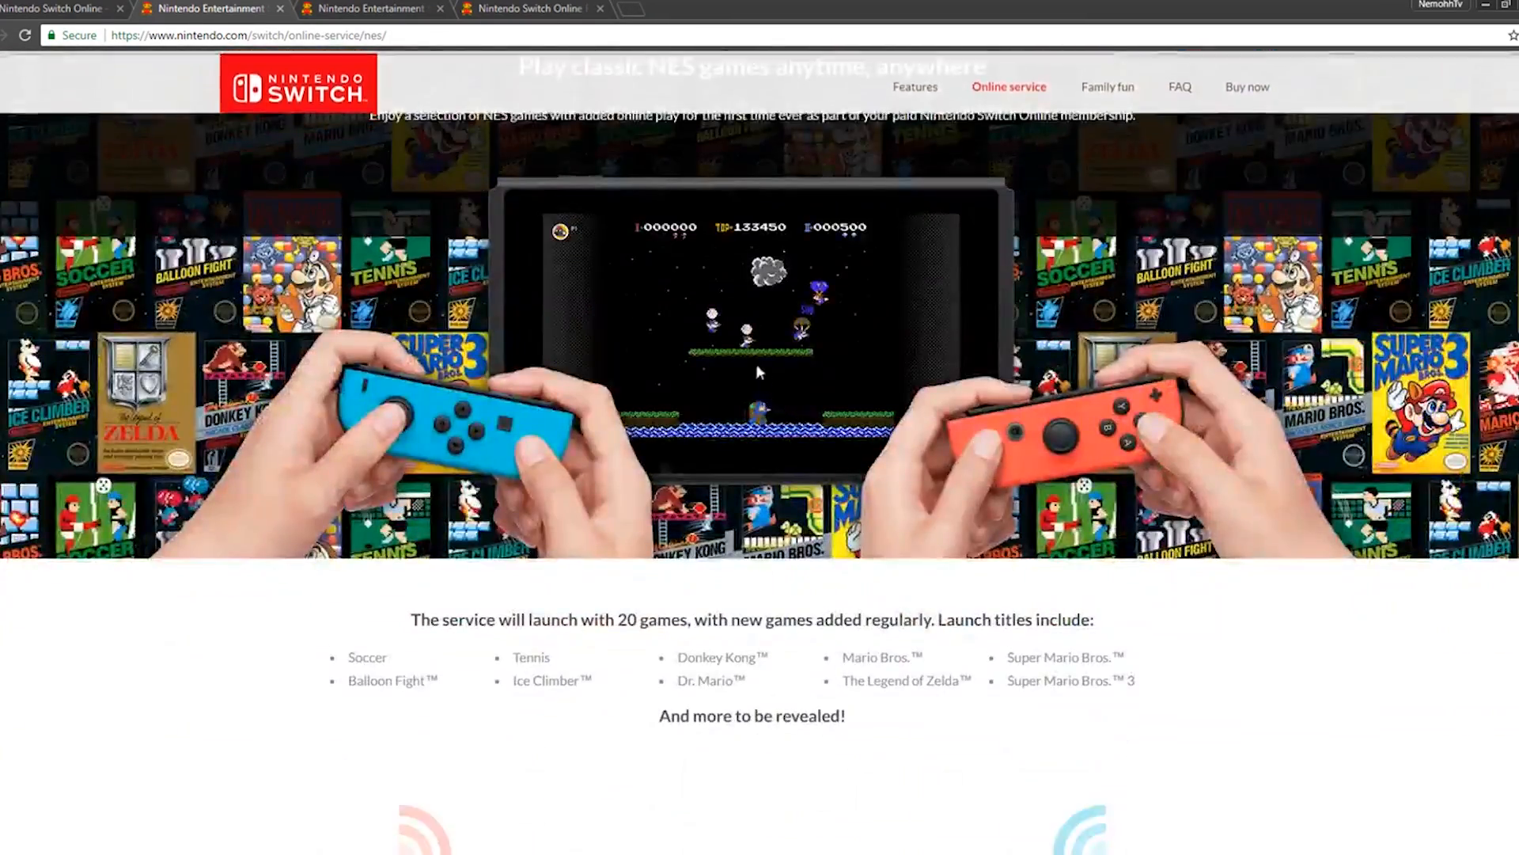
scroll(down, 3)
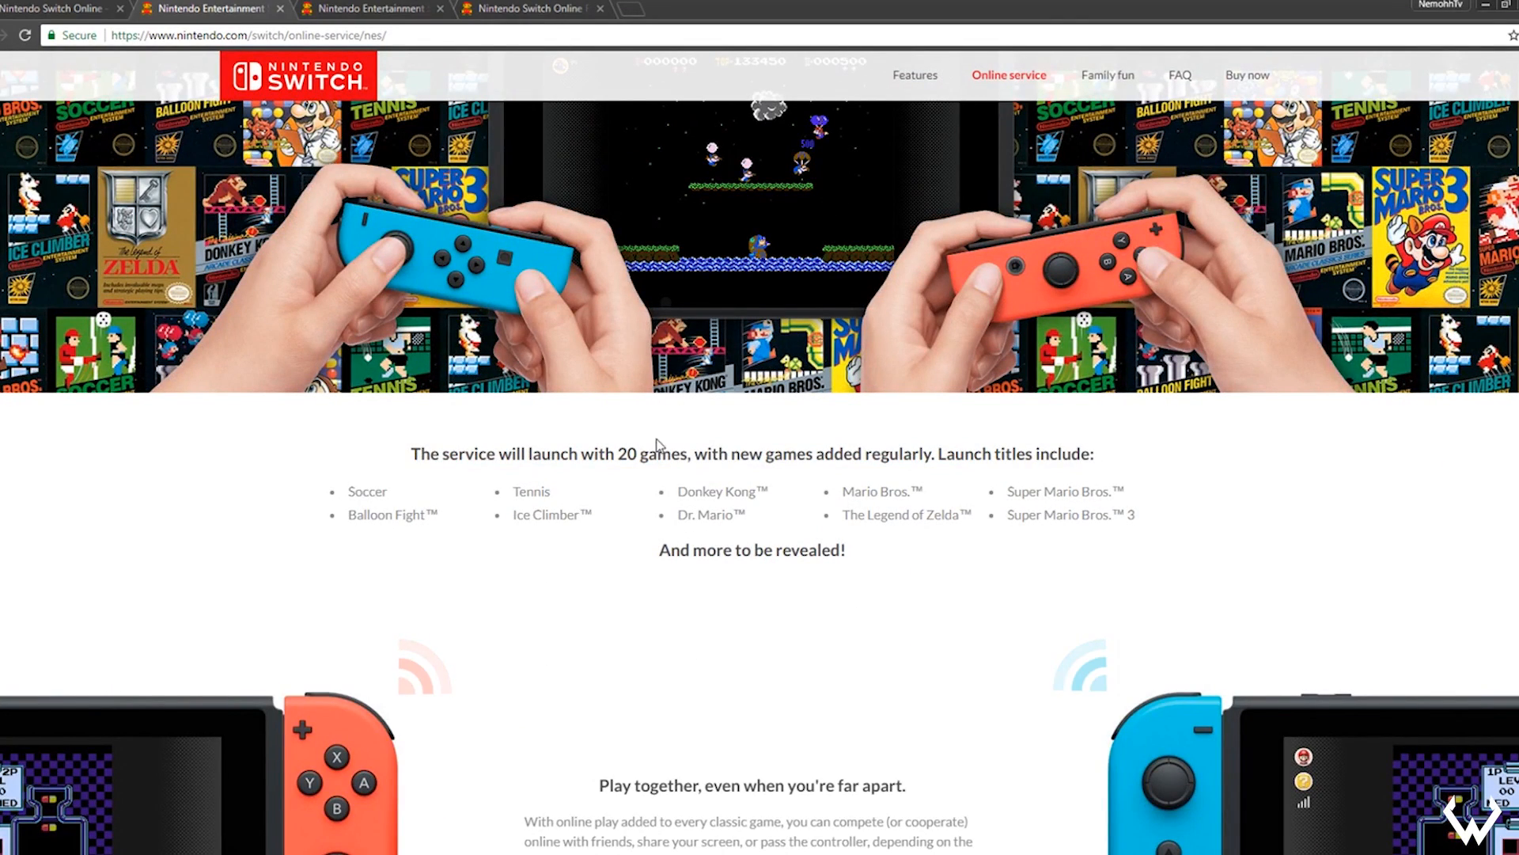
mouse_move(746, 487)
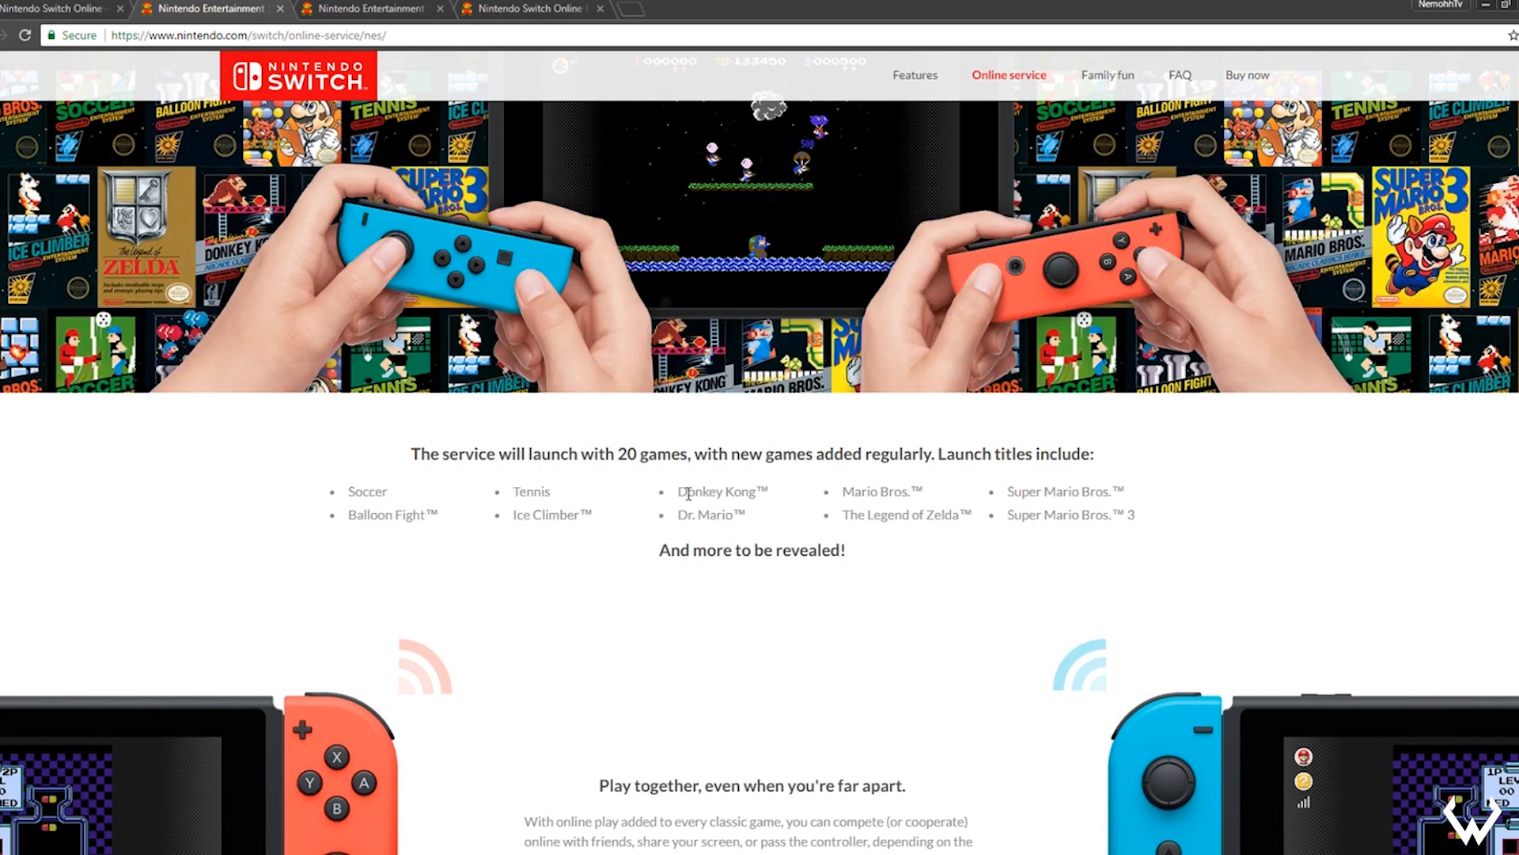
mouse_move(759, 540)
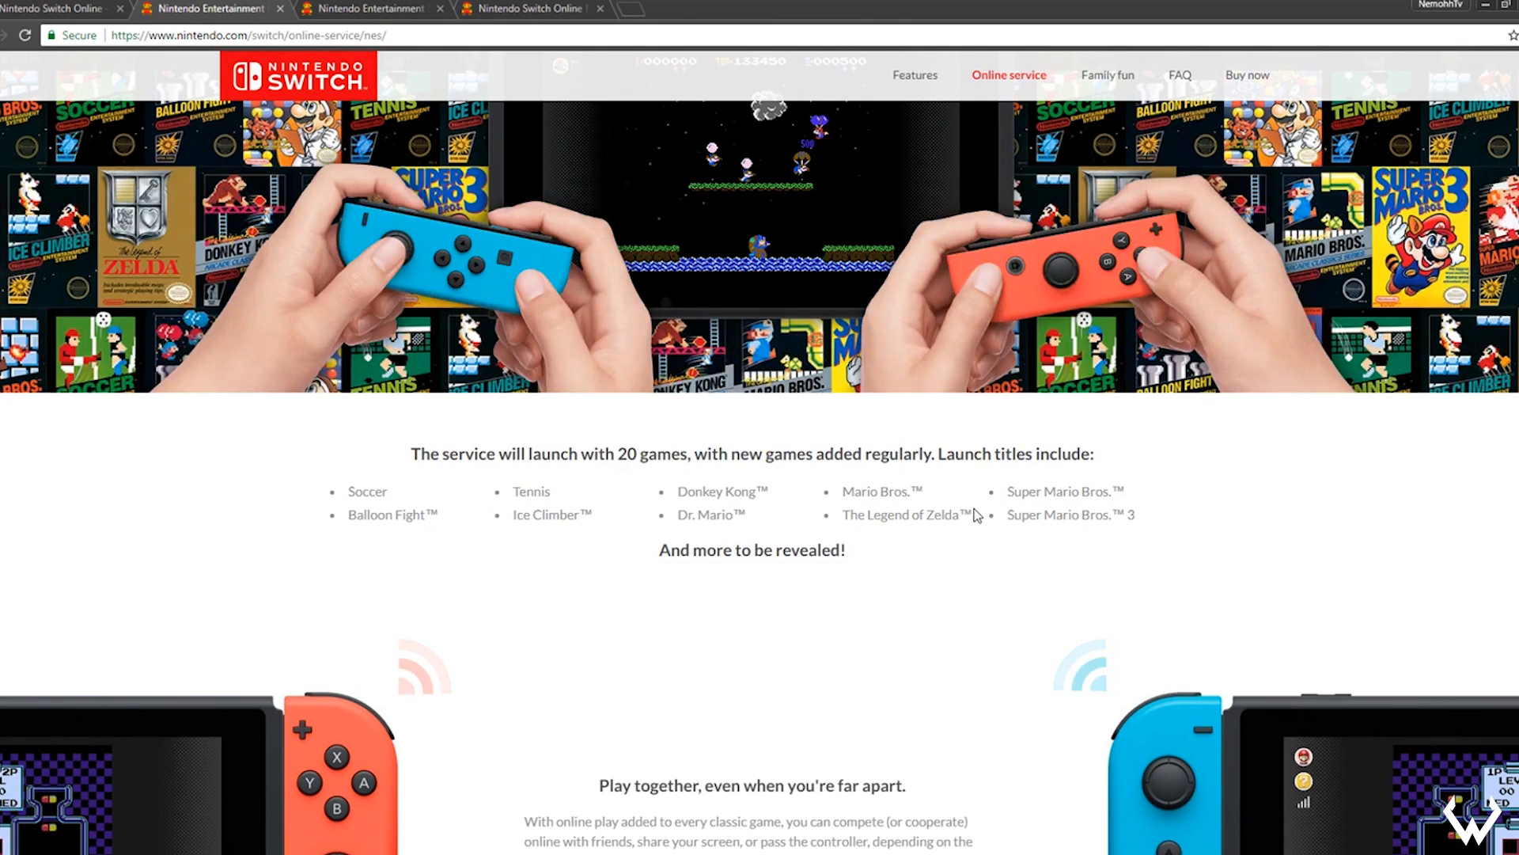
- Scroll through the 20 NES launch titles to the online play section
scroll(down, 3)
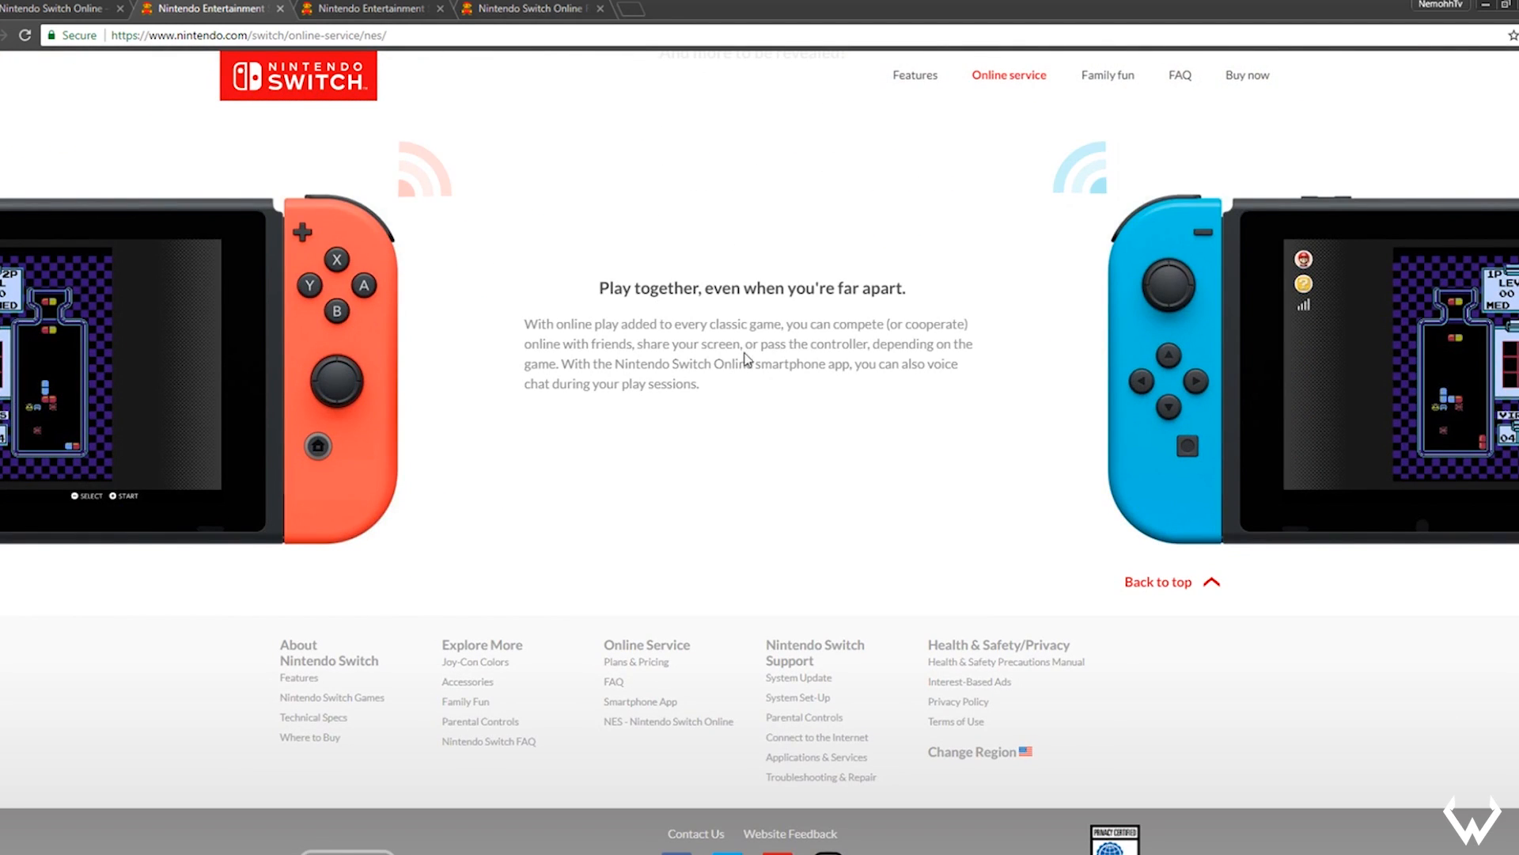
scroll(down, 3)
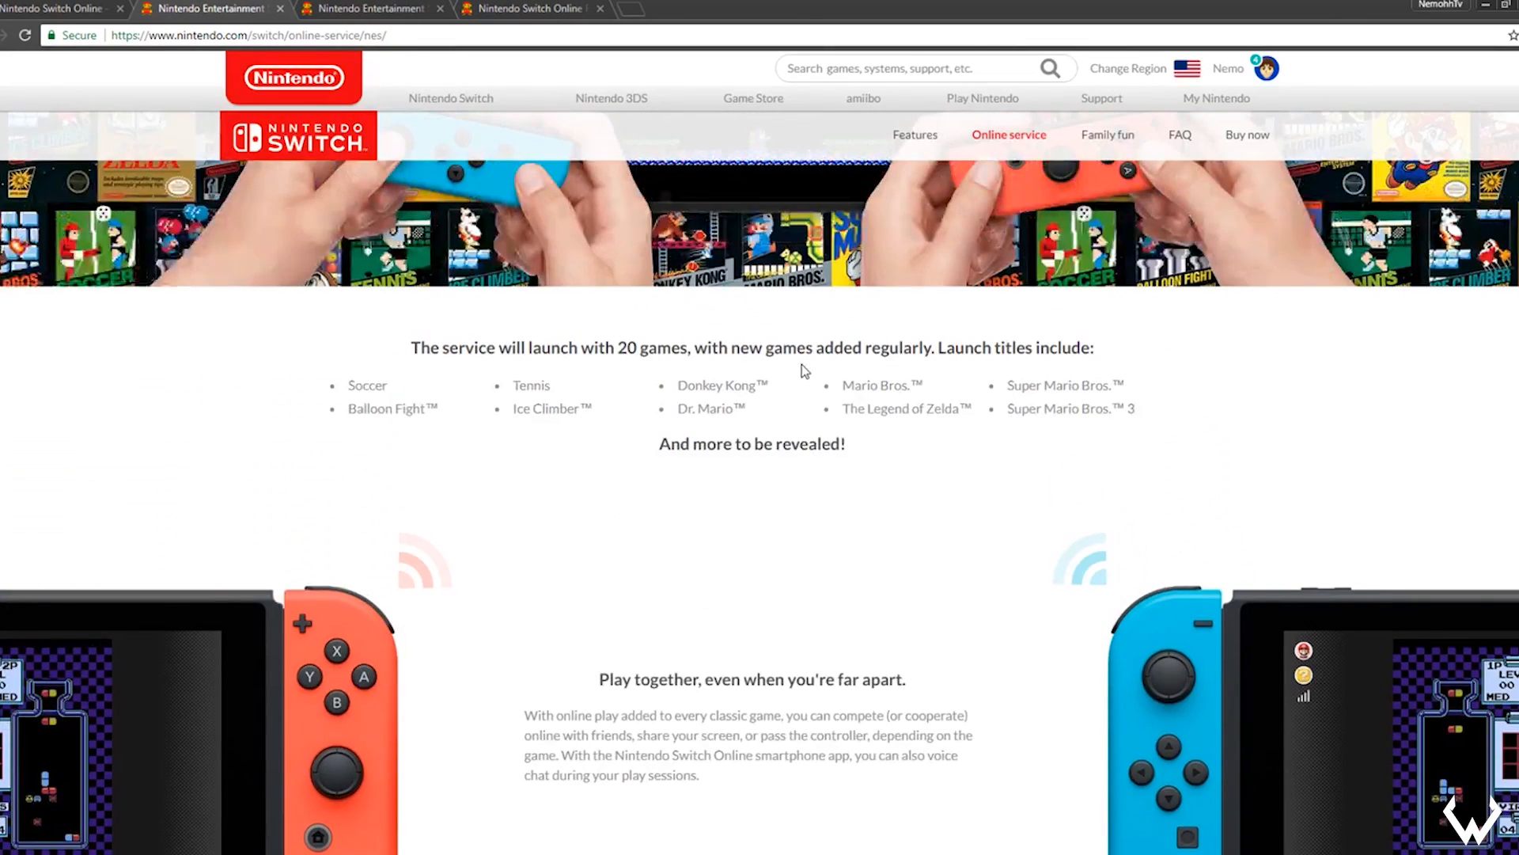
scroll(down, 3)
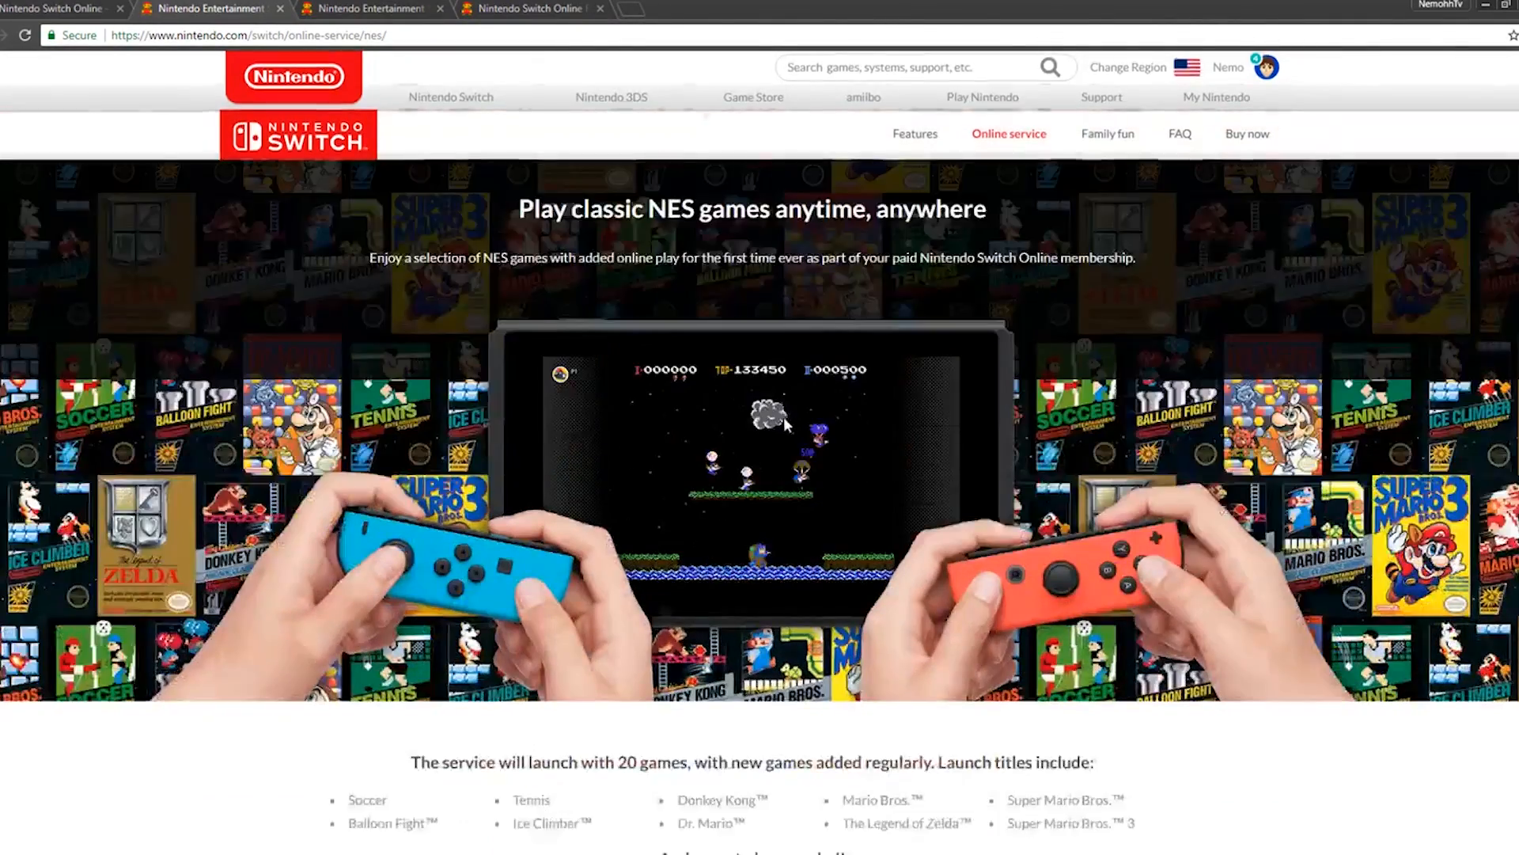
scroll(down, 3)
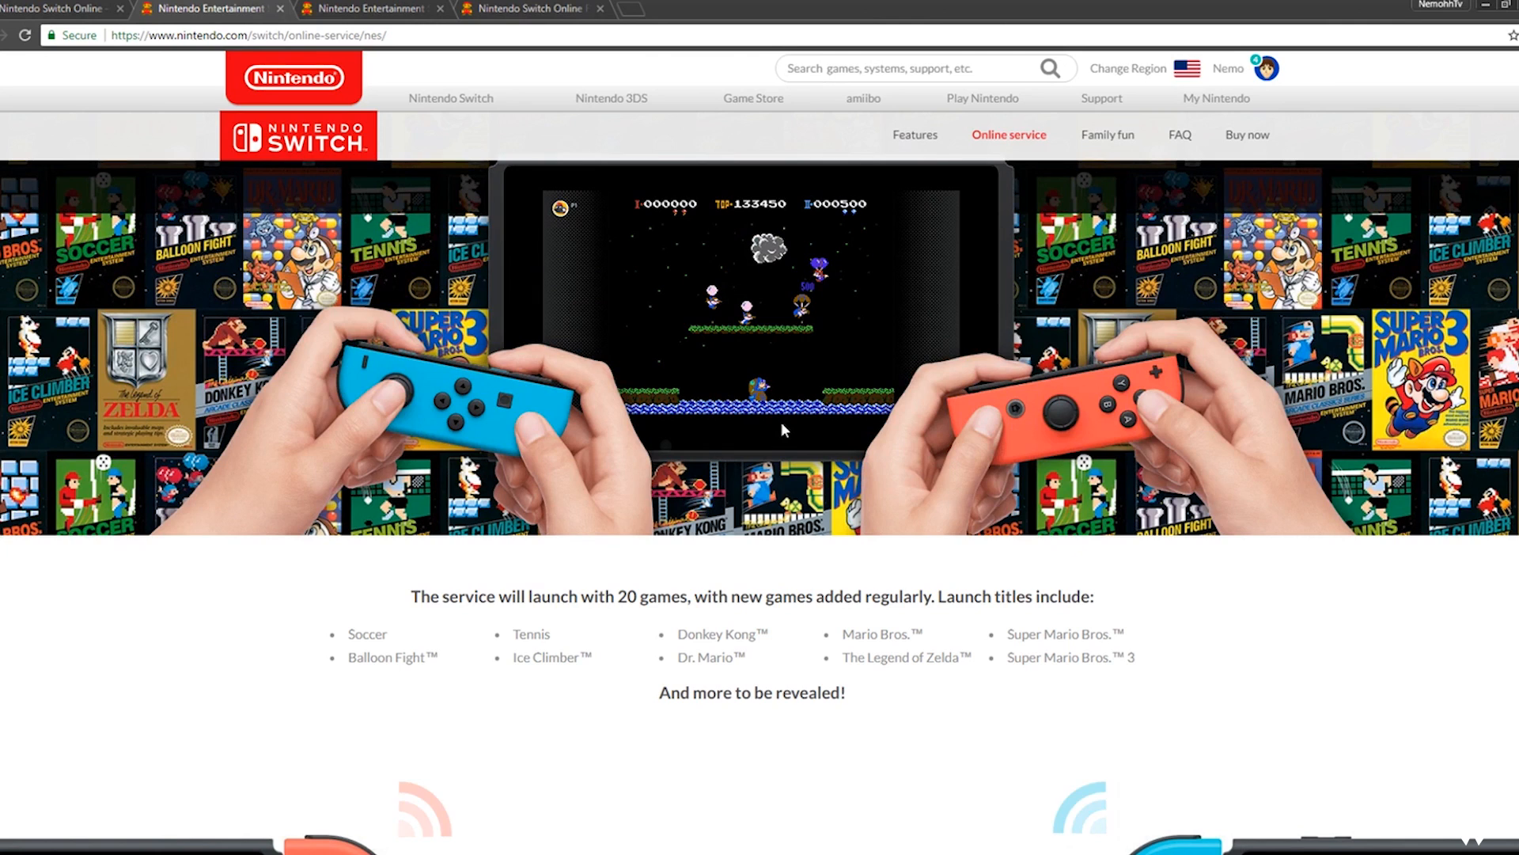
mouse_move(776, 422)
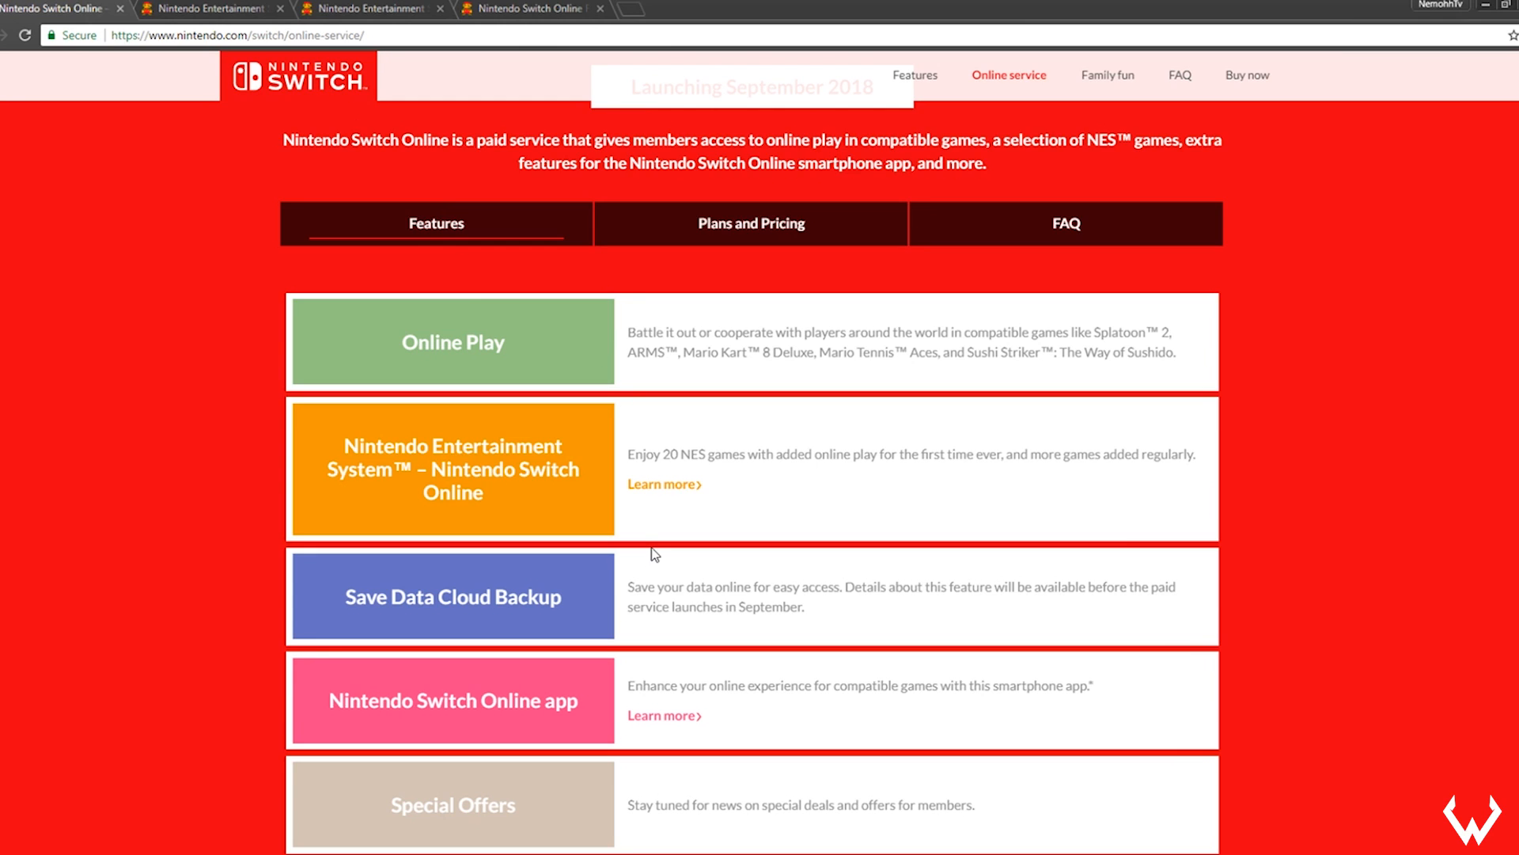
mouse_move(668, 447)
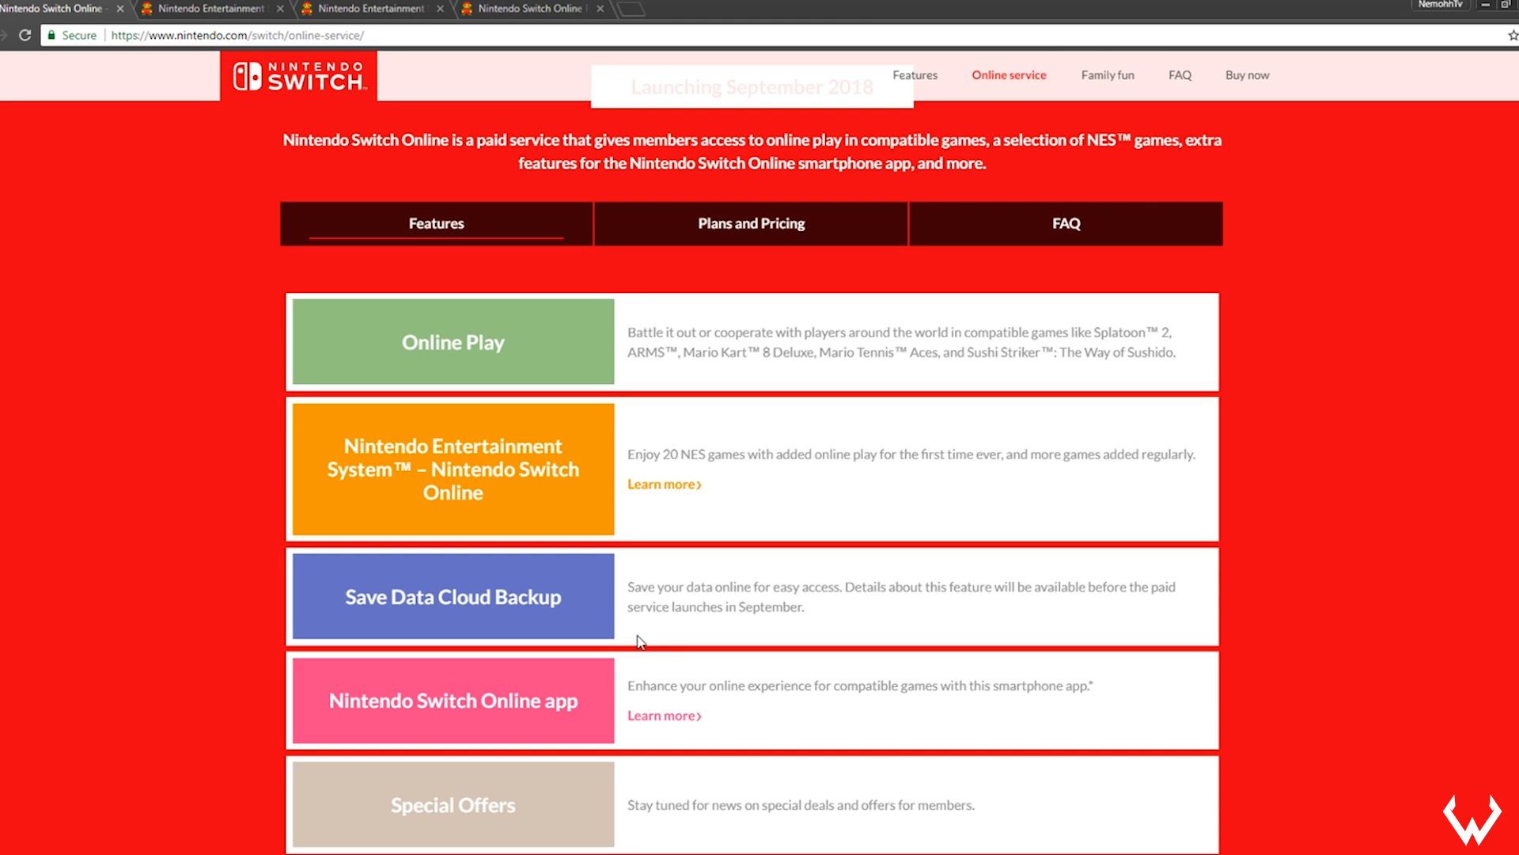
mouse_move(867, 565)
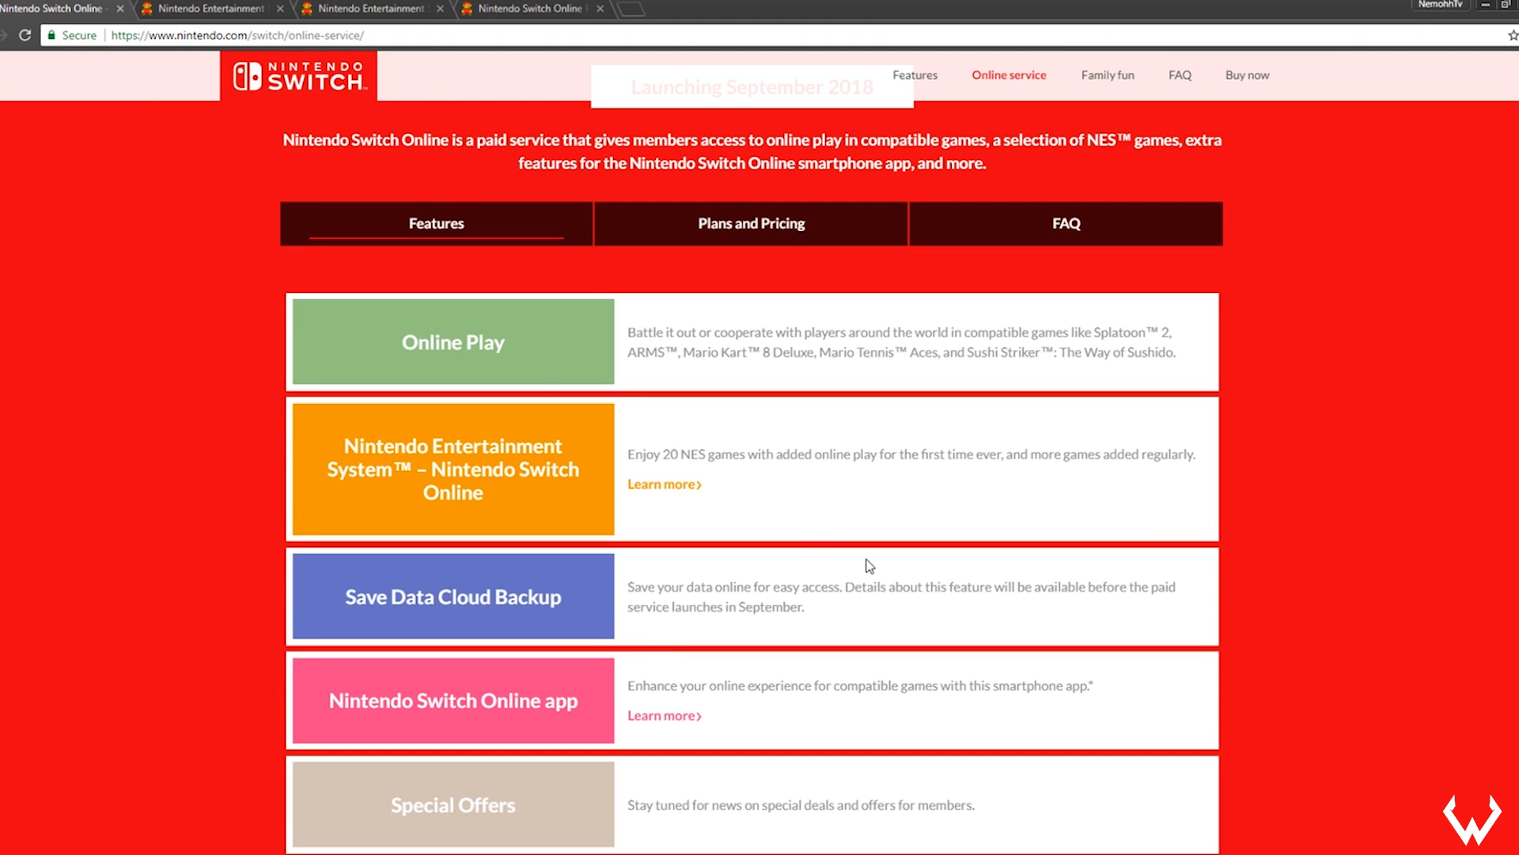
mouse_move(963, 606)
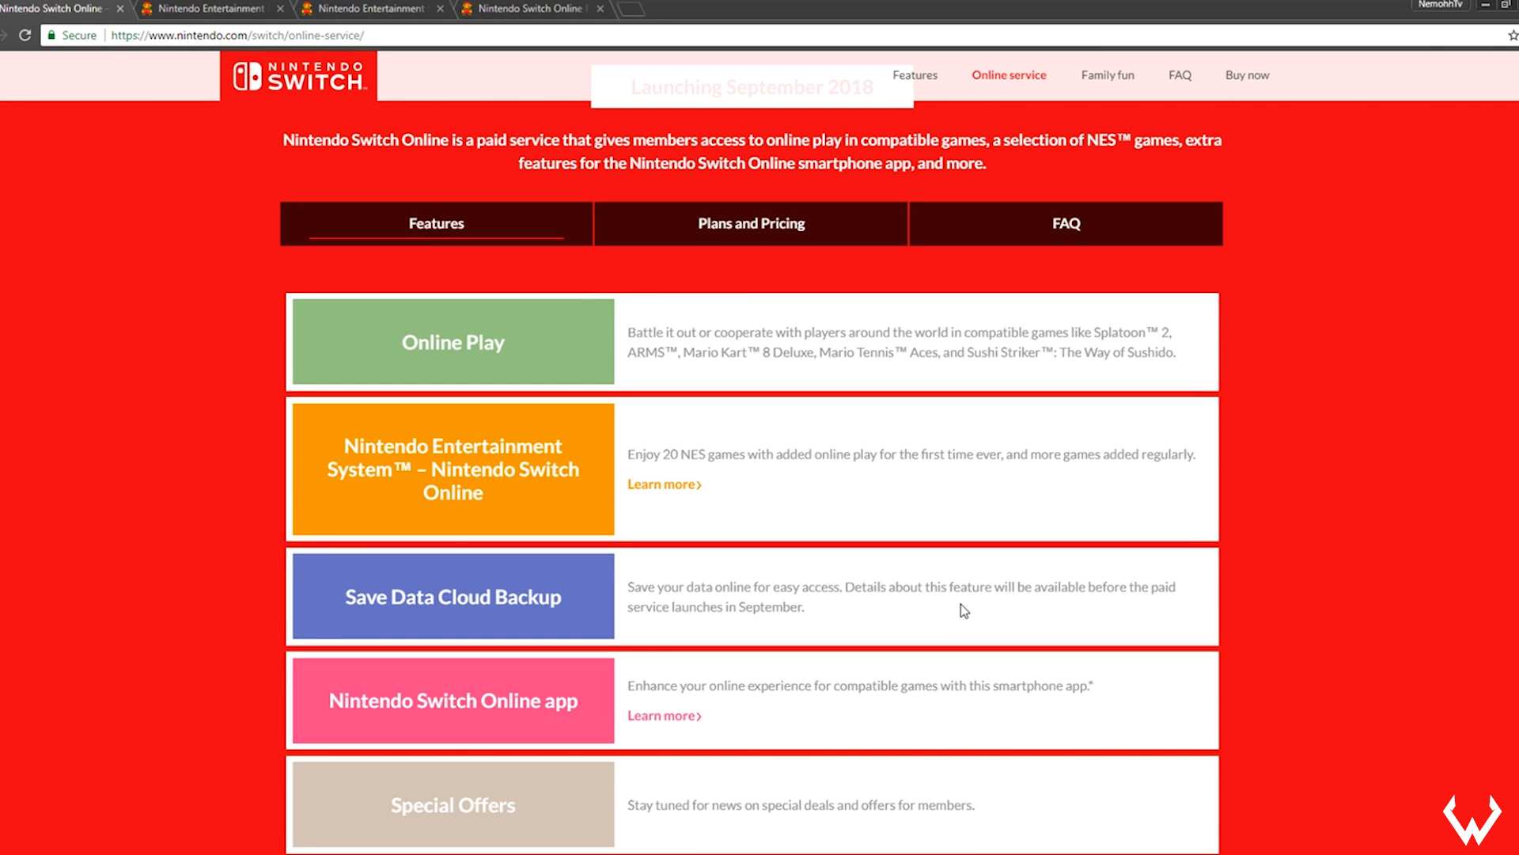
- Scroll through the Nintendo Switch Online app page in its new tab
scroll(down, 3)
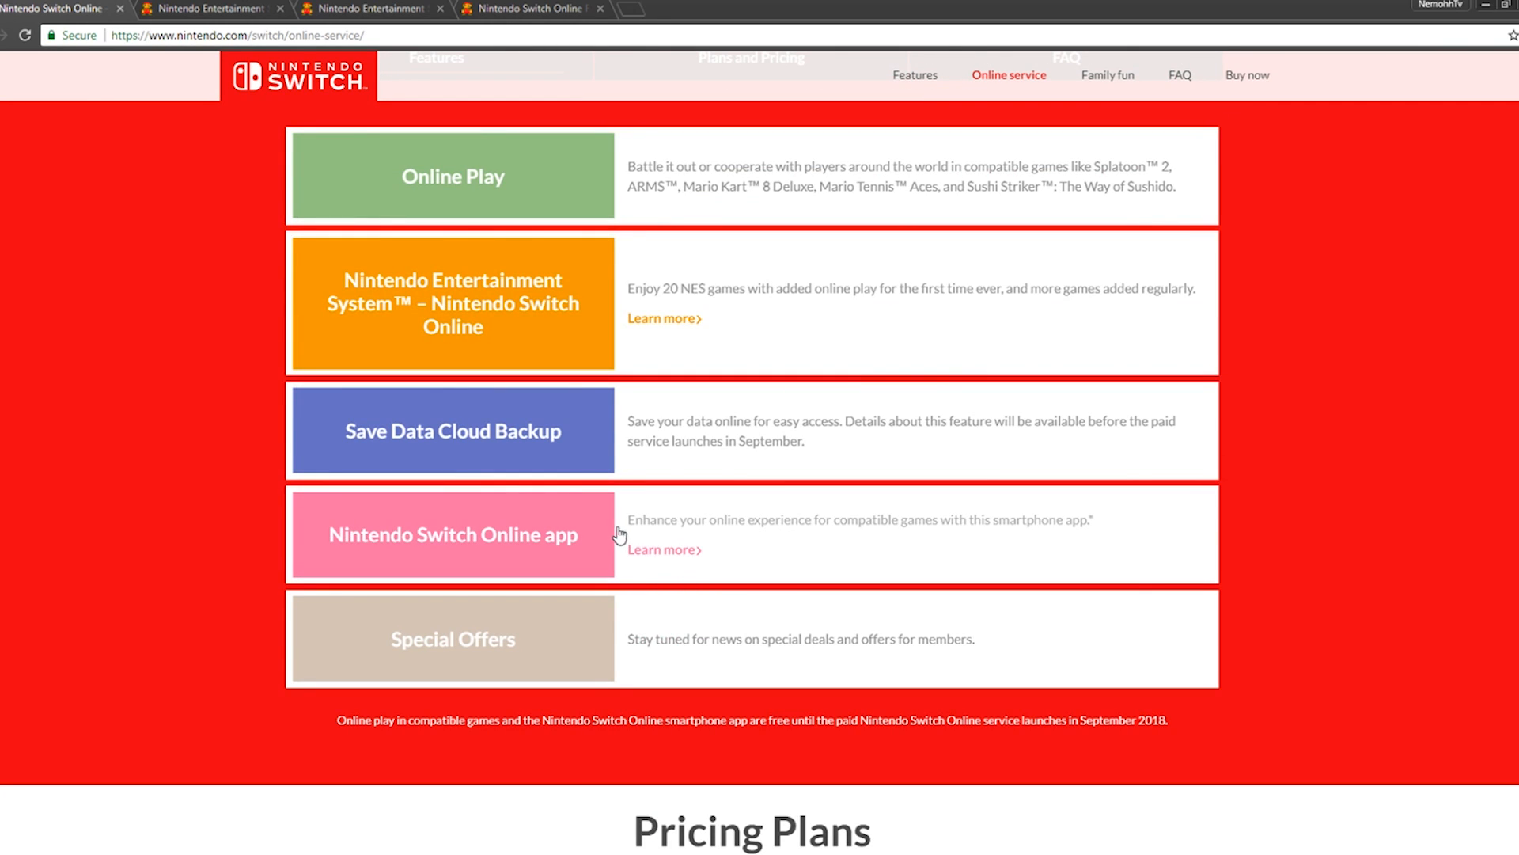
mouse_move(714, 545)
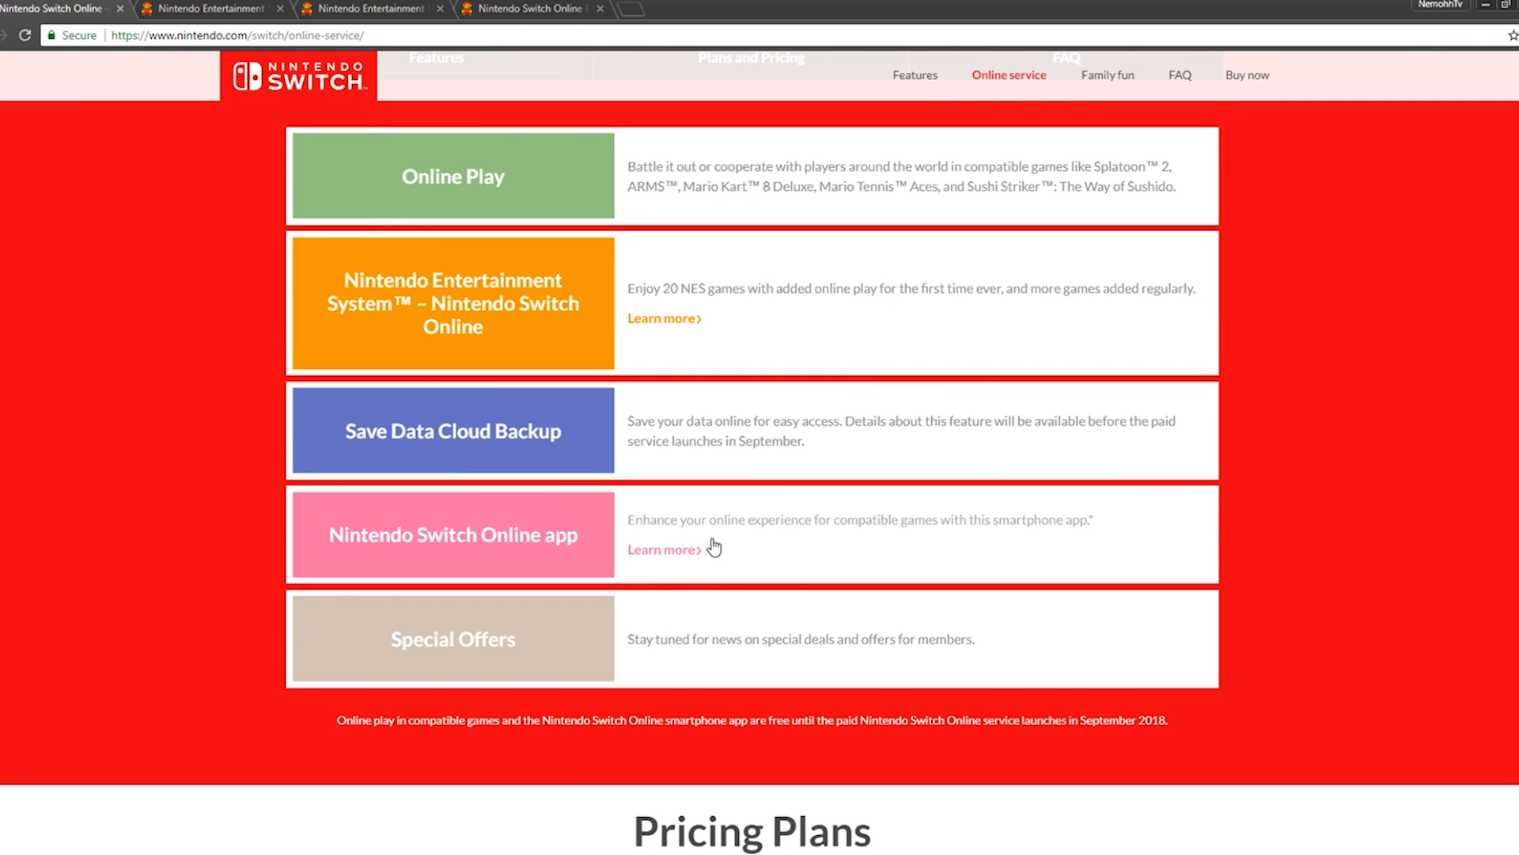
mouse_move(842, 519)
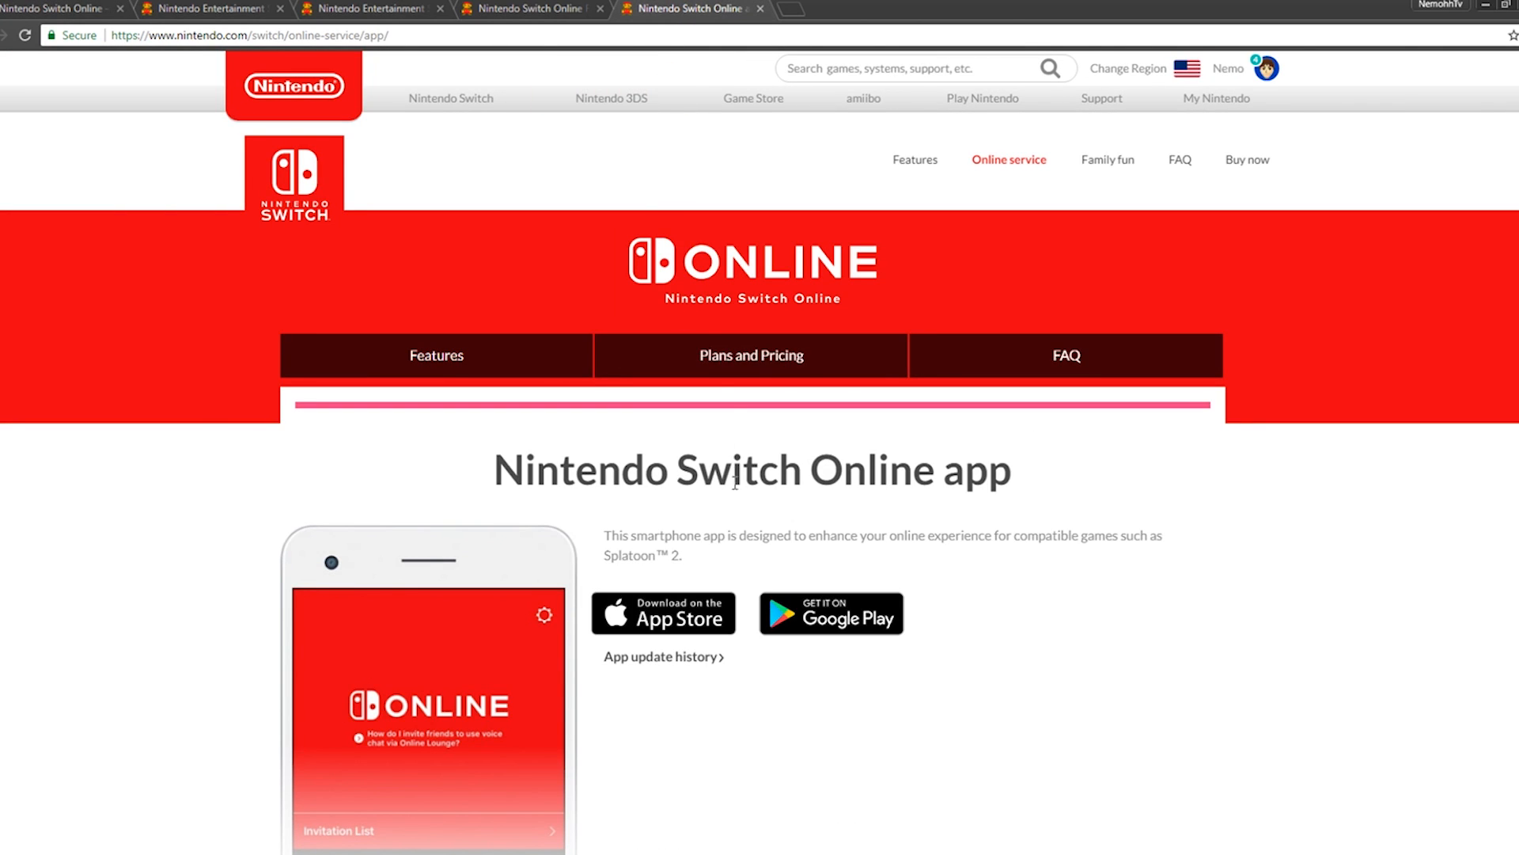
scroll(down, 3)
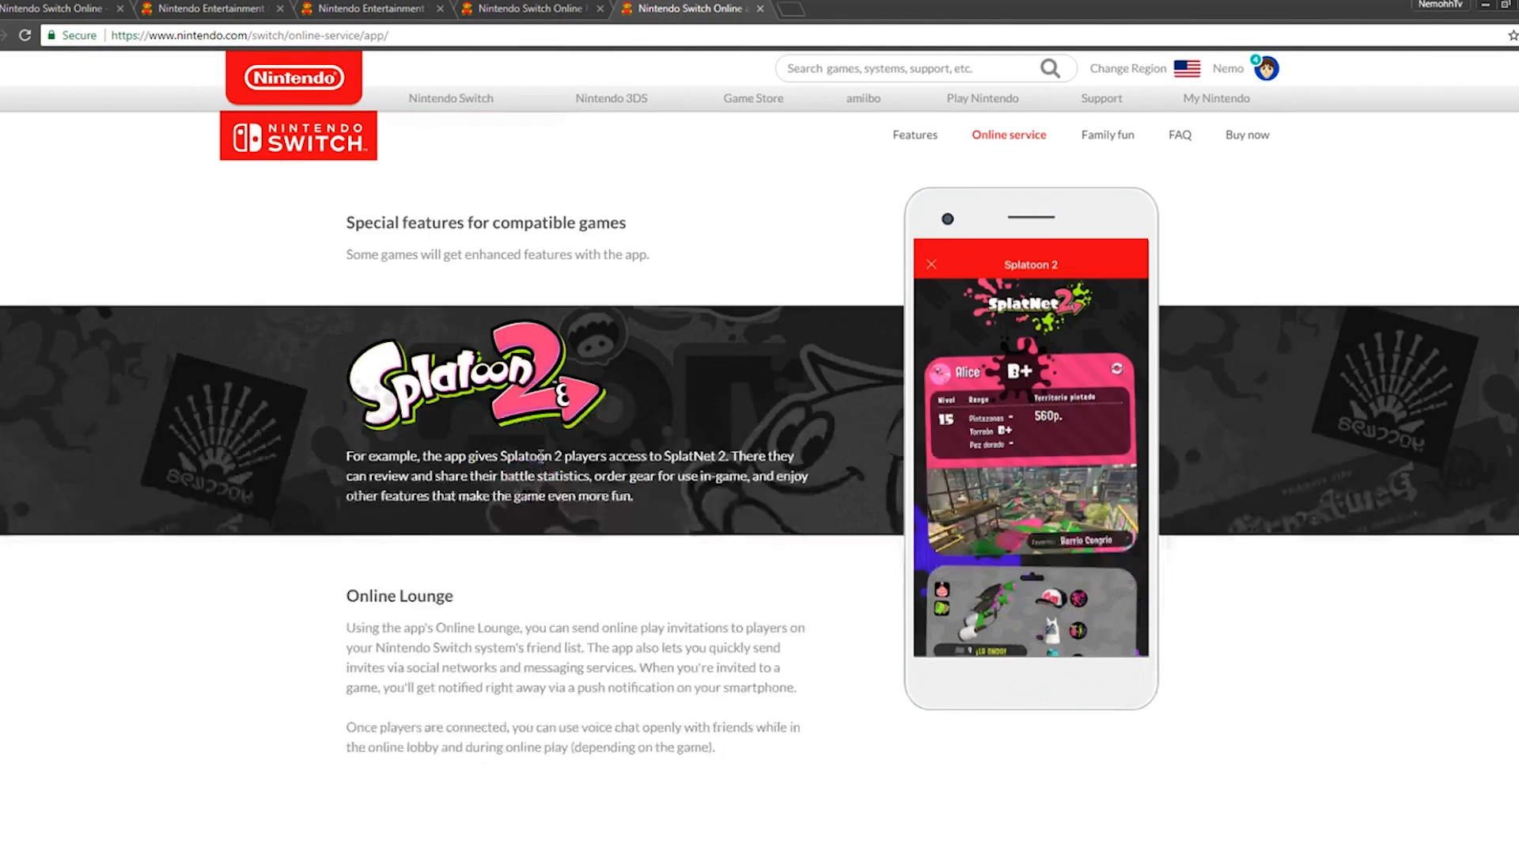
scroll(down, 3)
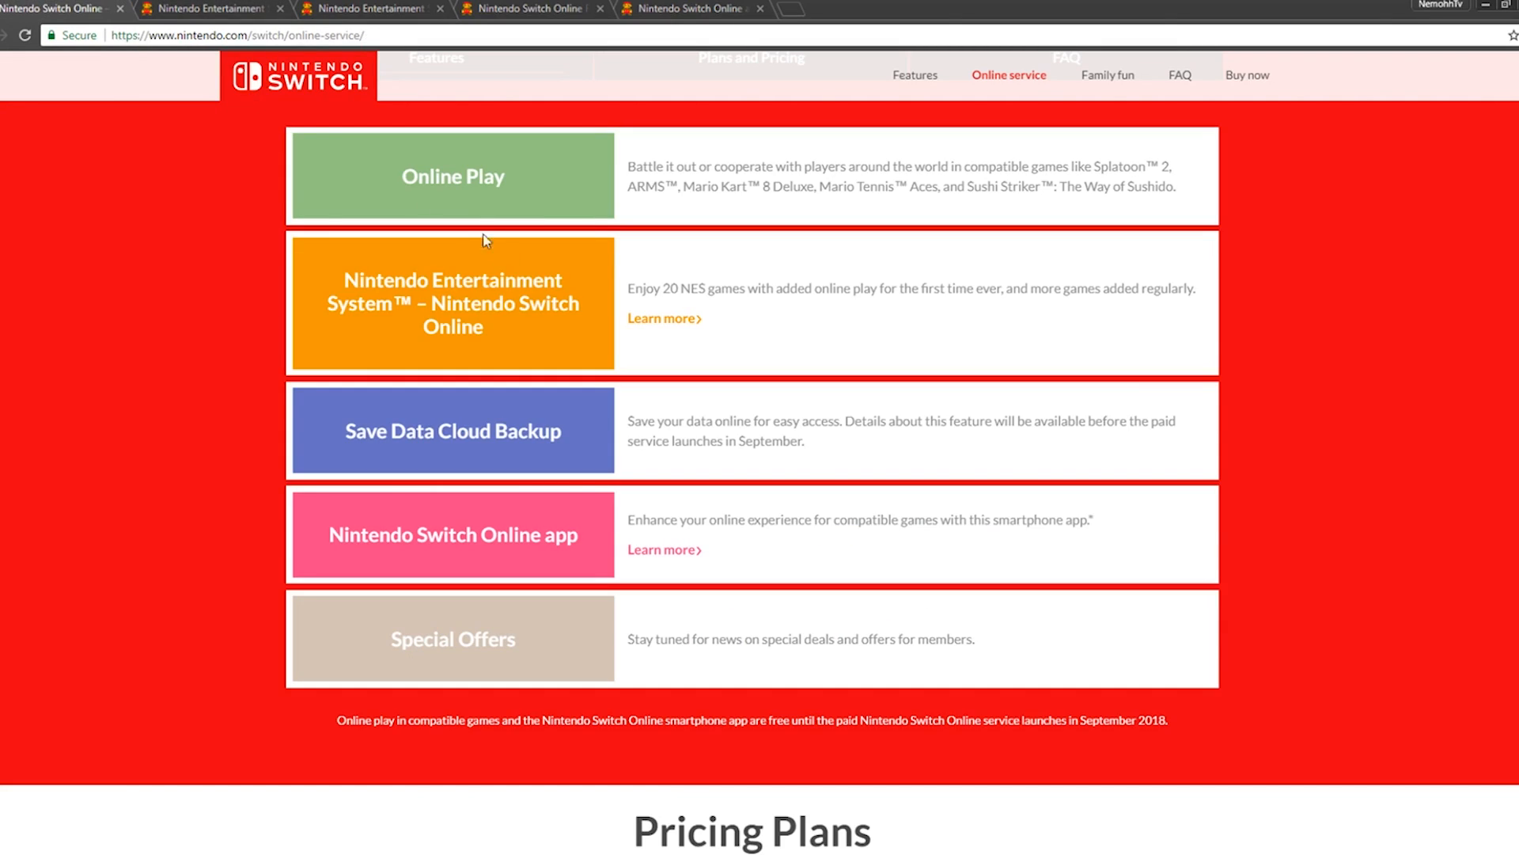
mouse_move(693, 660)
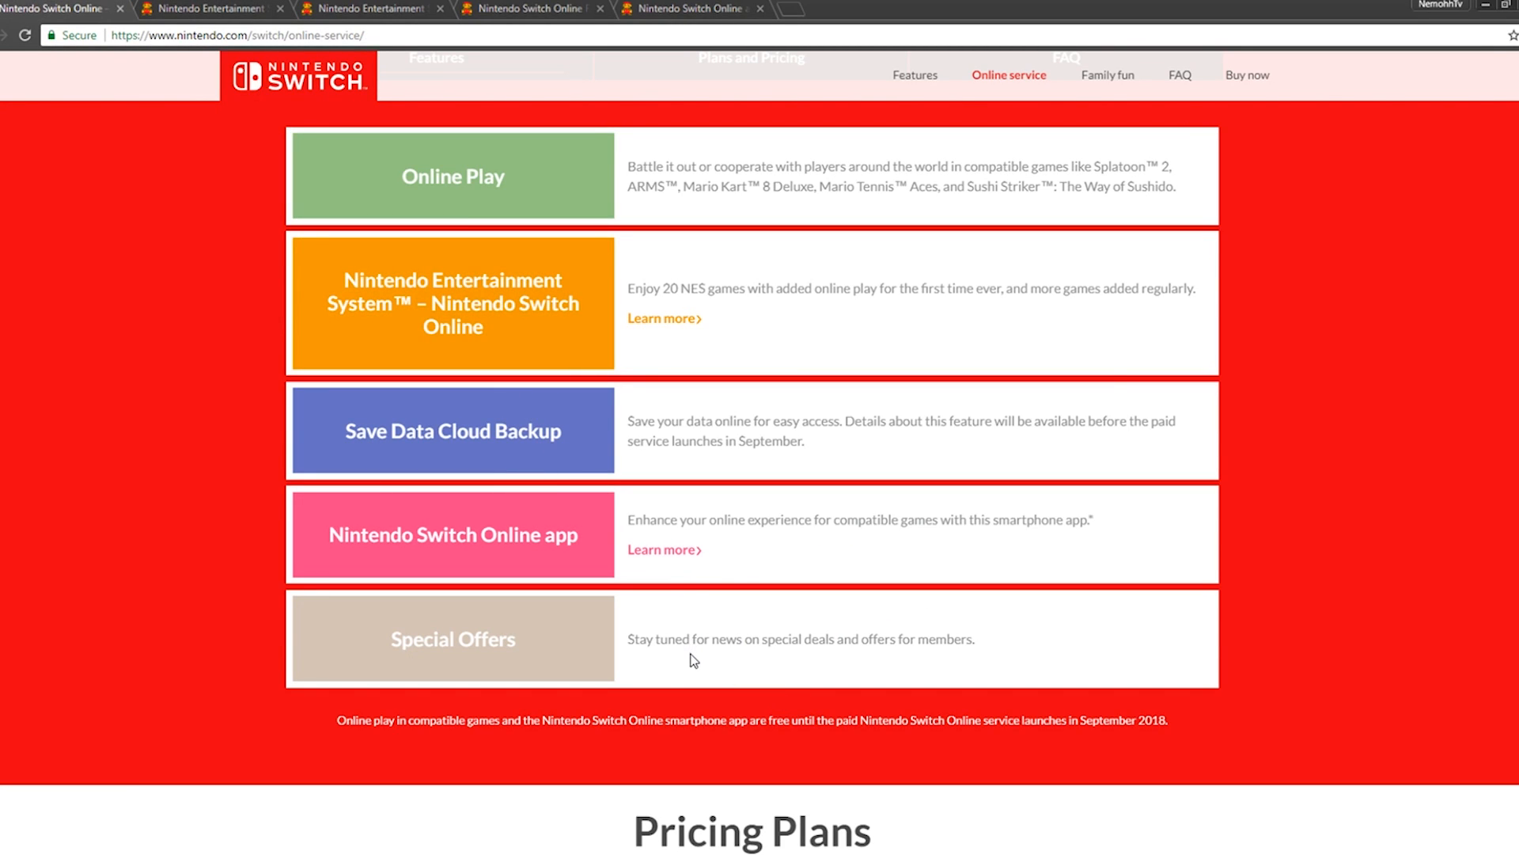
mouse_move(703, 652)
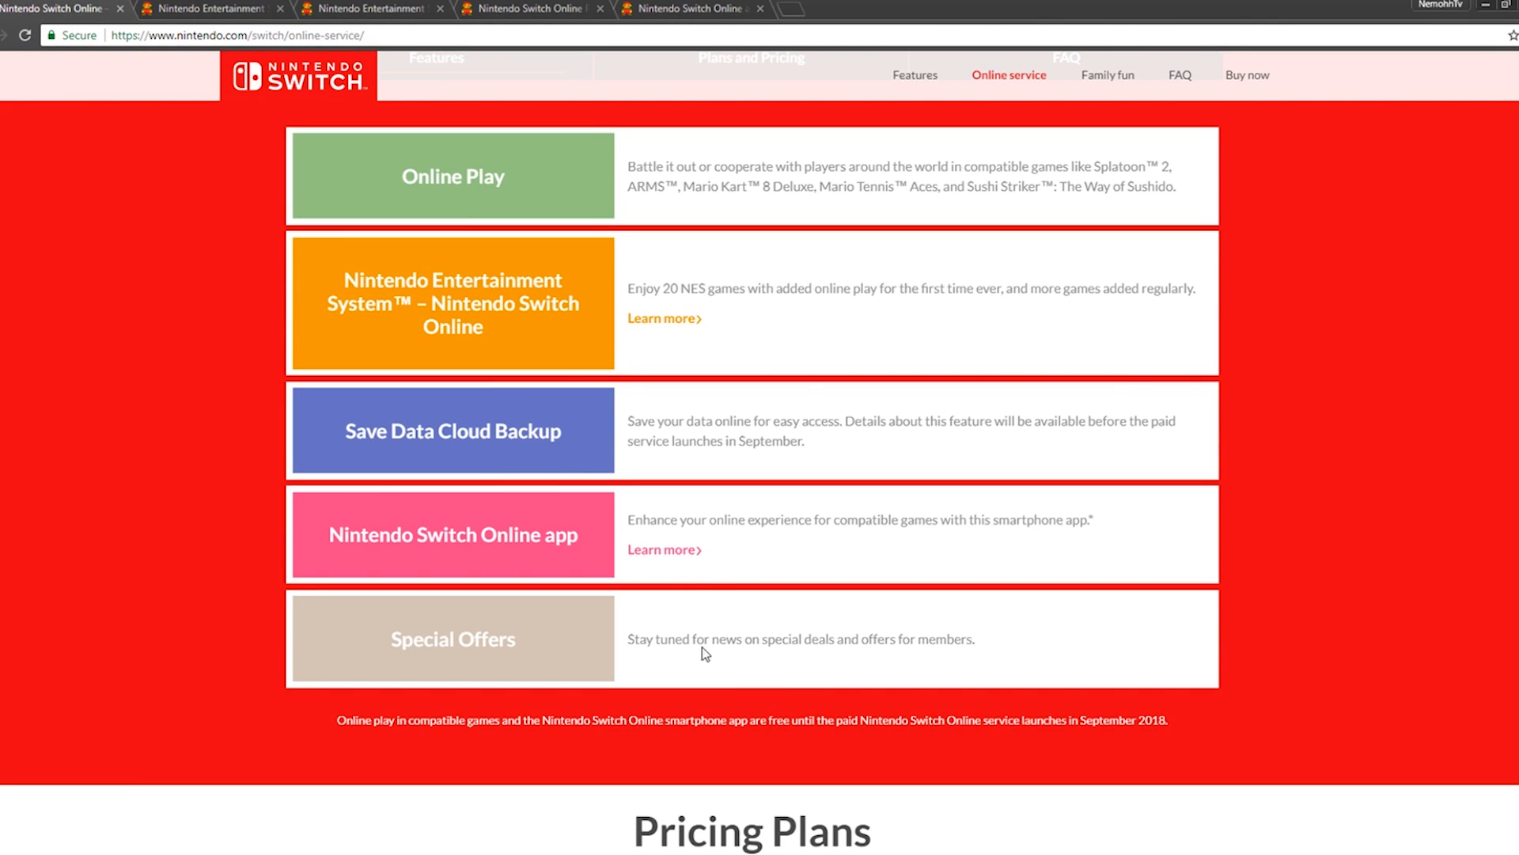
mouse_move(785, 581)
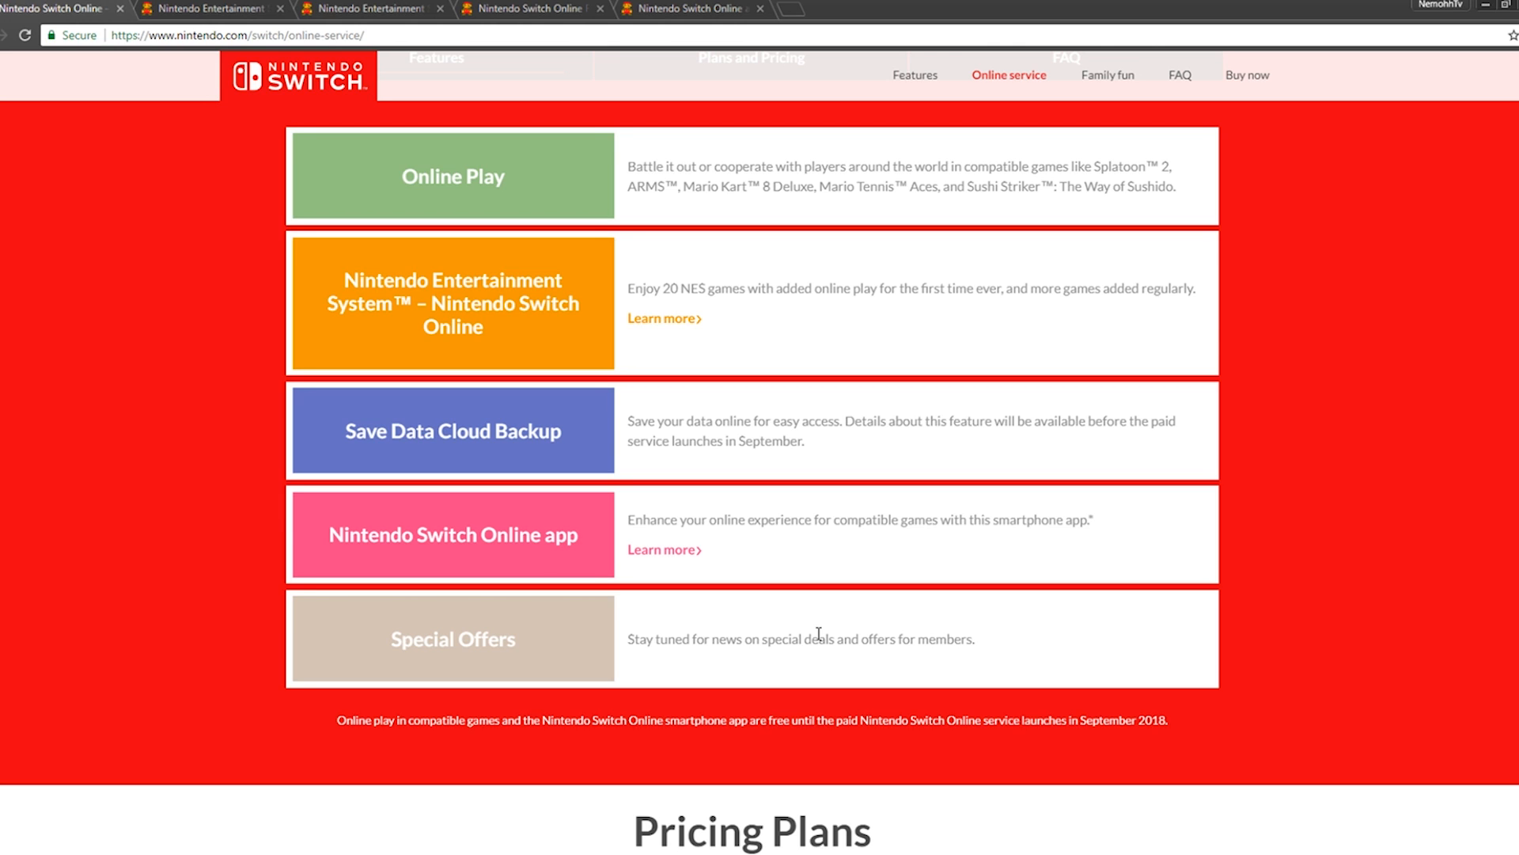
- Review the 1, 3 and 12 month individual and family membership prices
scroll(up, 3)
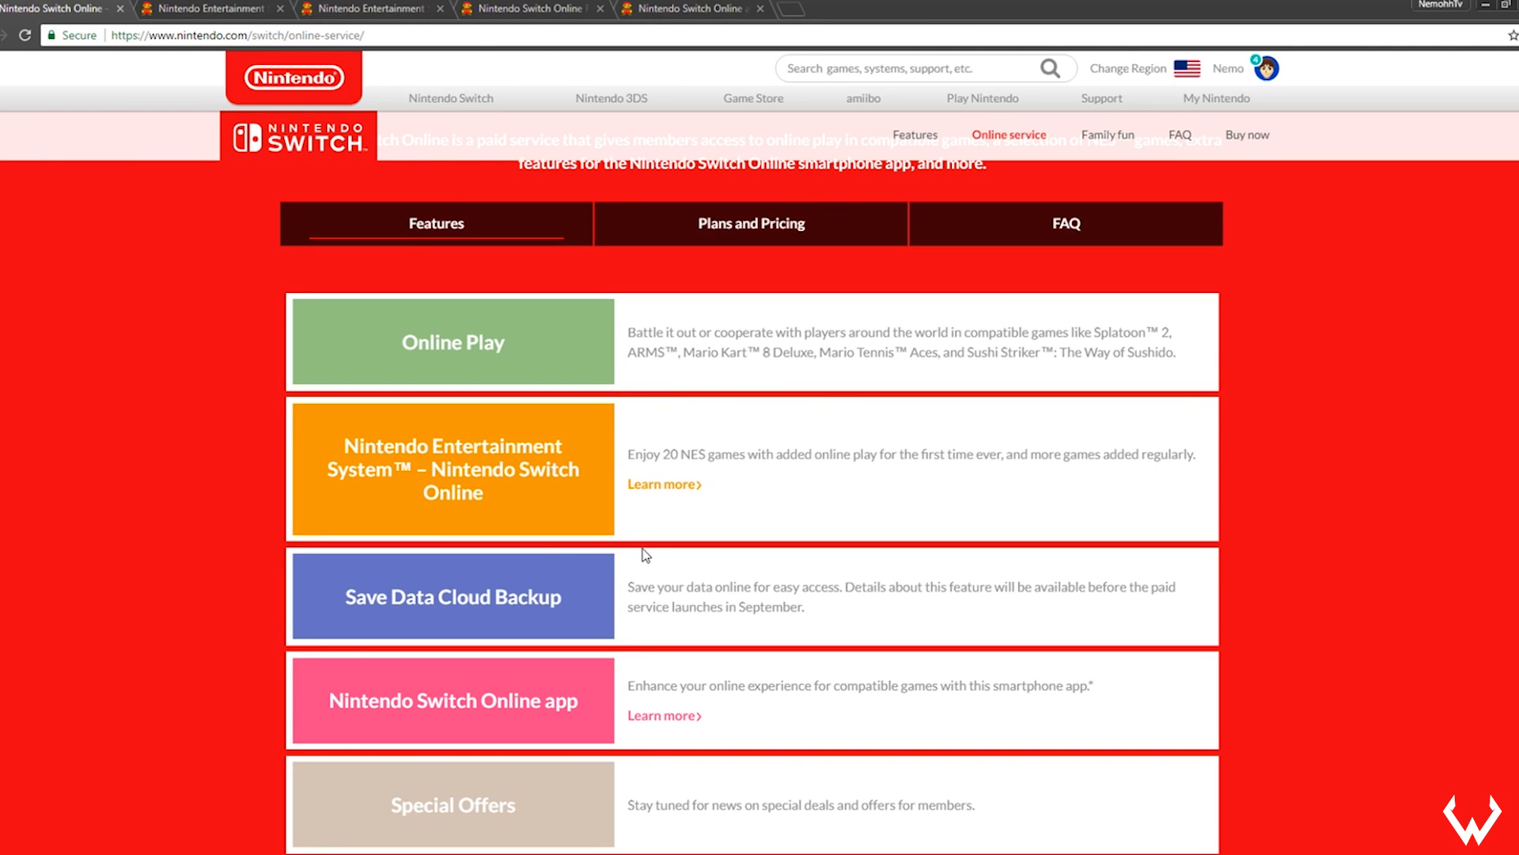
mouse_move(704, 567)
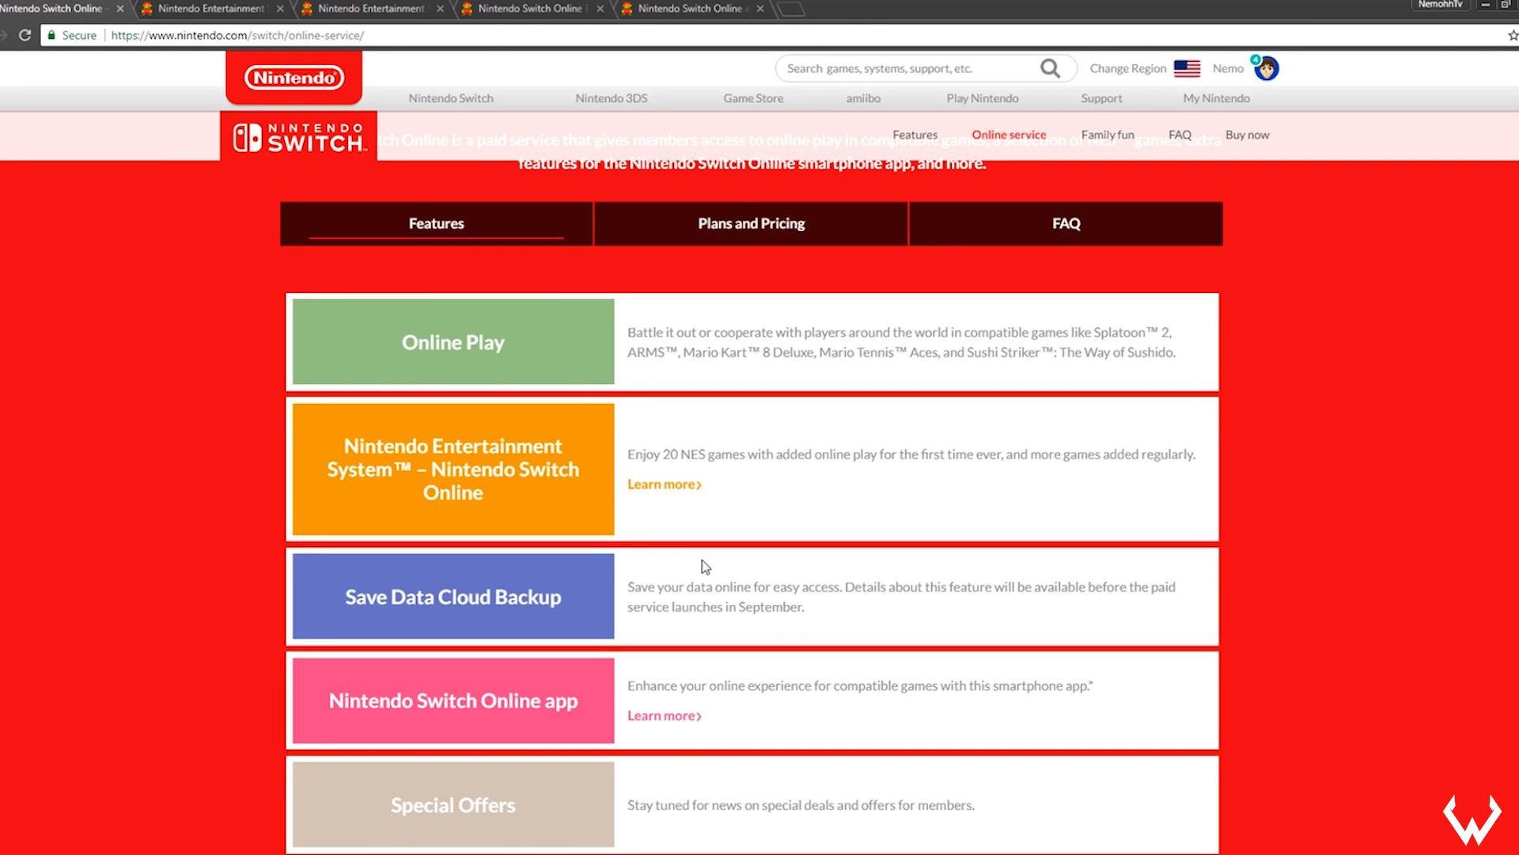
mouse_move(625, 635)
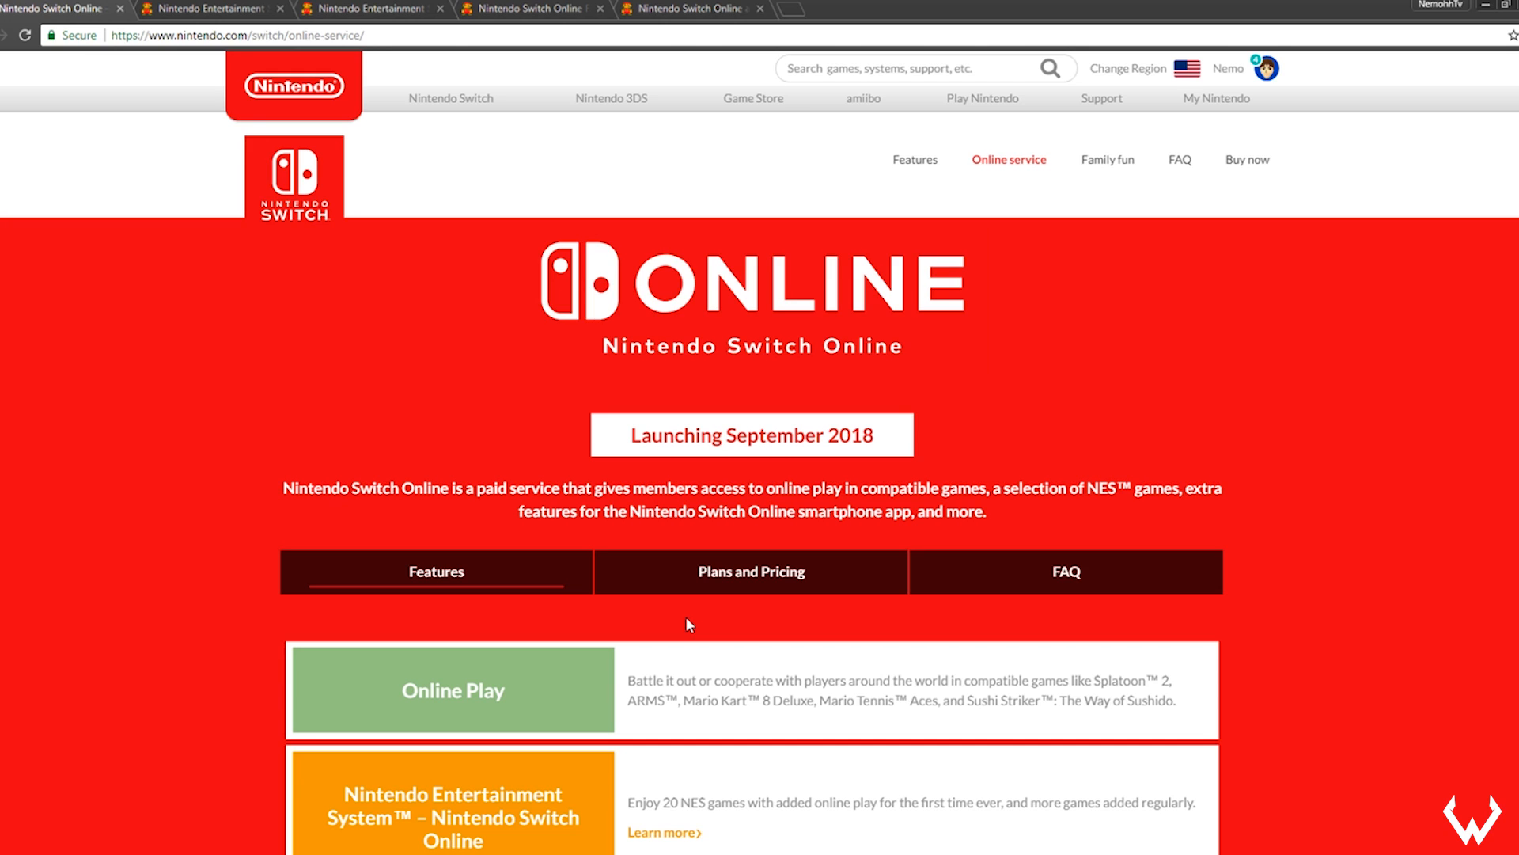
scroll(down, 3)
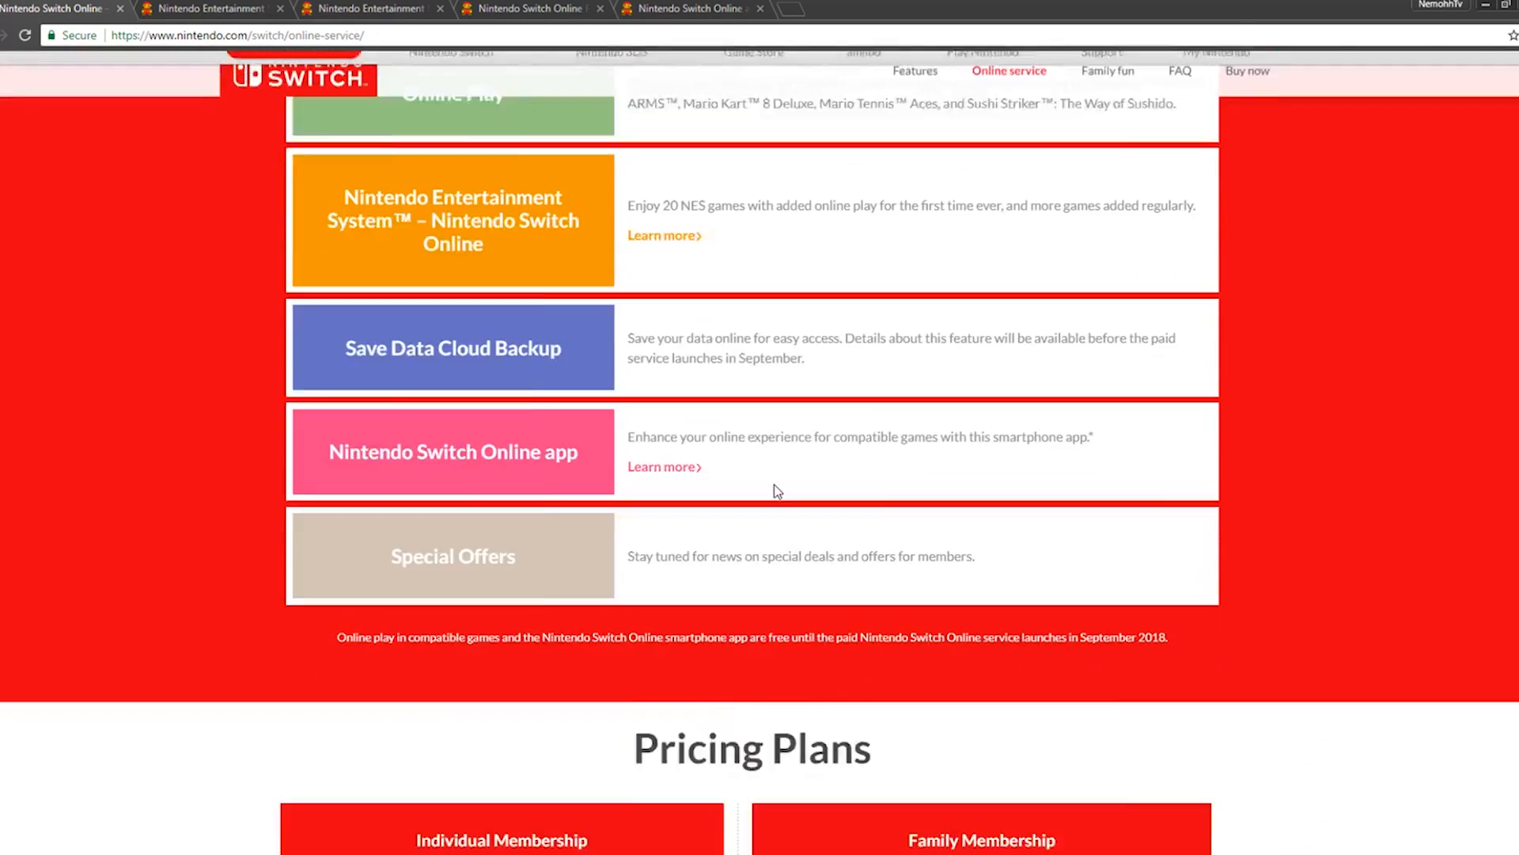
scroll(down, 3)
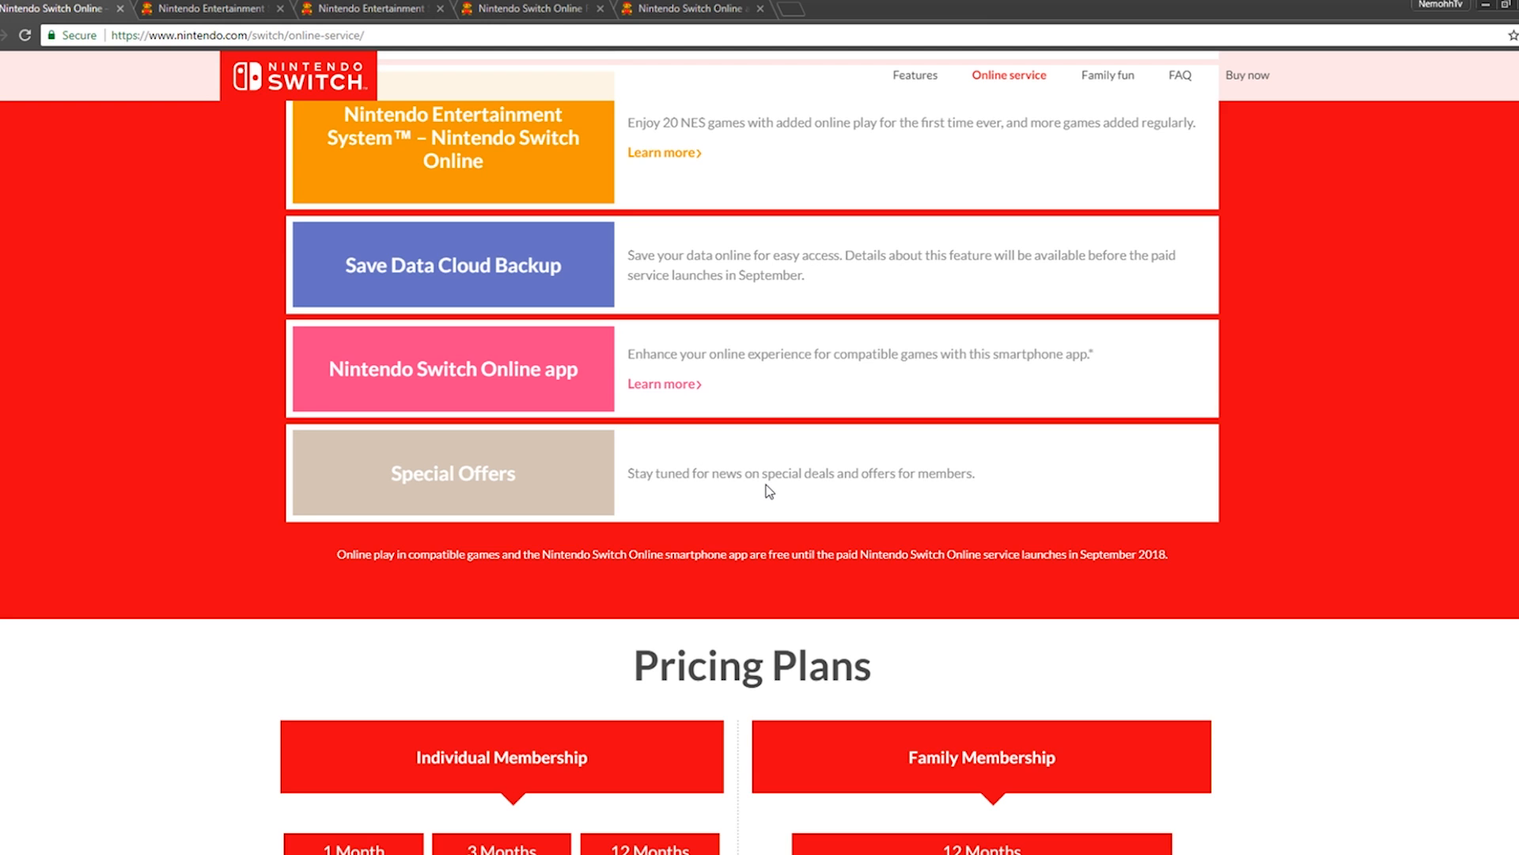
scroll(down, 3)
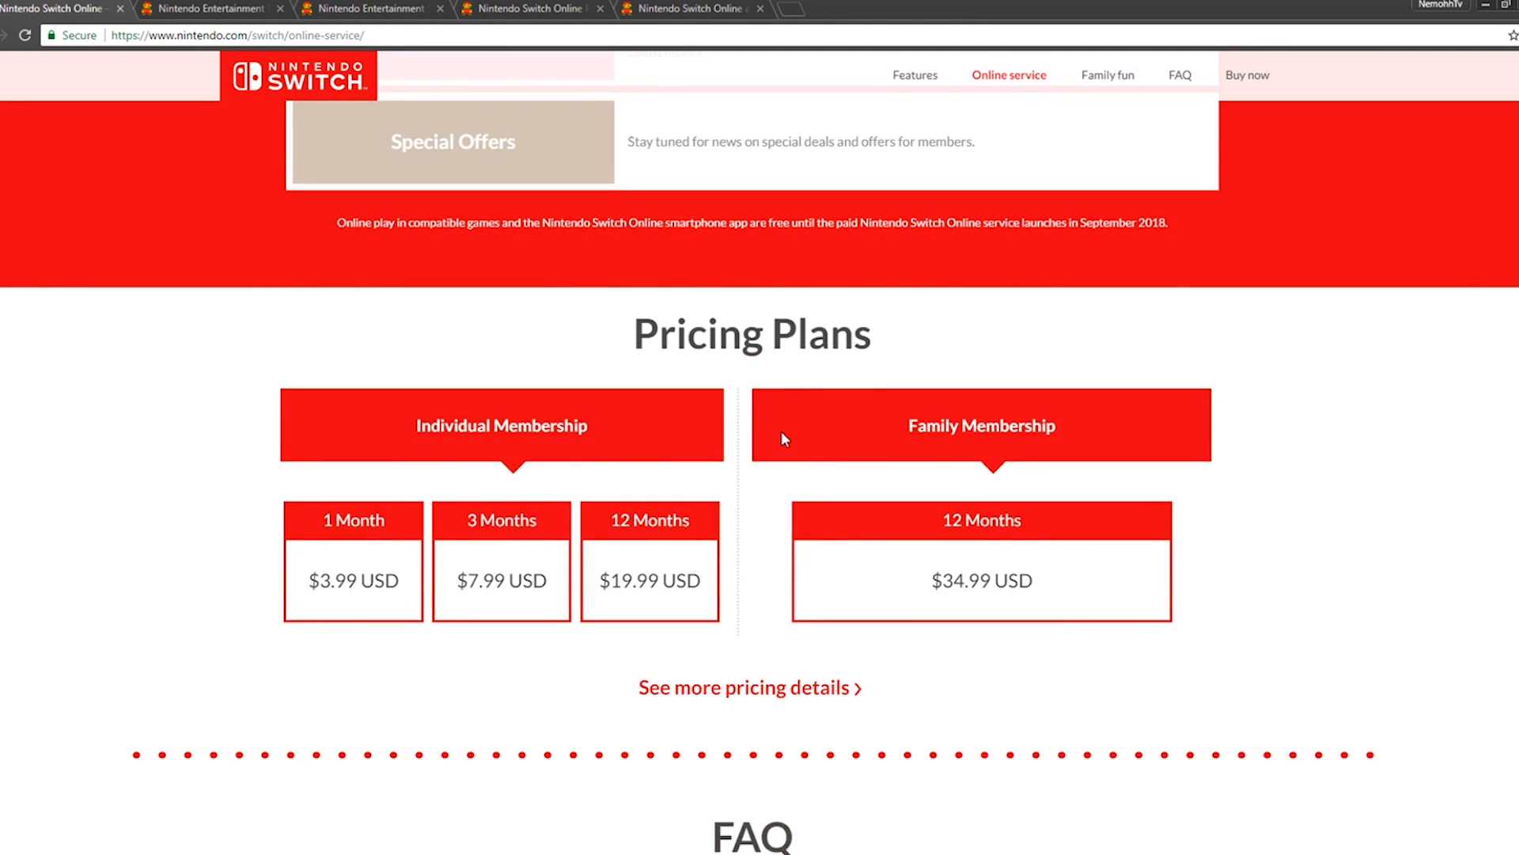
scroll(down, 3)
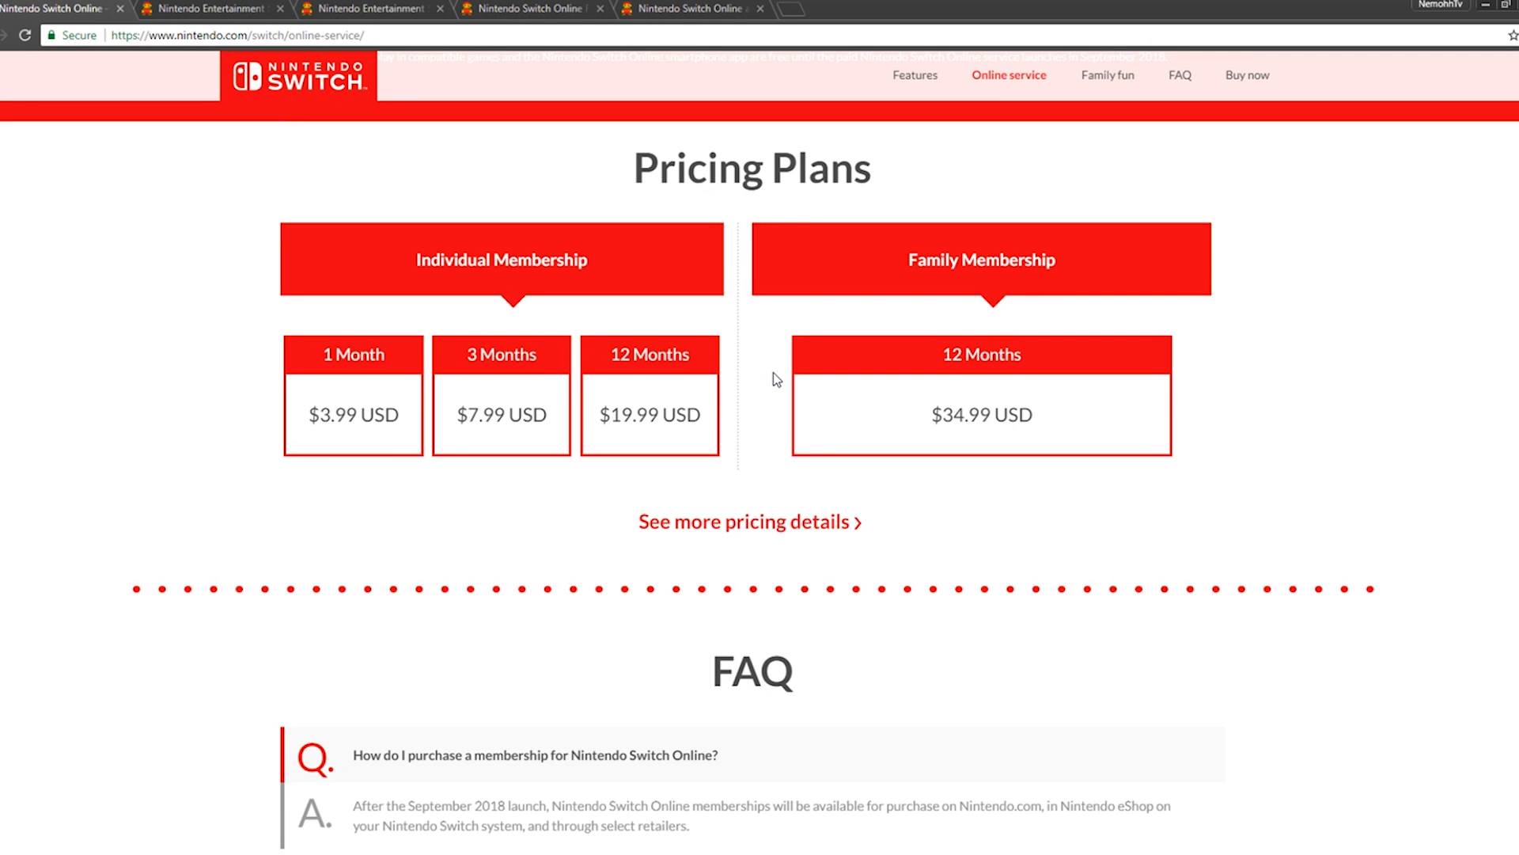
mouse_move(594, 325)
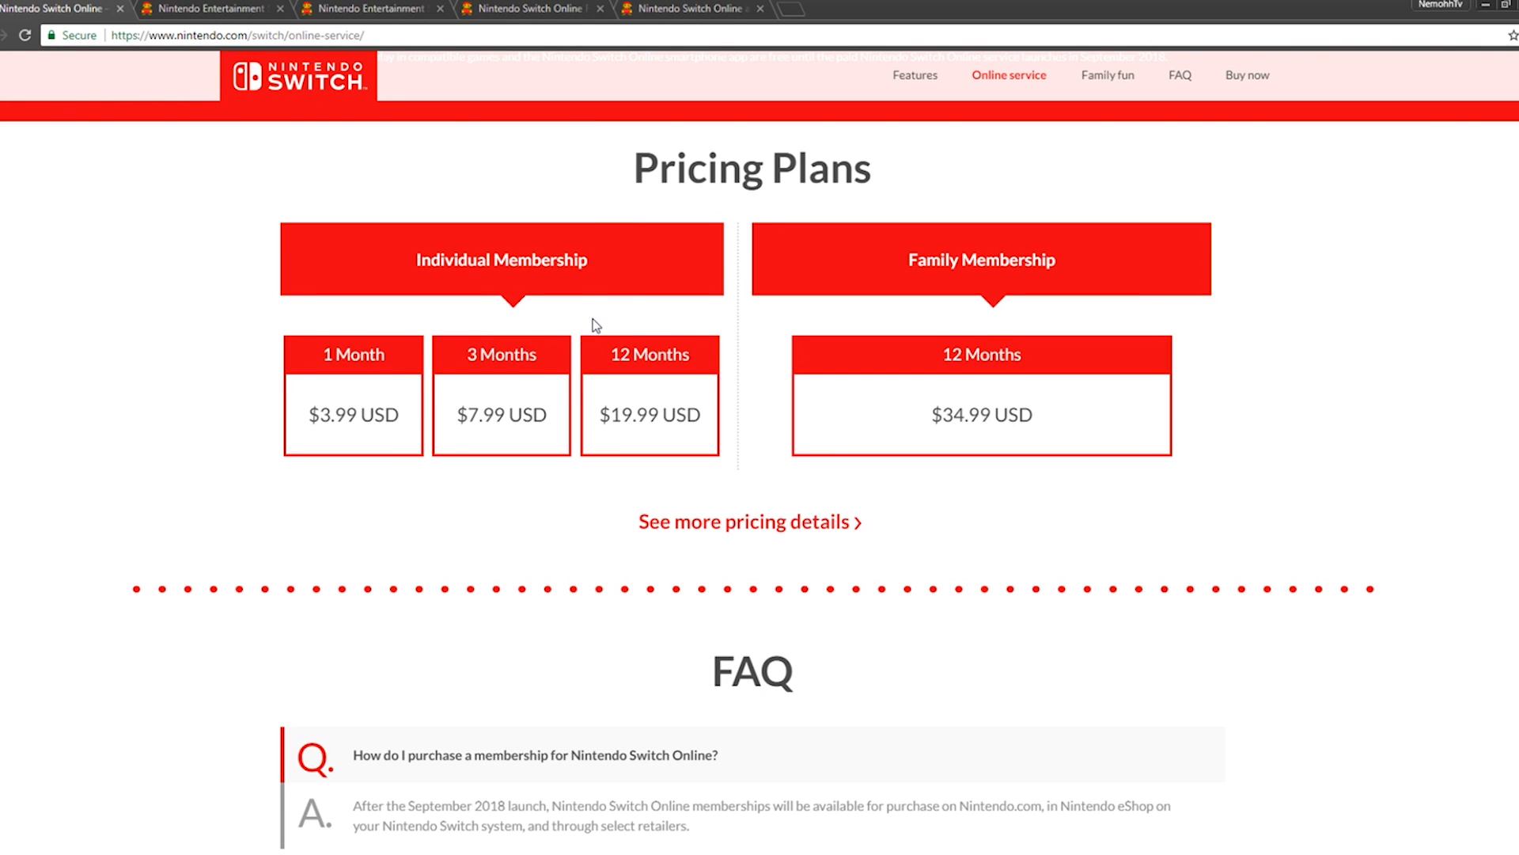
mouse_move(368, 388)
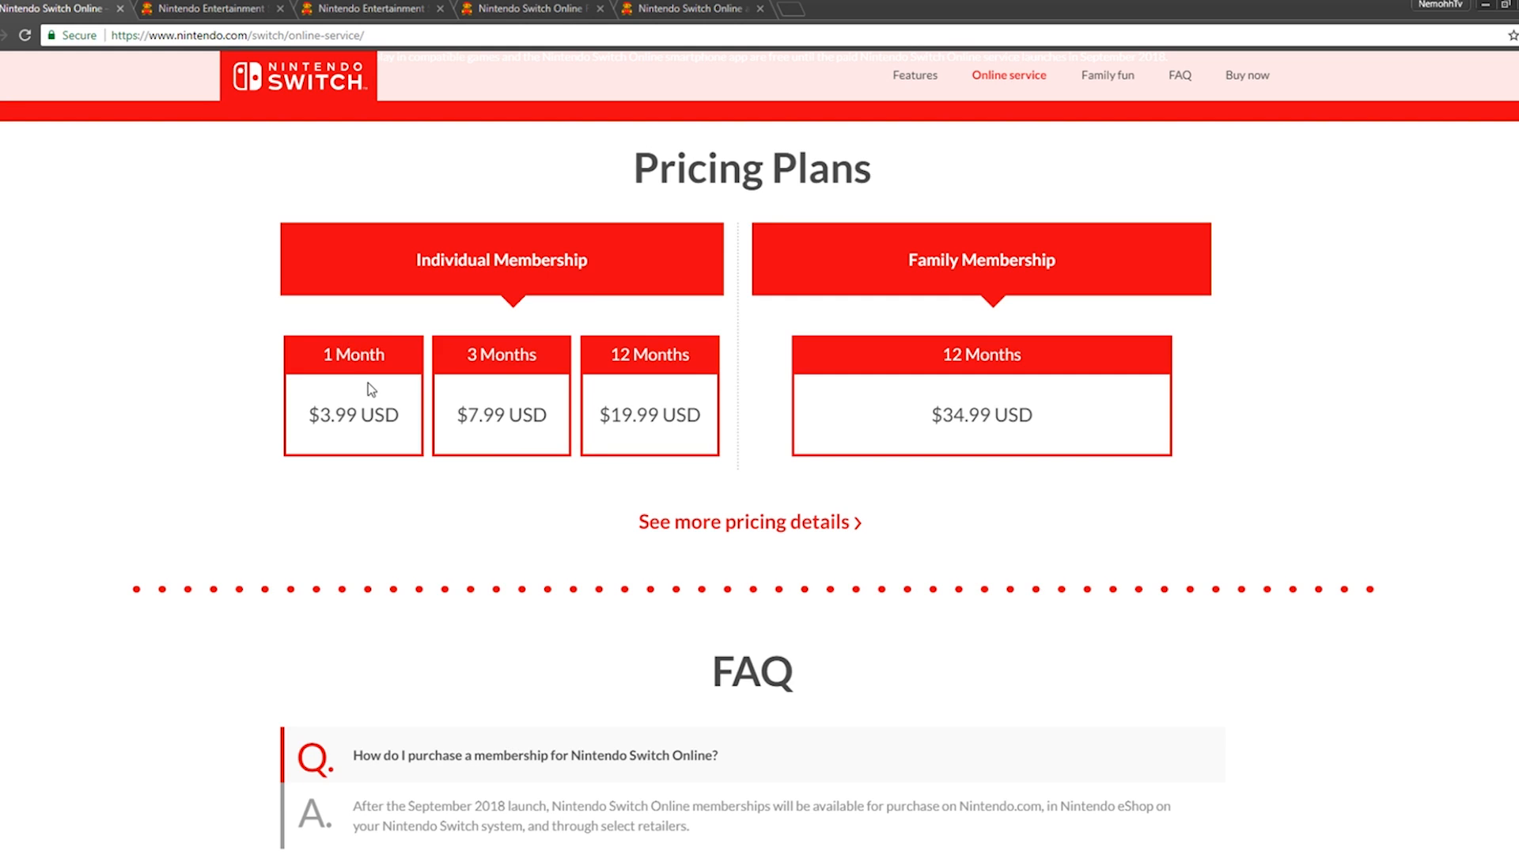
mouse_move(484, 376)
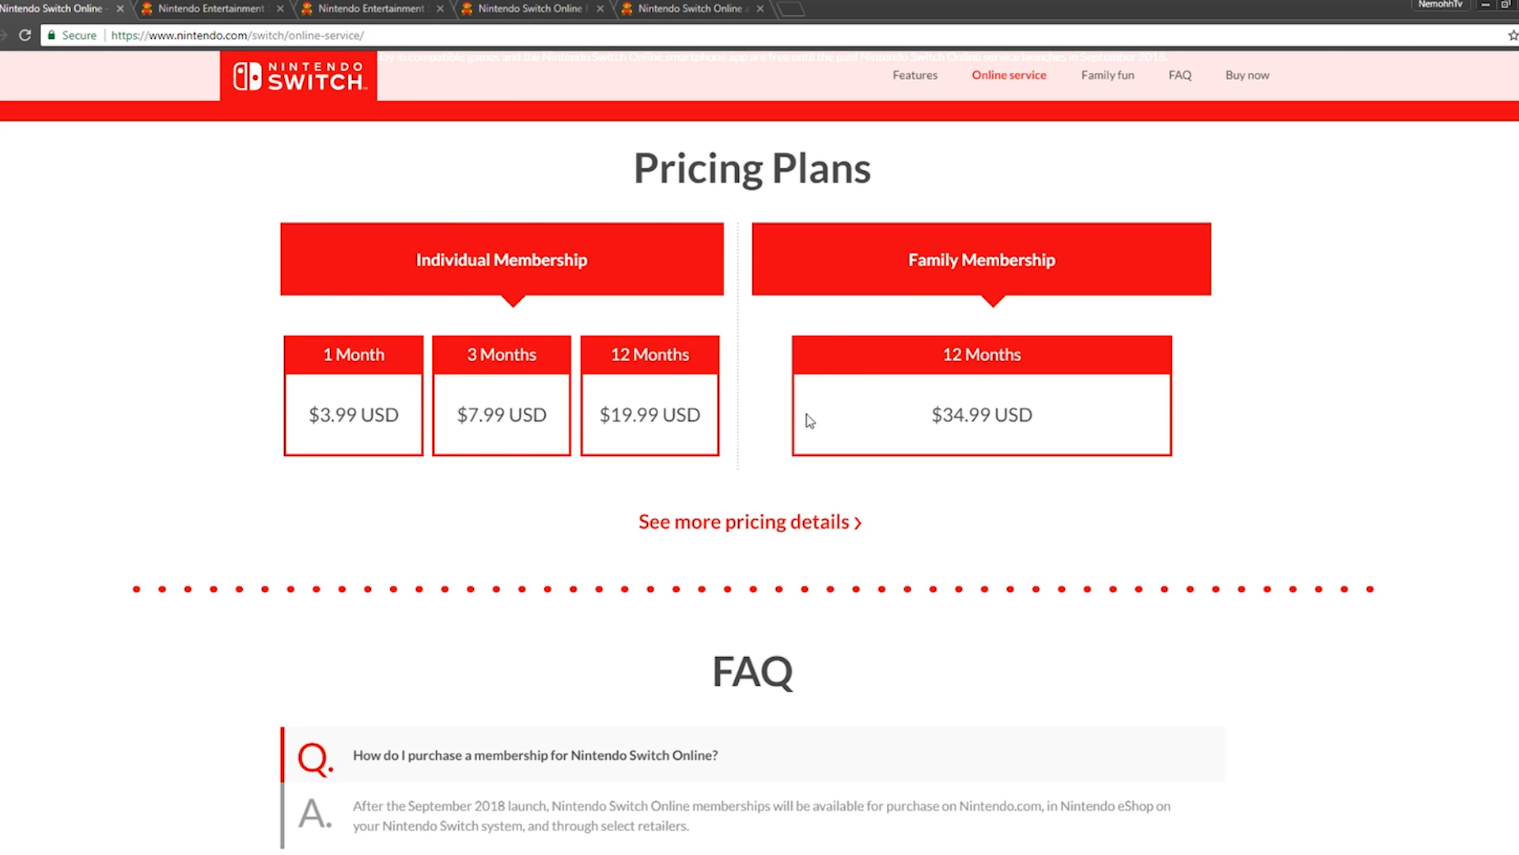
mouse_move(1044, 380)
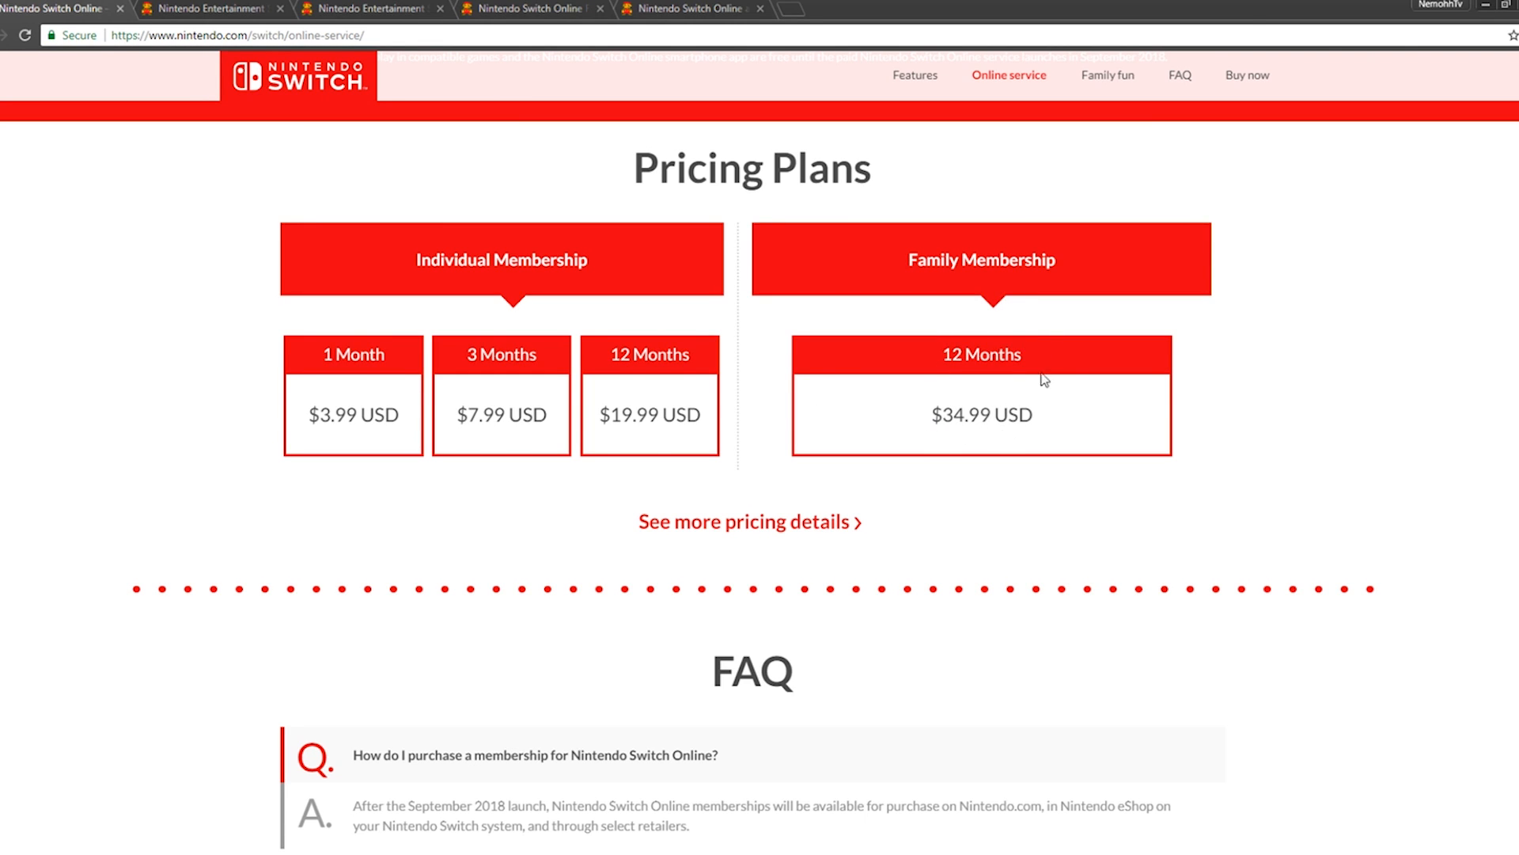
mouse_move(683, 467)
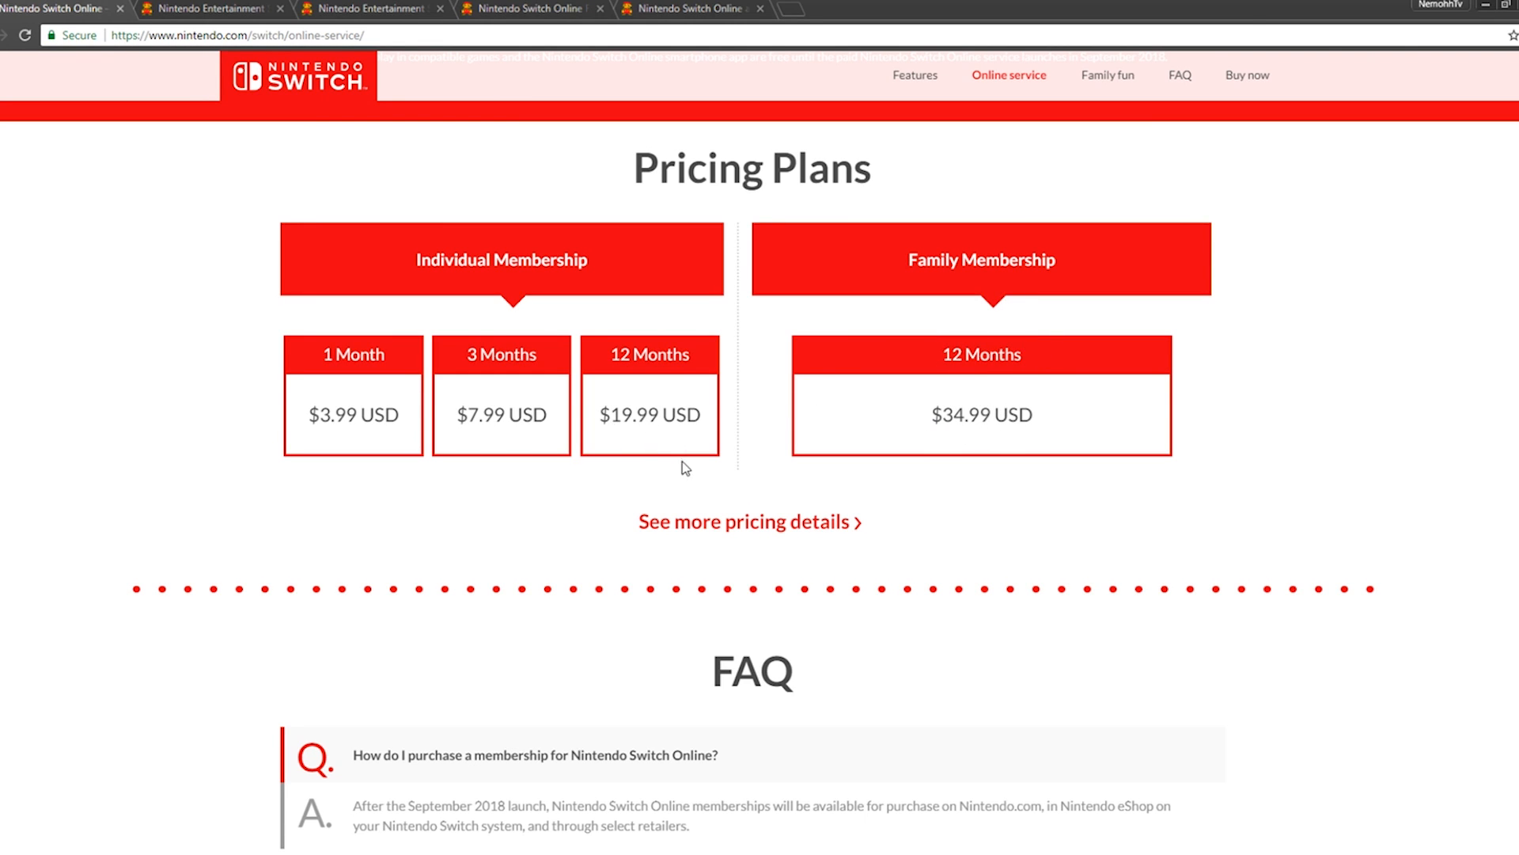
mouse_move(637, 437)
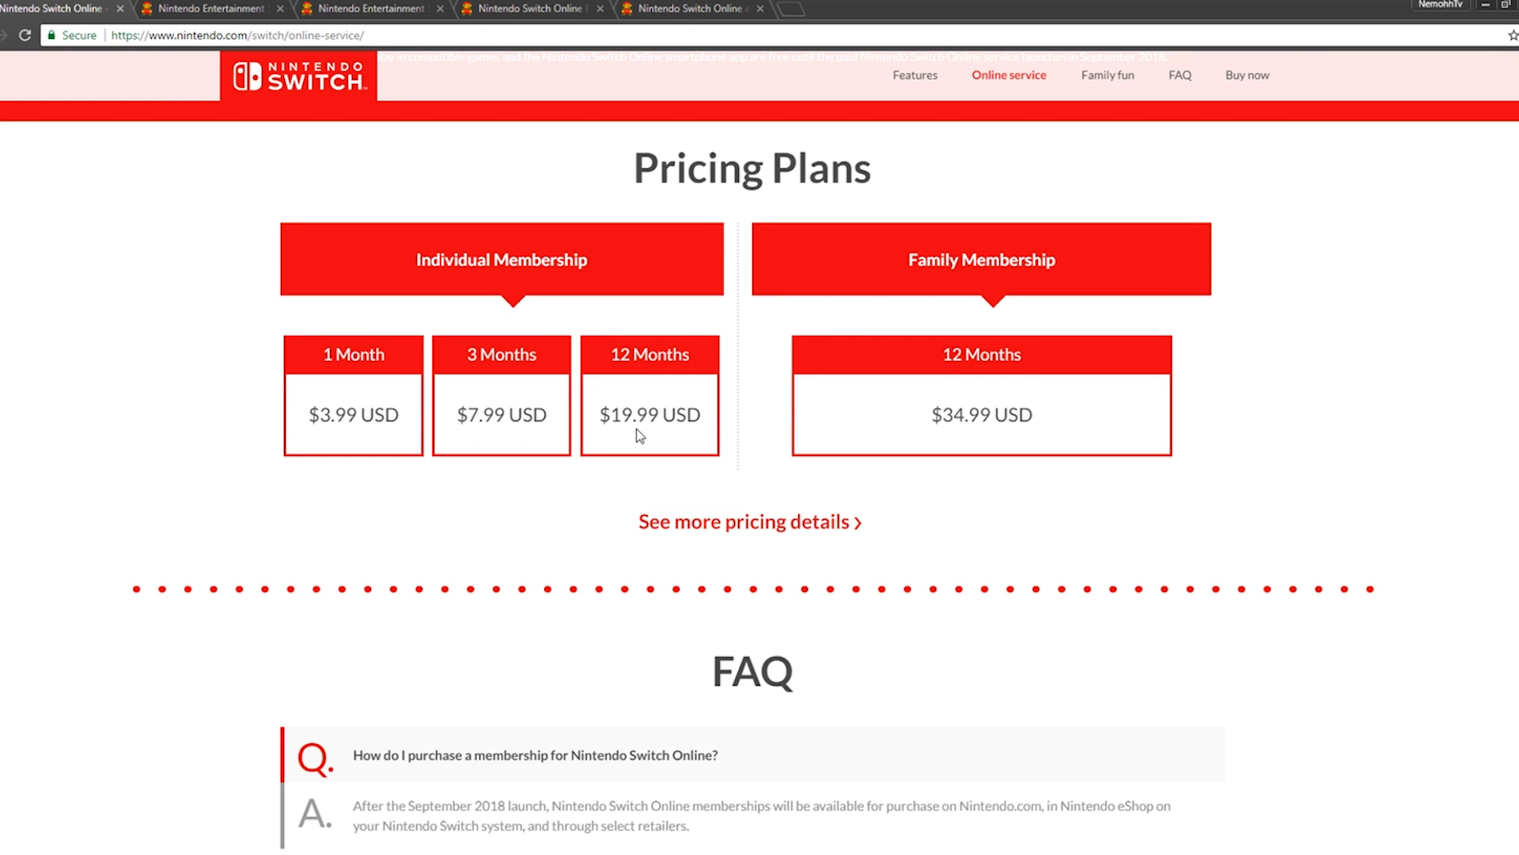
scroll(down, 3)
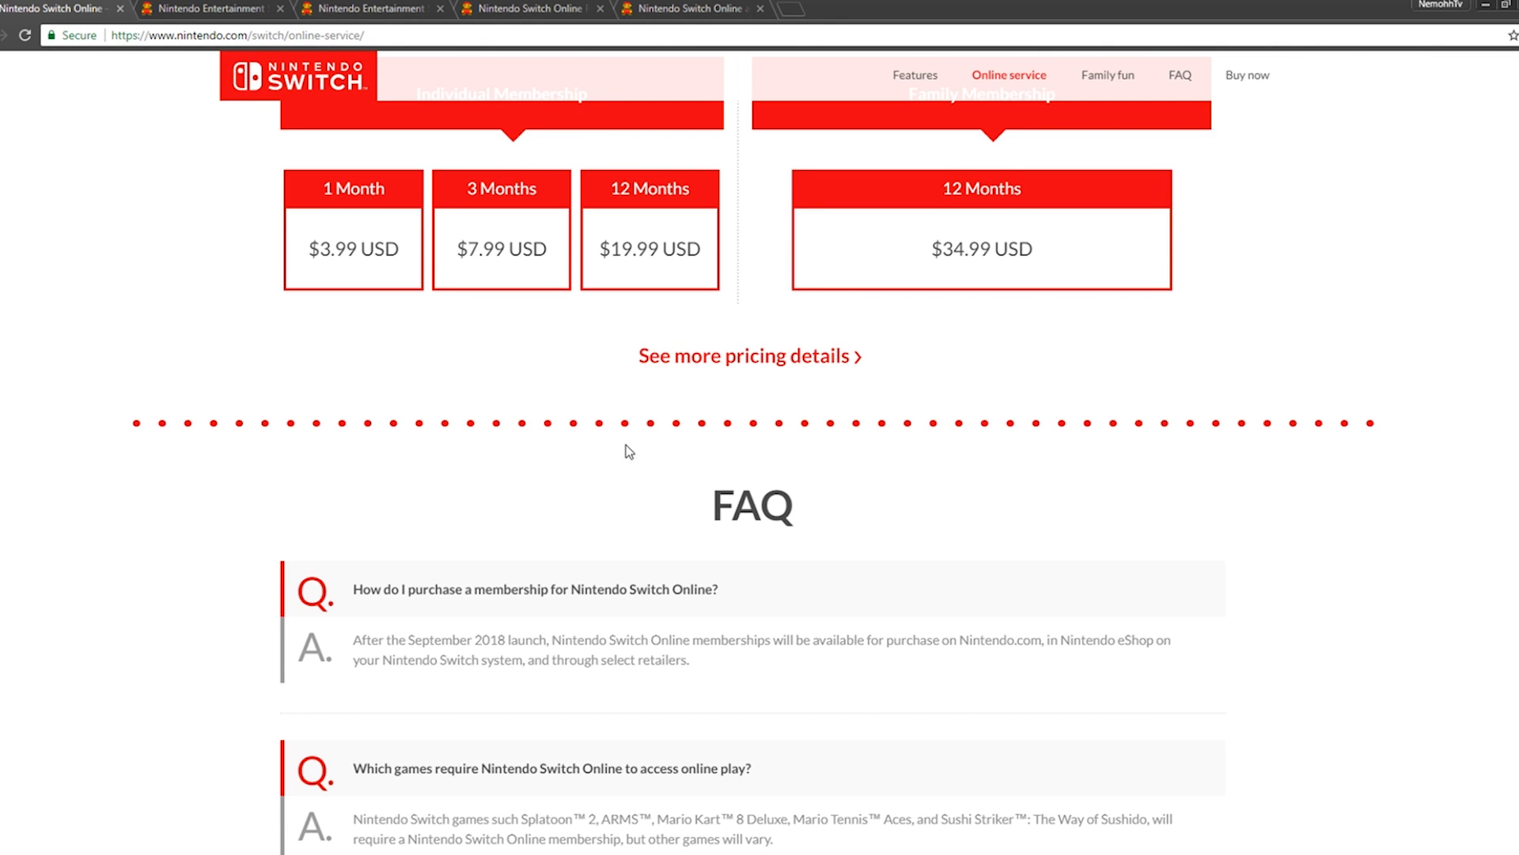
- Scroll past the FAQ to the 'Make the most of your Nintendo Switch' comparison table
scroll(down, 3)
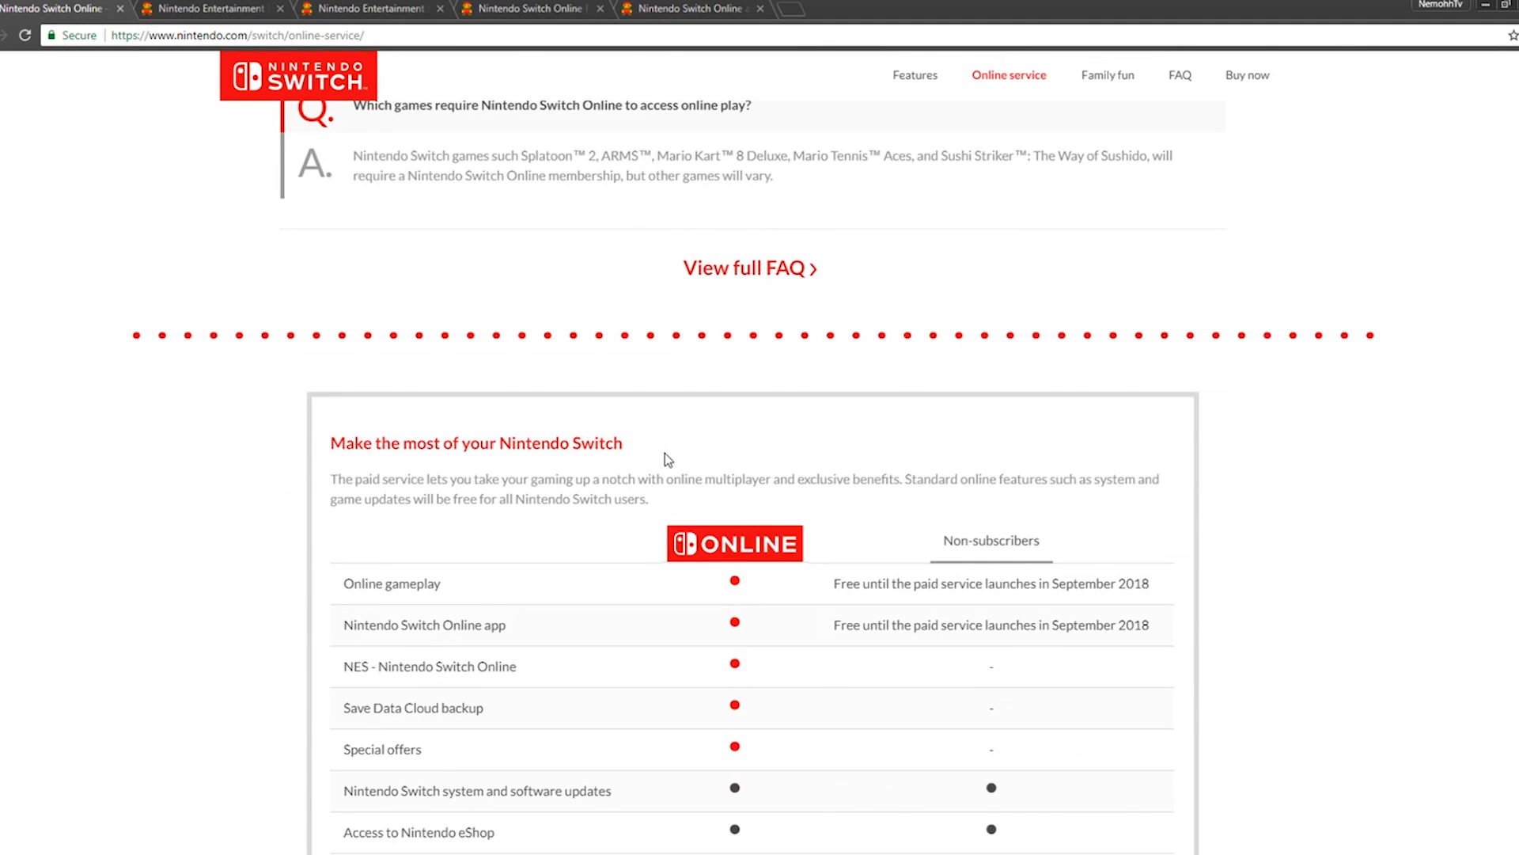
scroll(down, 3)
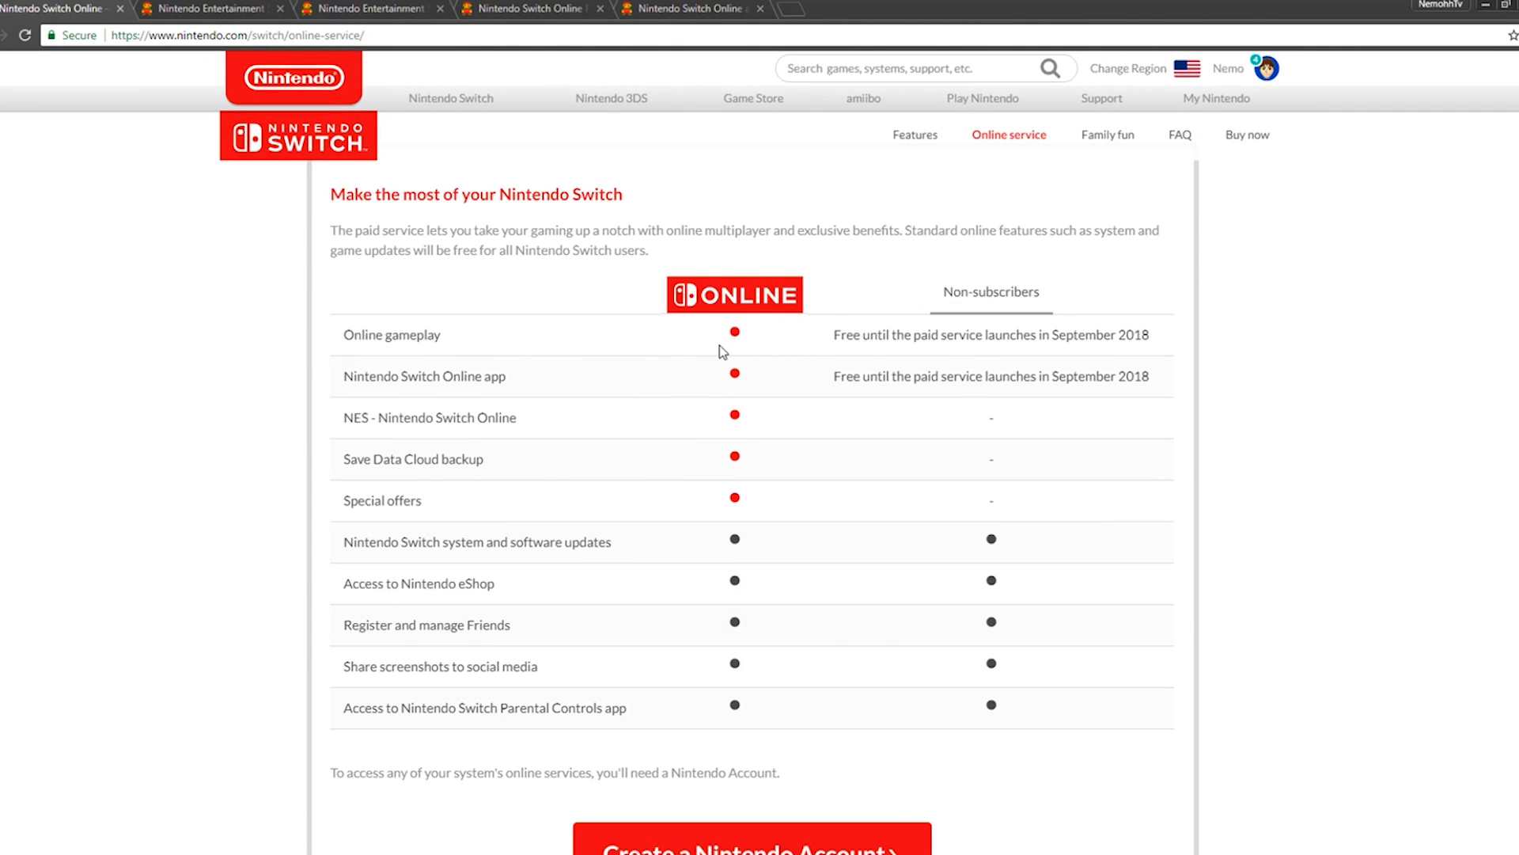
scroll(down, 3)
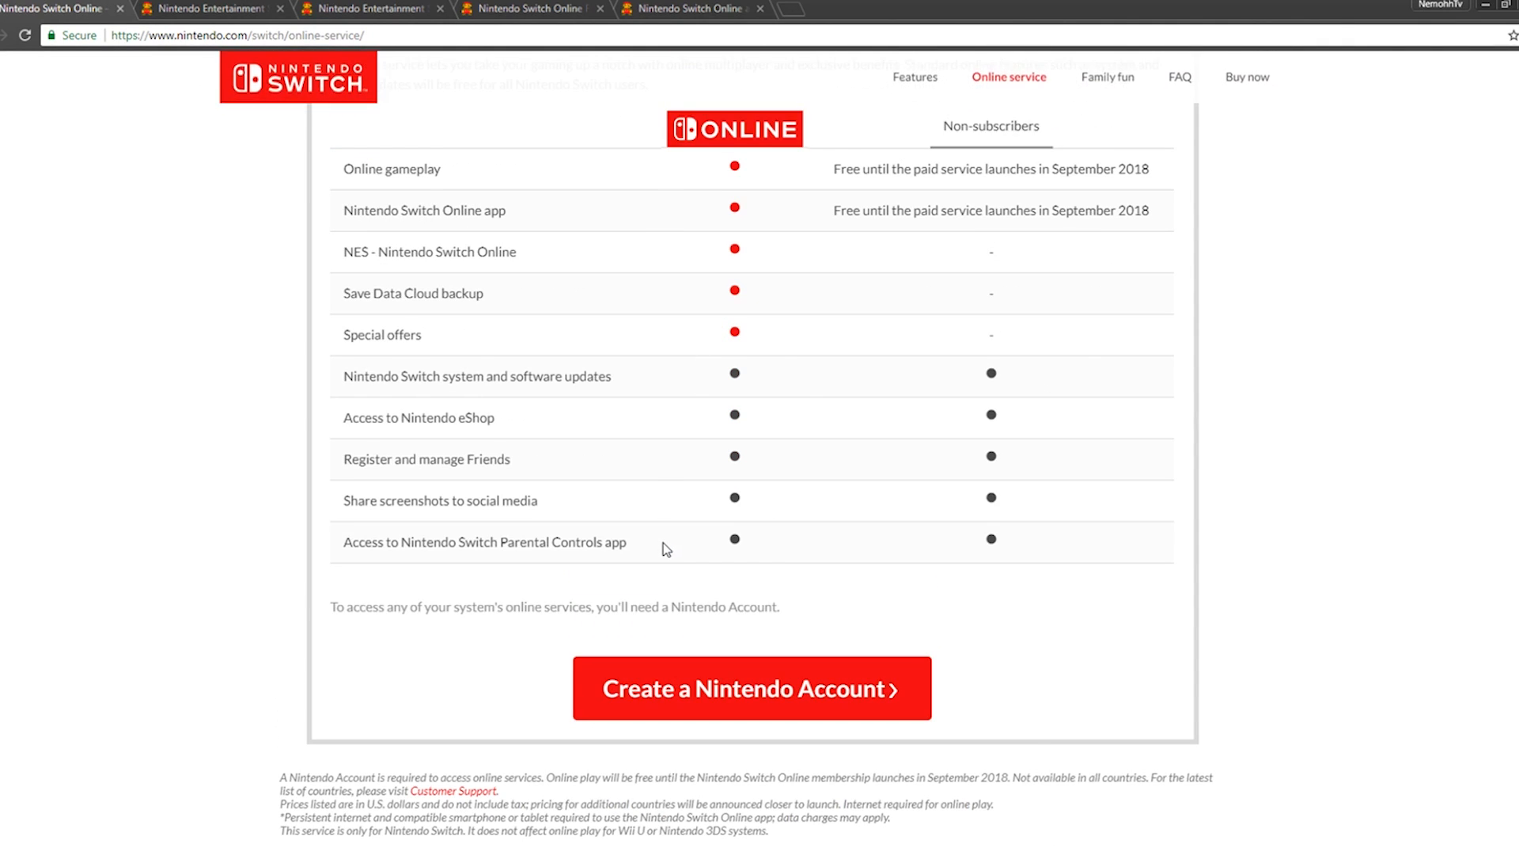
scroll(down, 3)
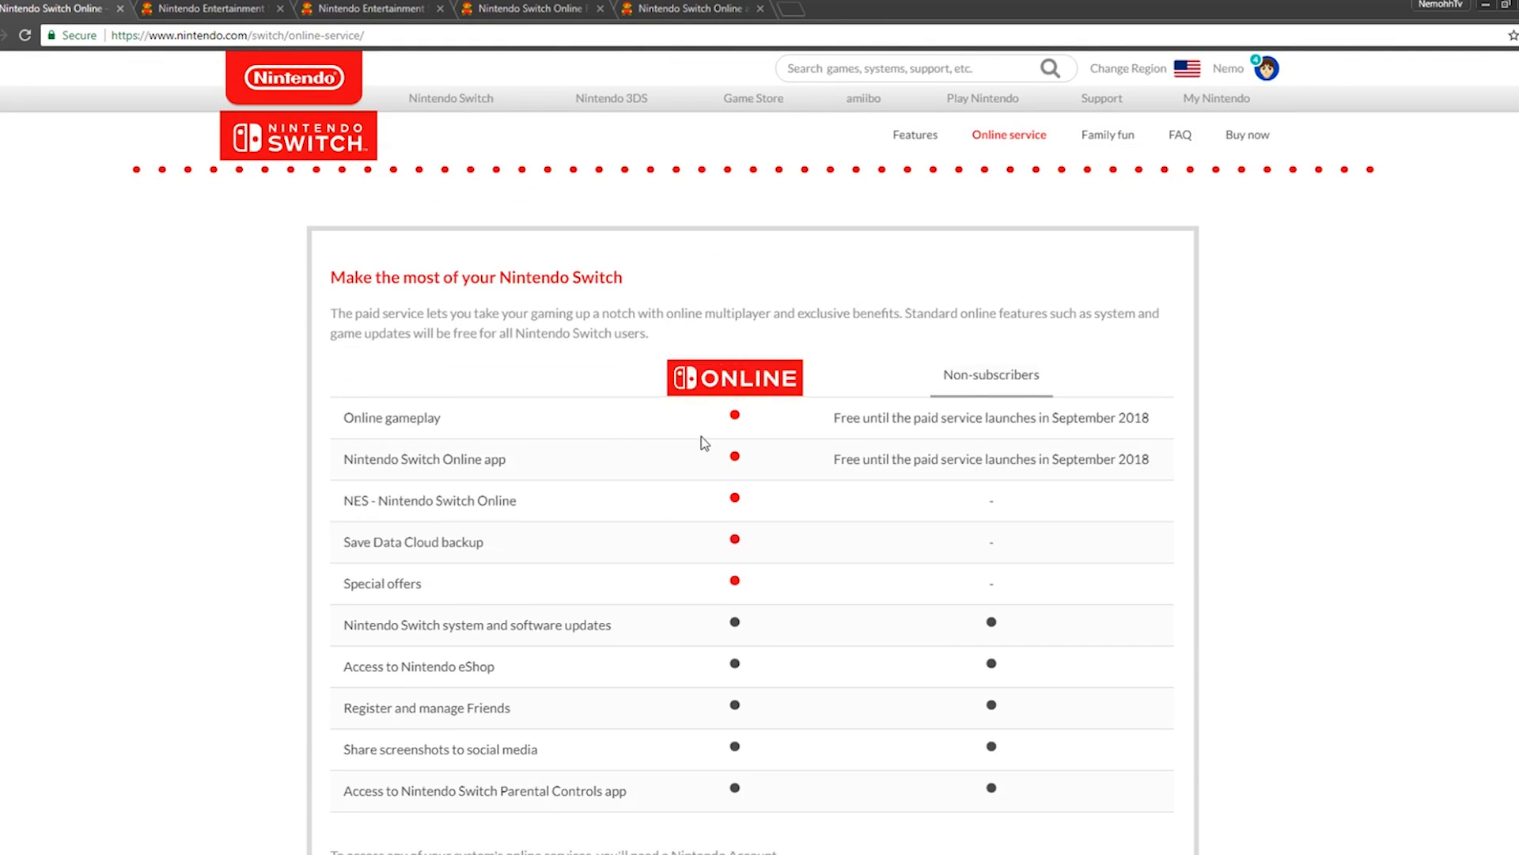
mouse_move(707, 769)
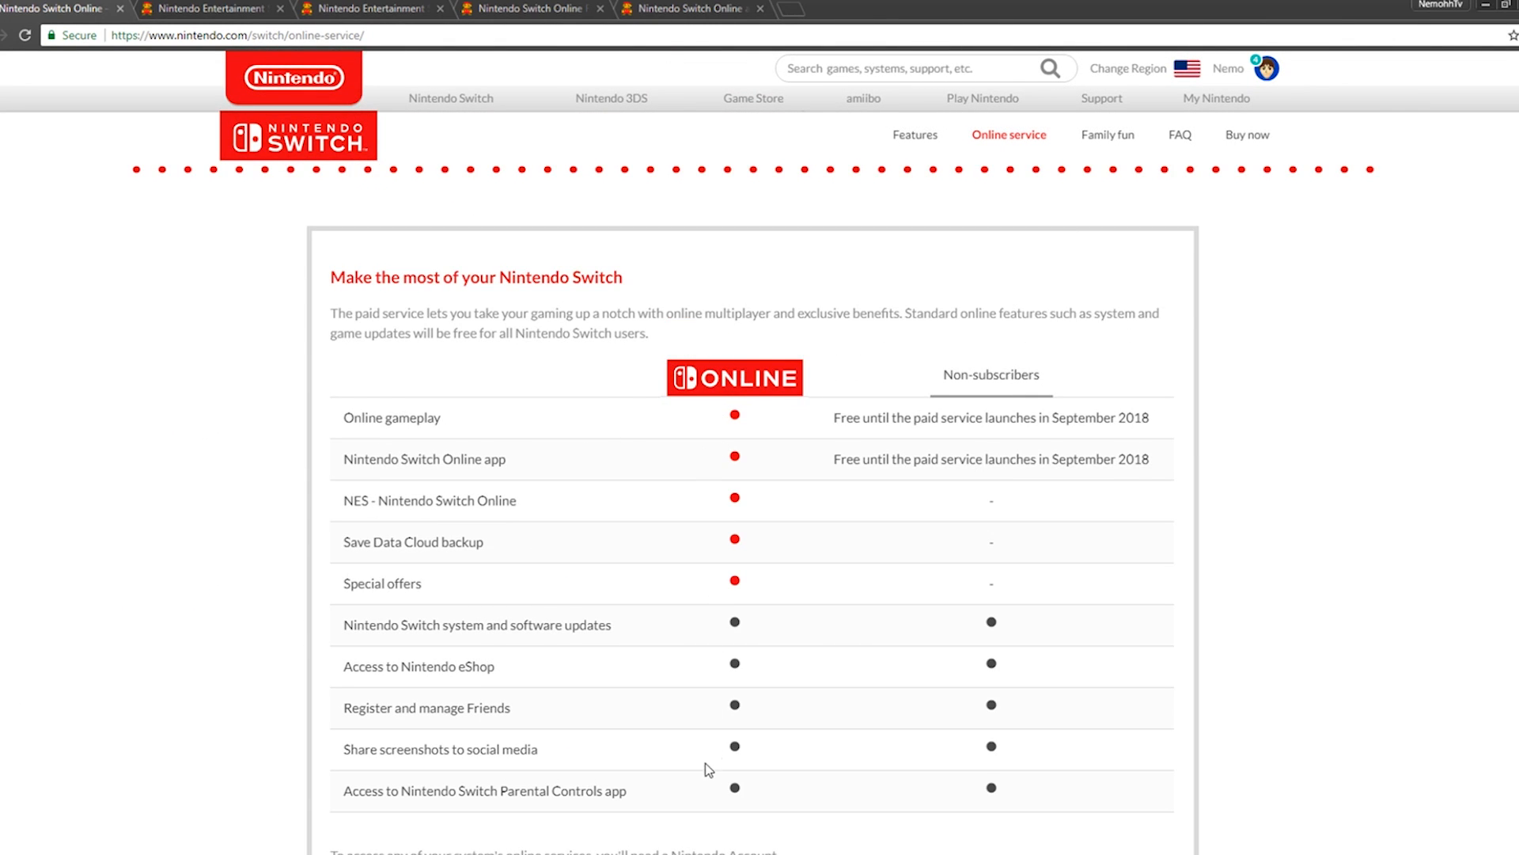
mouse_move(1032, 760)
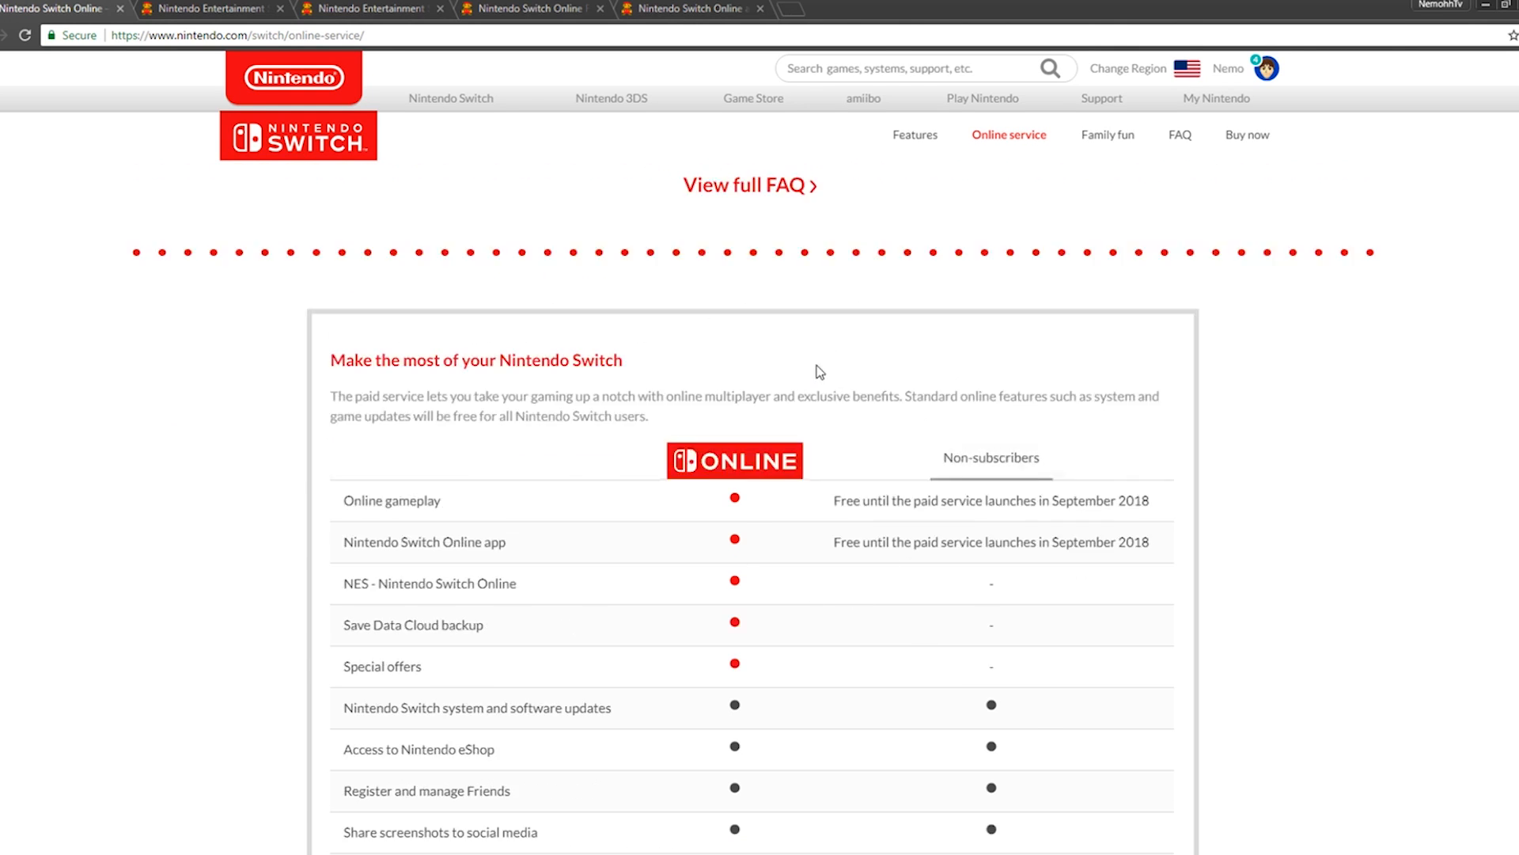
- Open 'View full FAQ' and read down to 'How do I create a family group?'
click(749, 185)
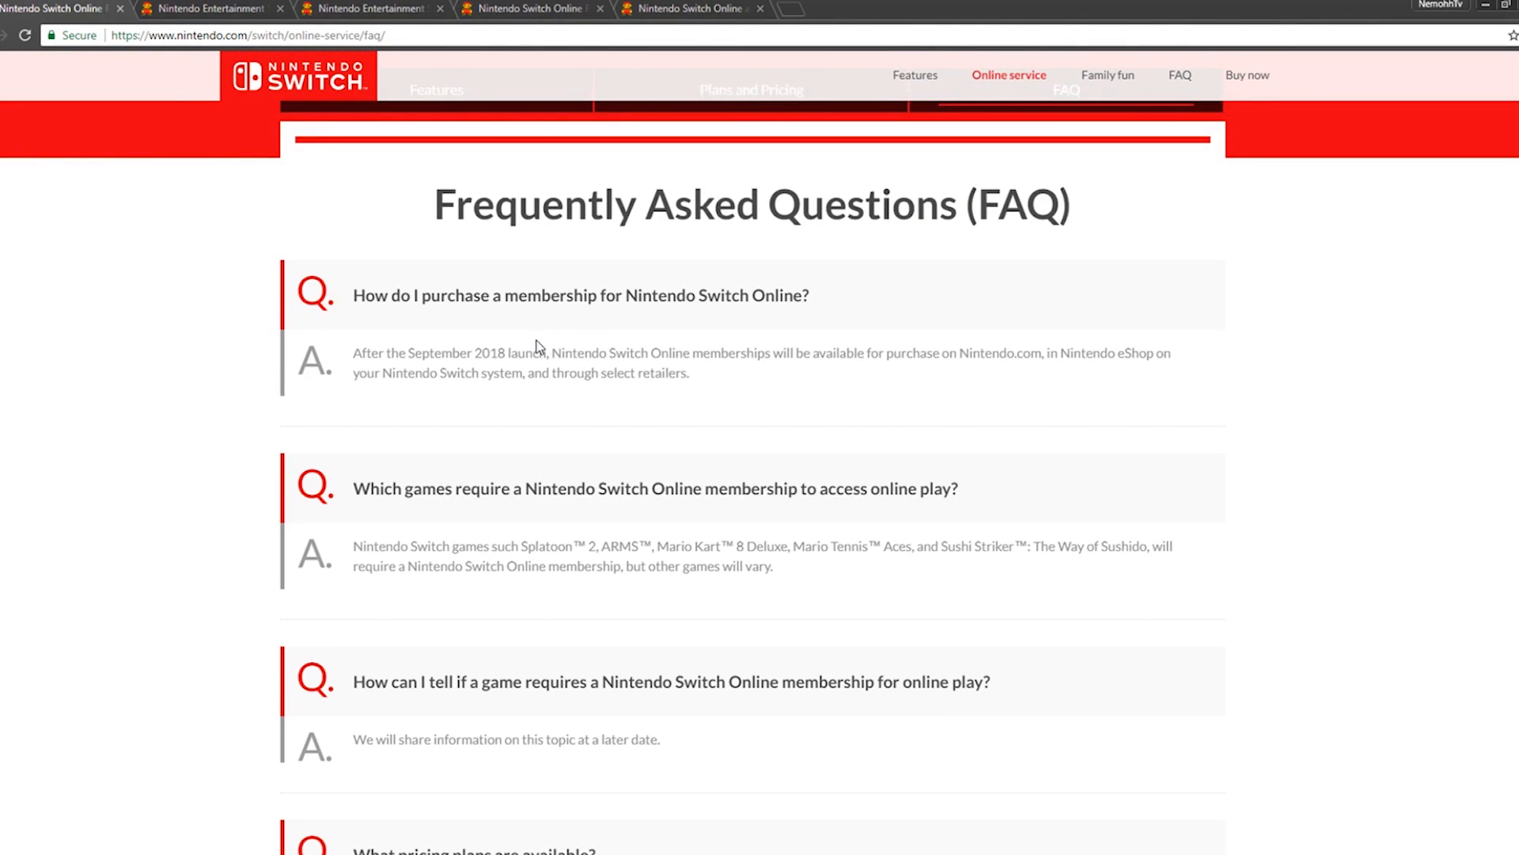
scroll(down, 3)
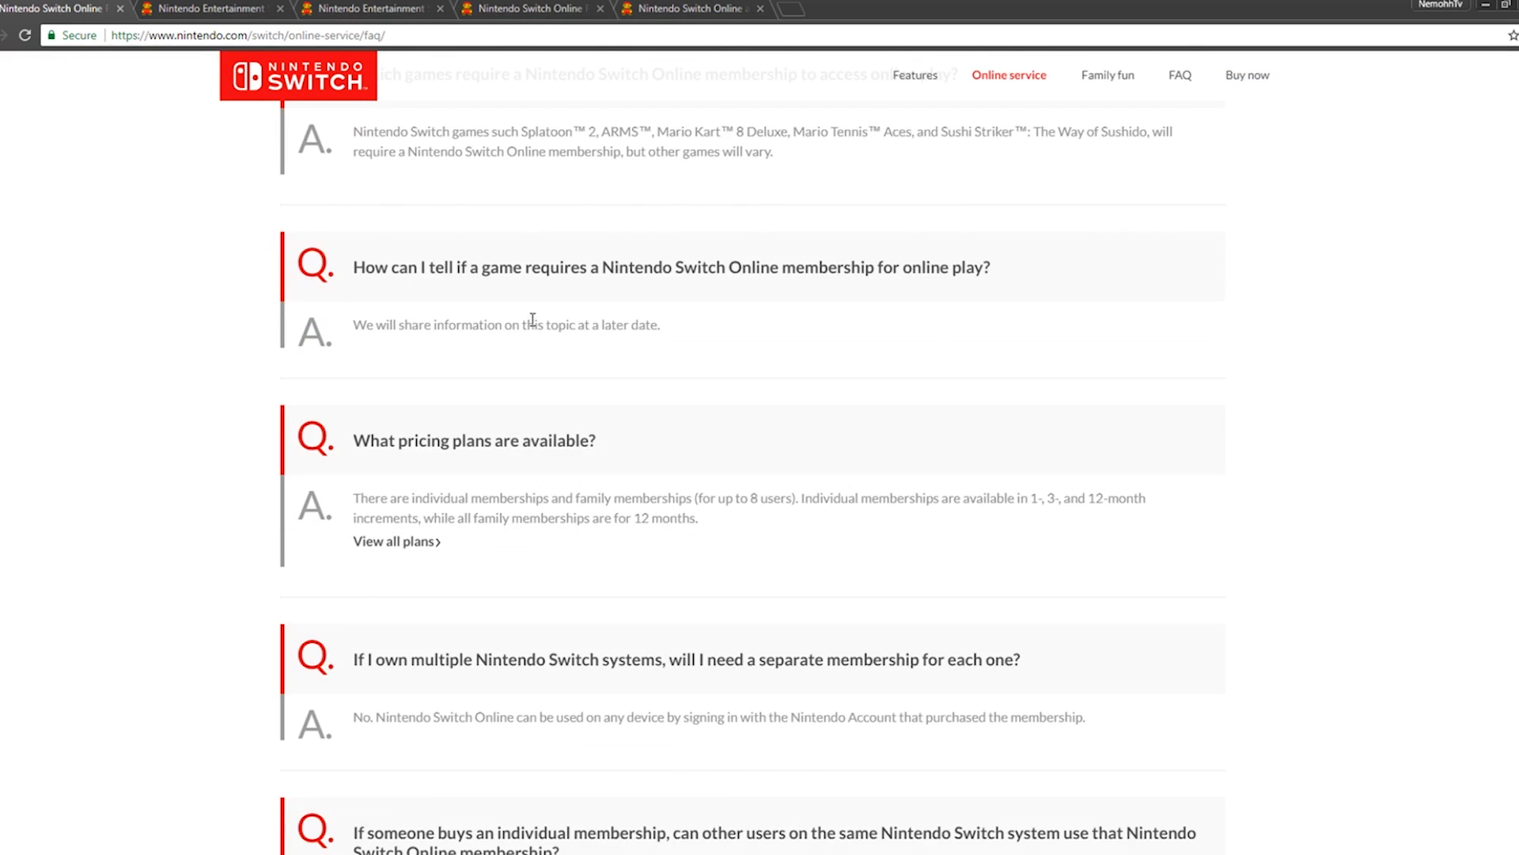
scroll(down, 3)
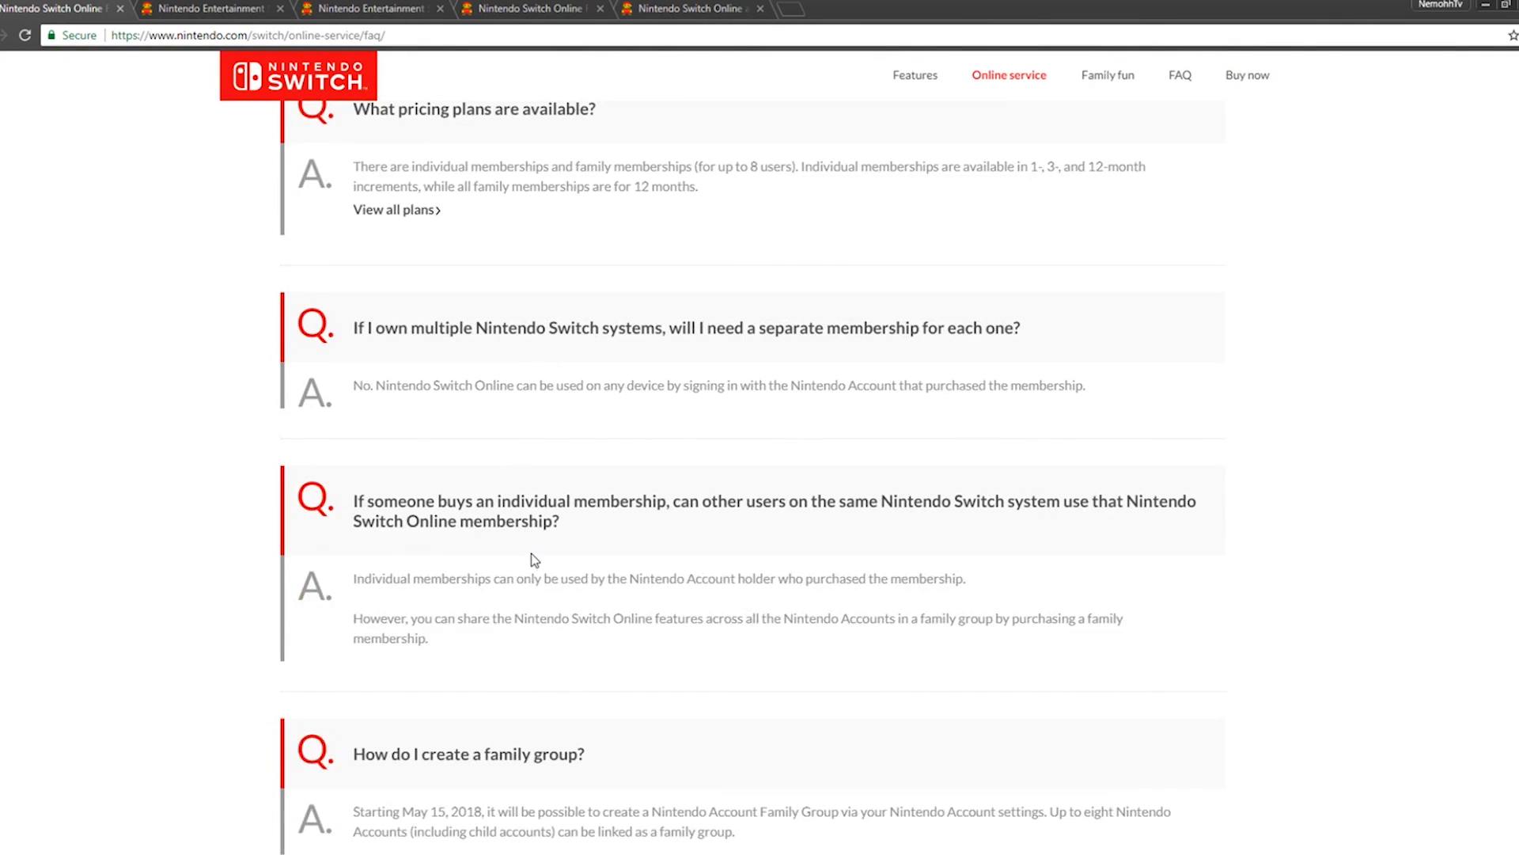
scroll(down, 3)
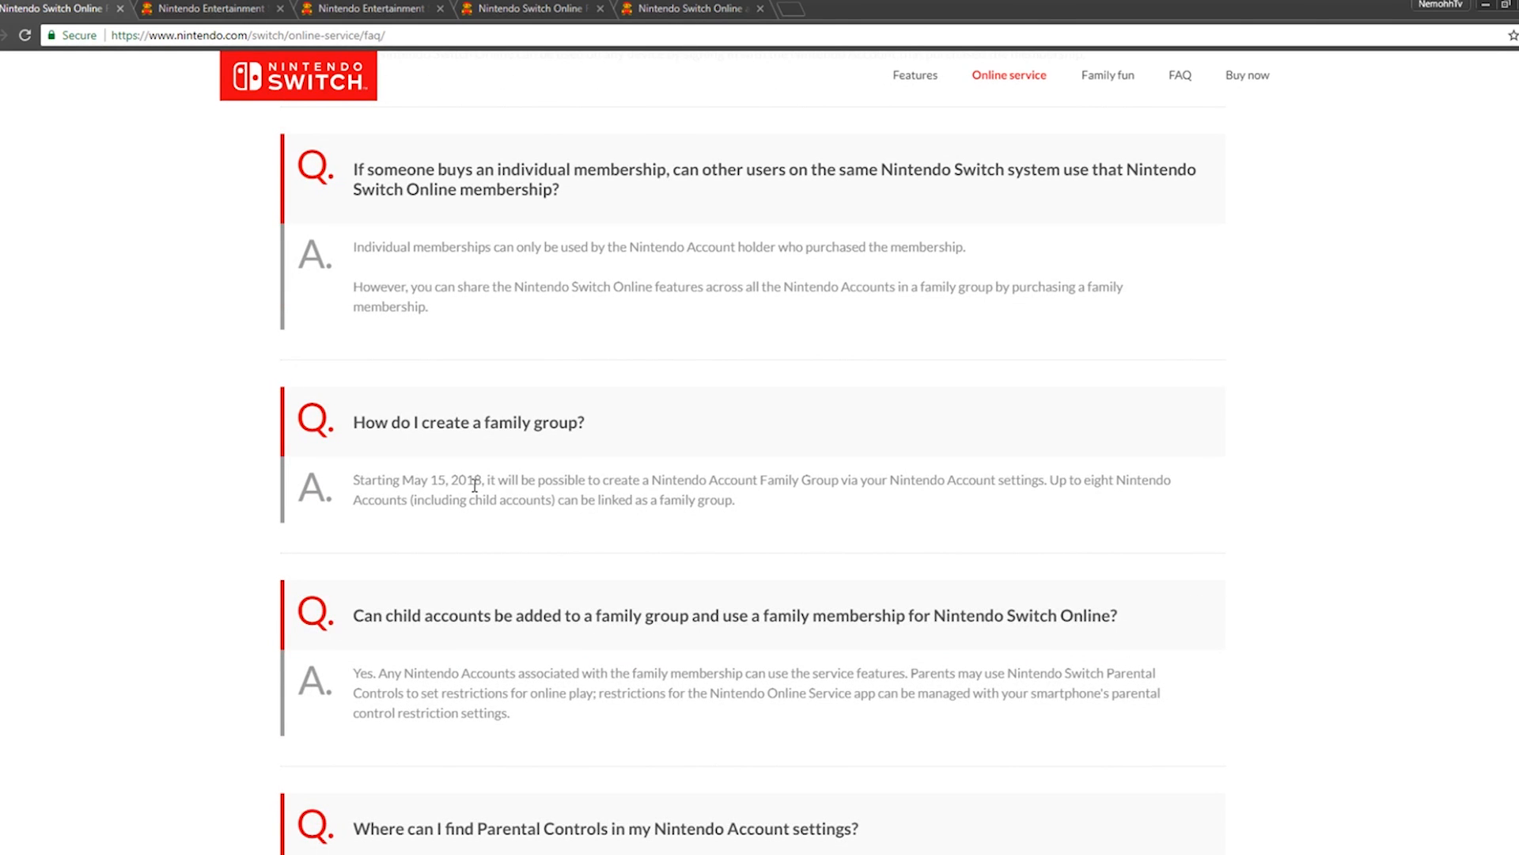
mouse_move(411, 489)
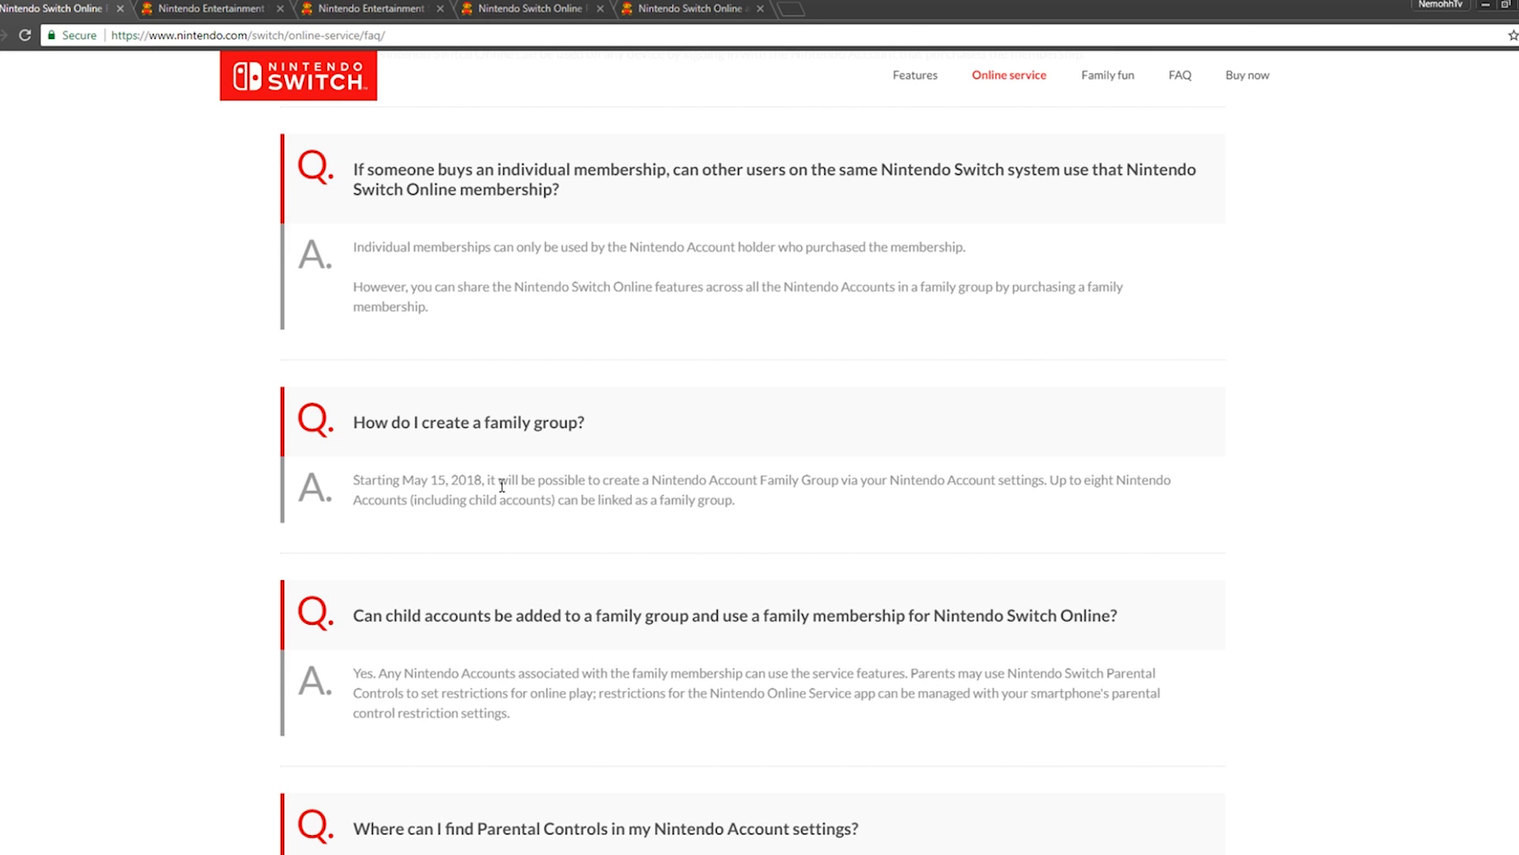
mouse_move(828, 497)
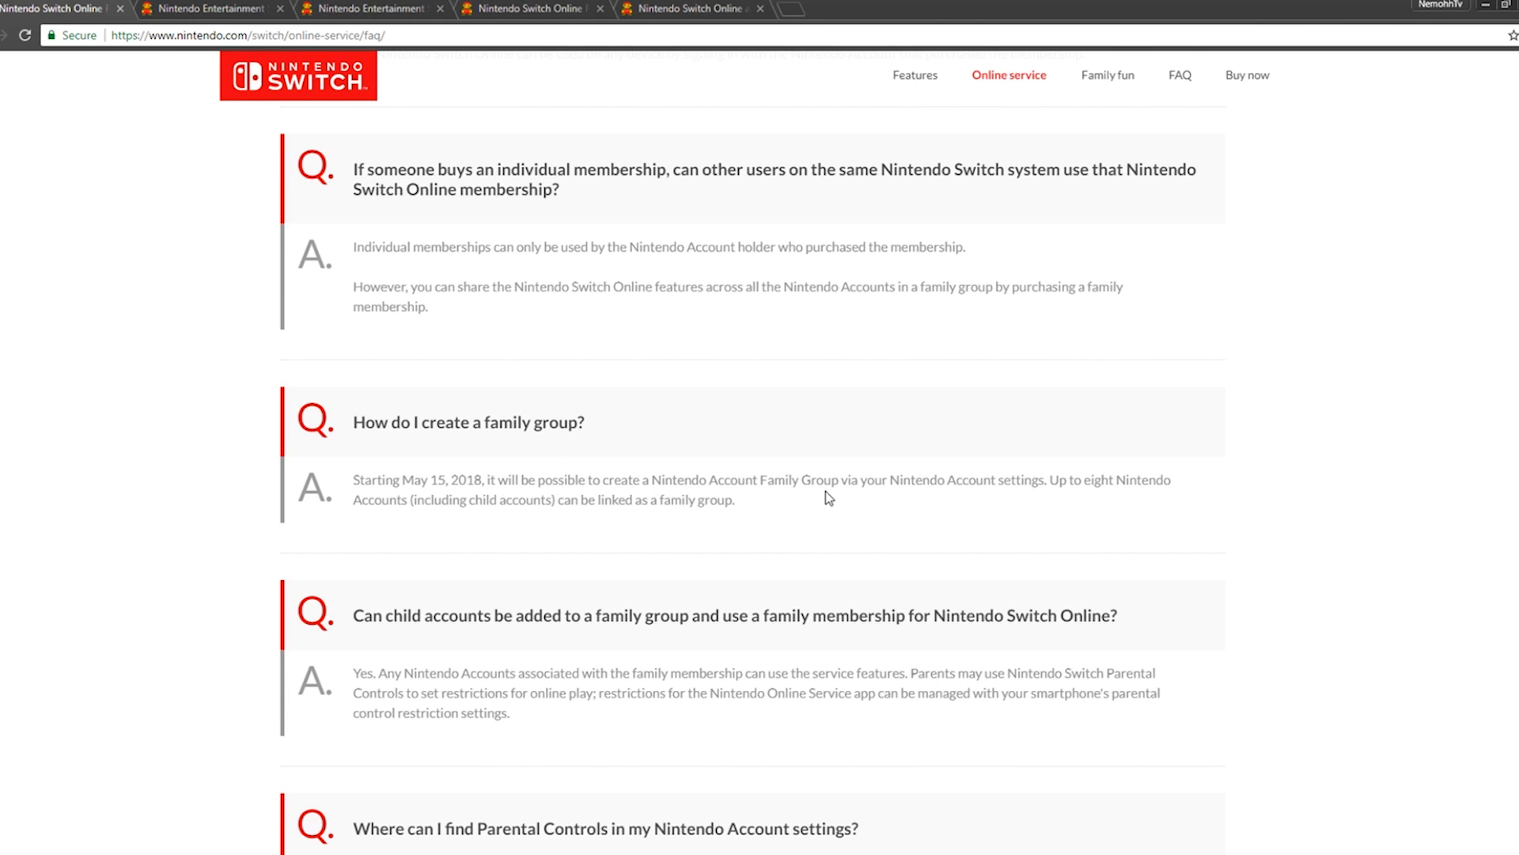
mouse_move(1062, 505)
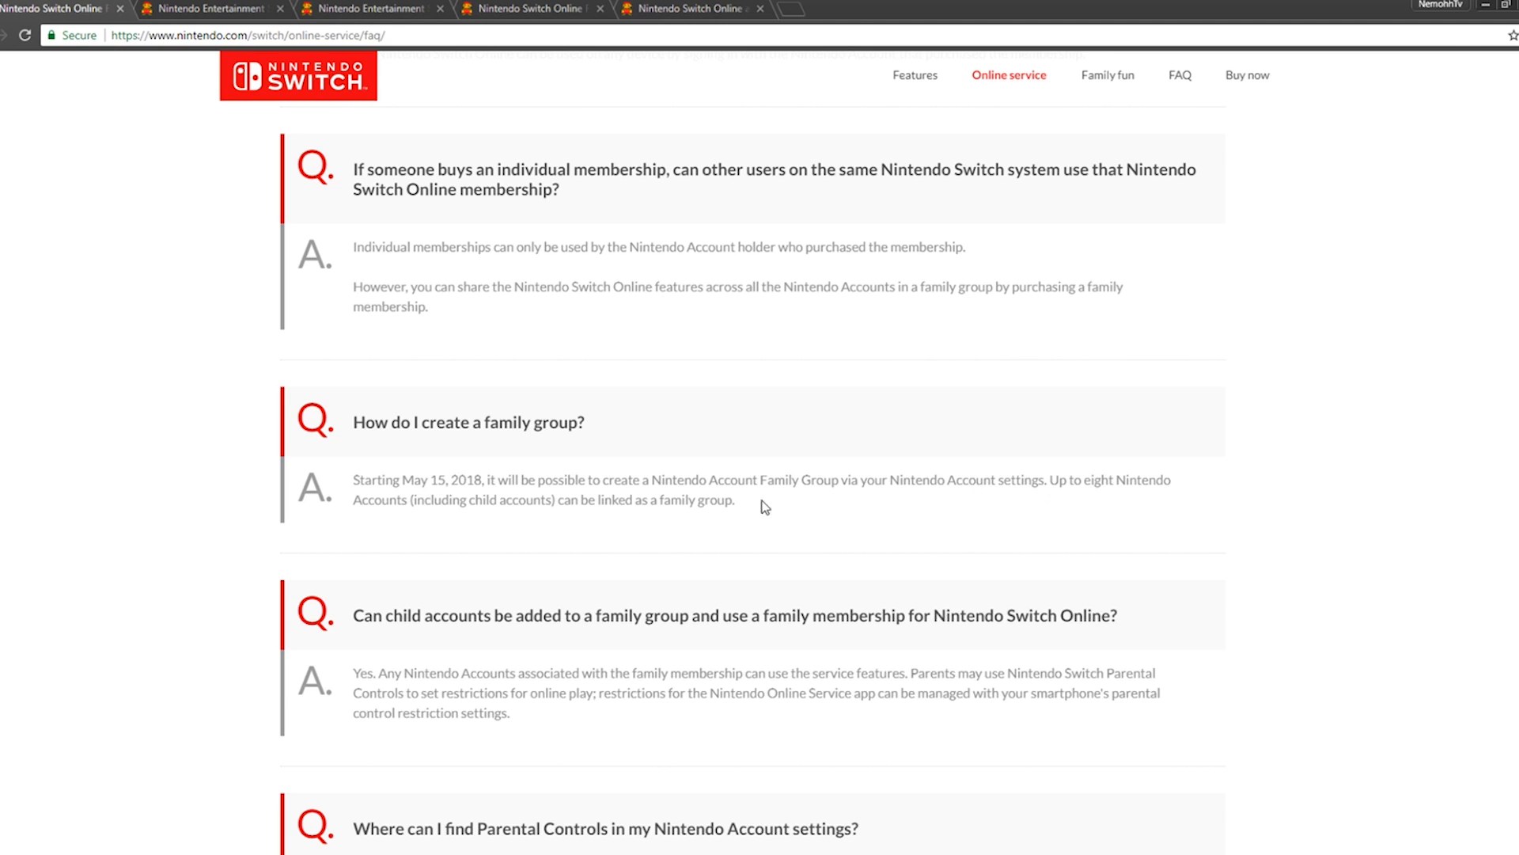
mouse_move(702, 536)
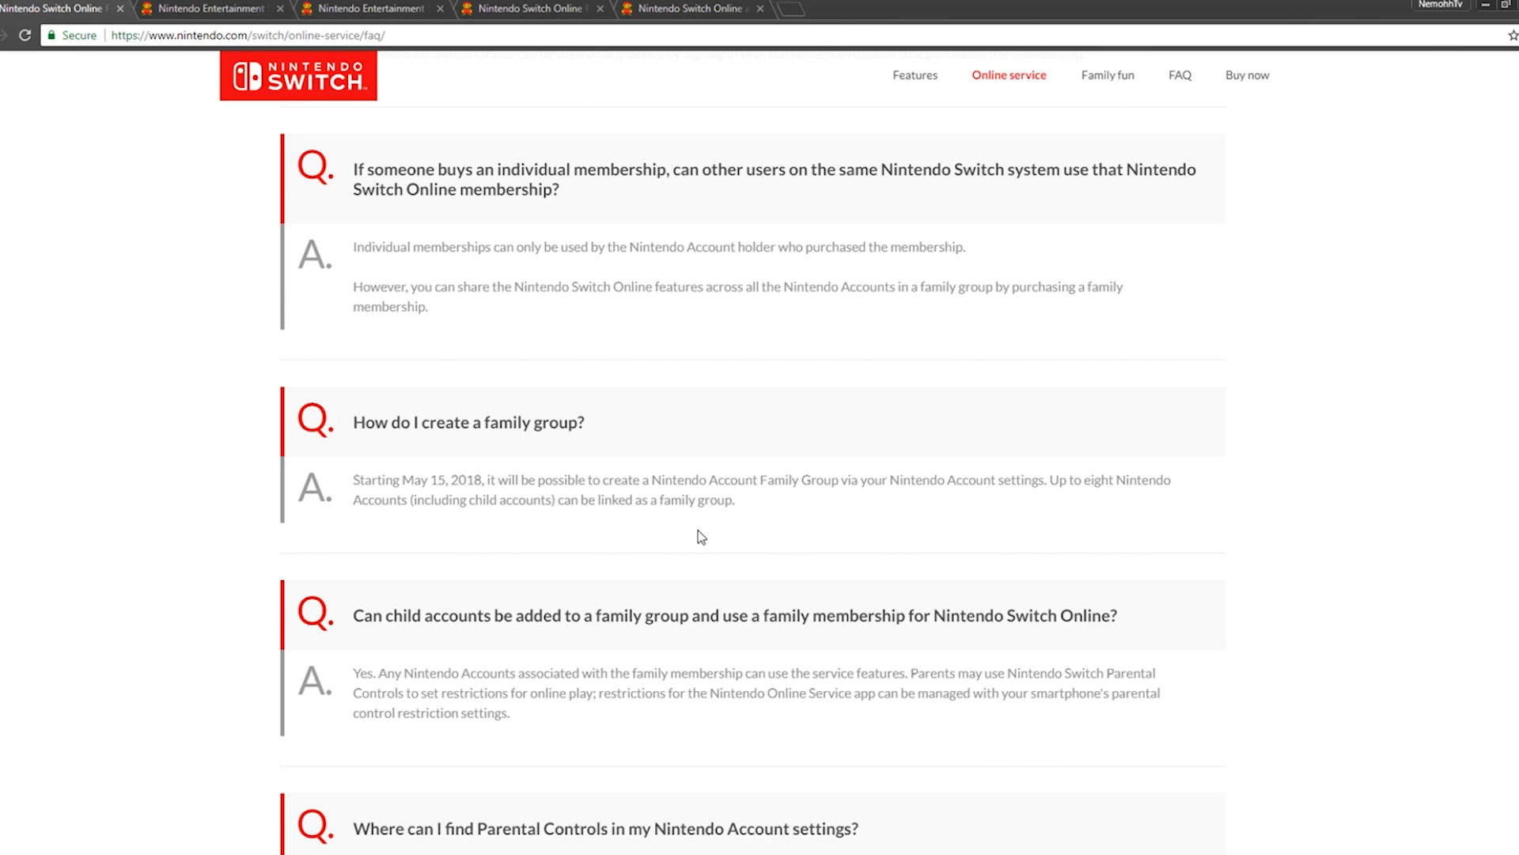
- Scroll the FAQ to the final Save Data Cloud backup question and footer
scroll(down, 3)
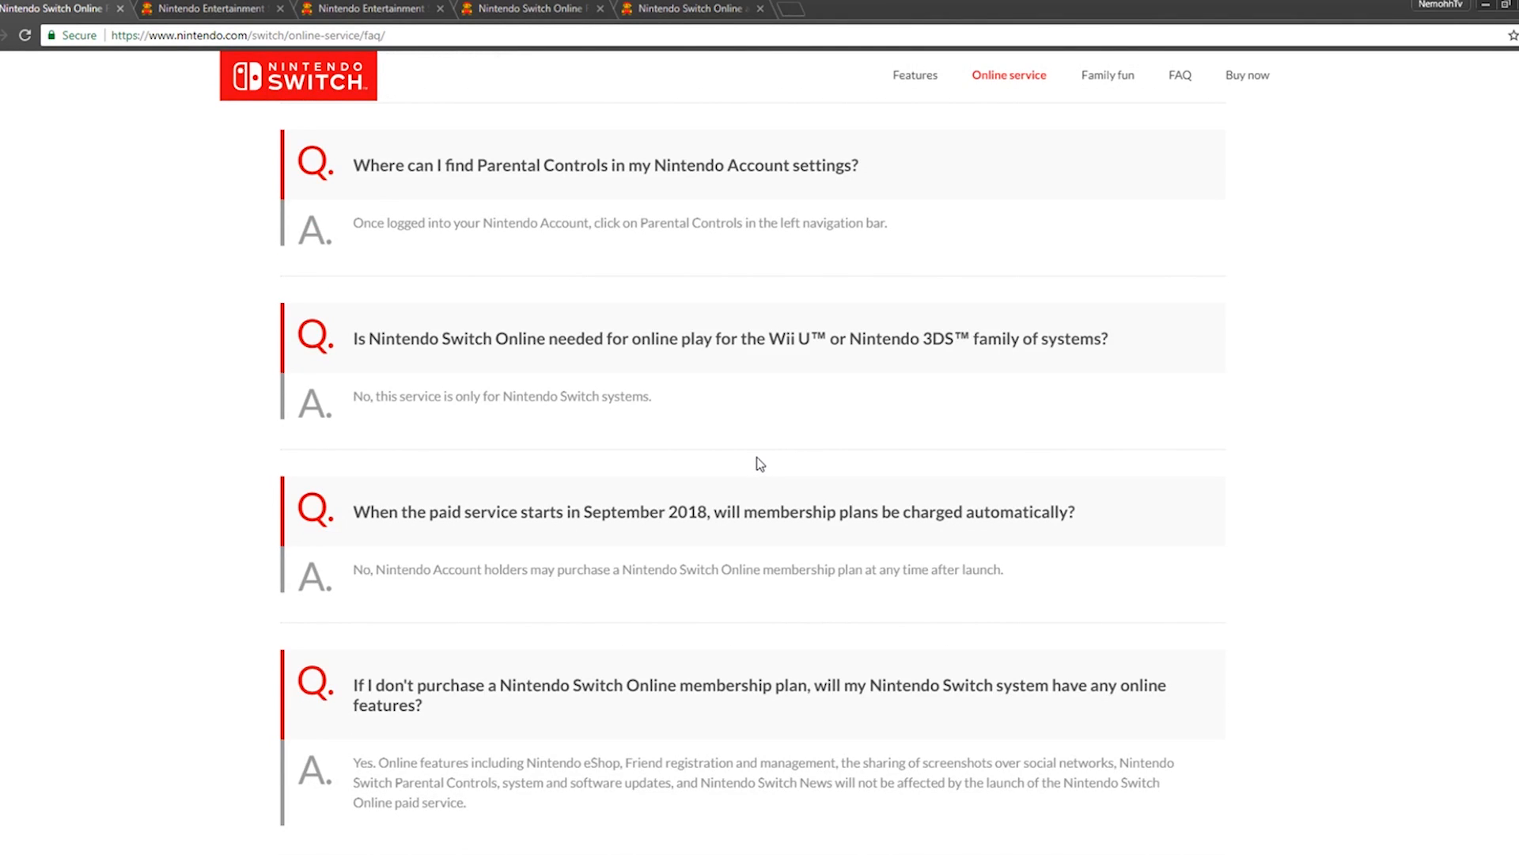
scroll(down, 3)
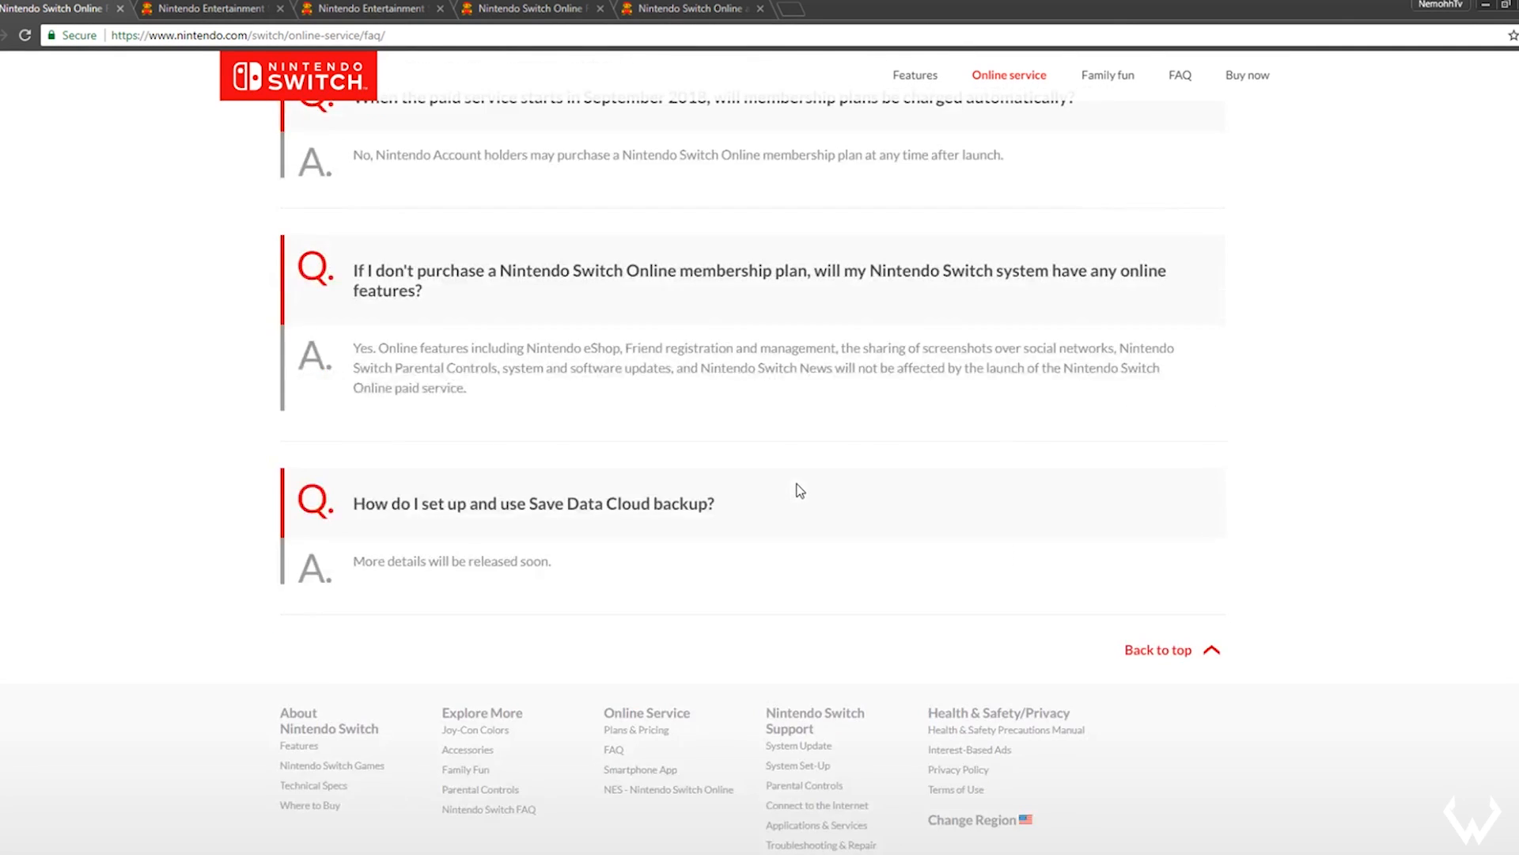
scroll(up, 3)
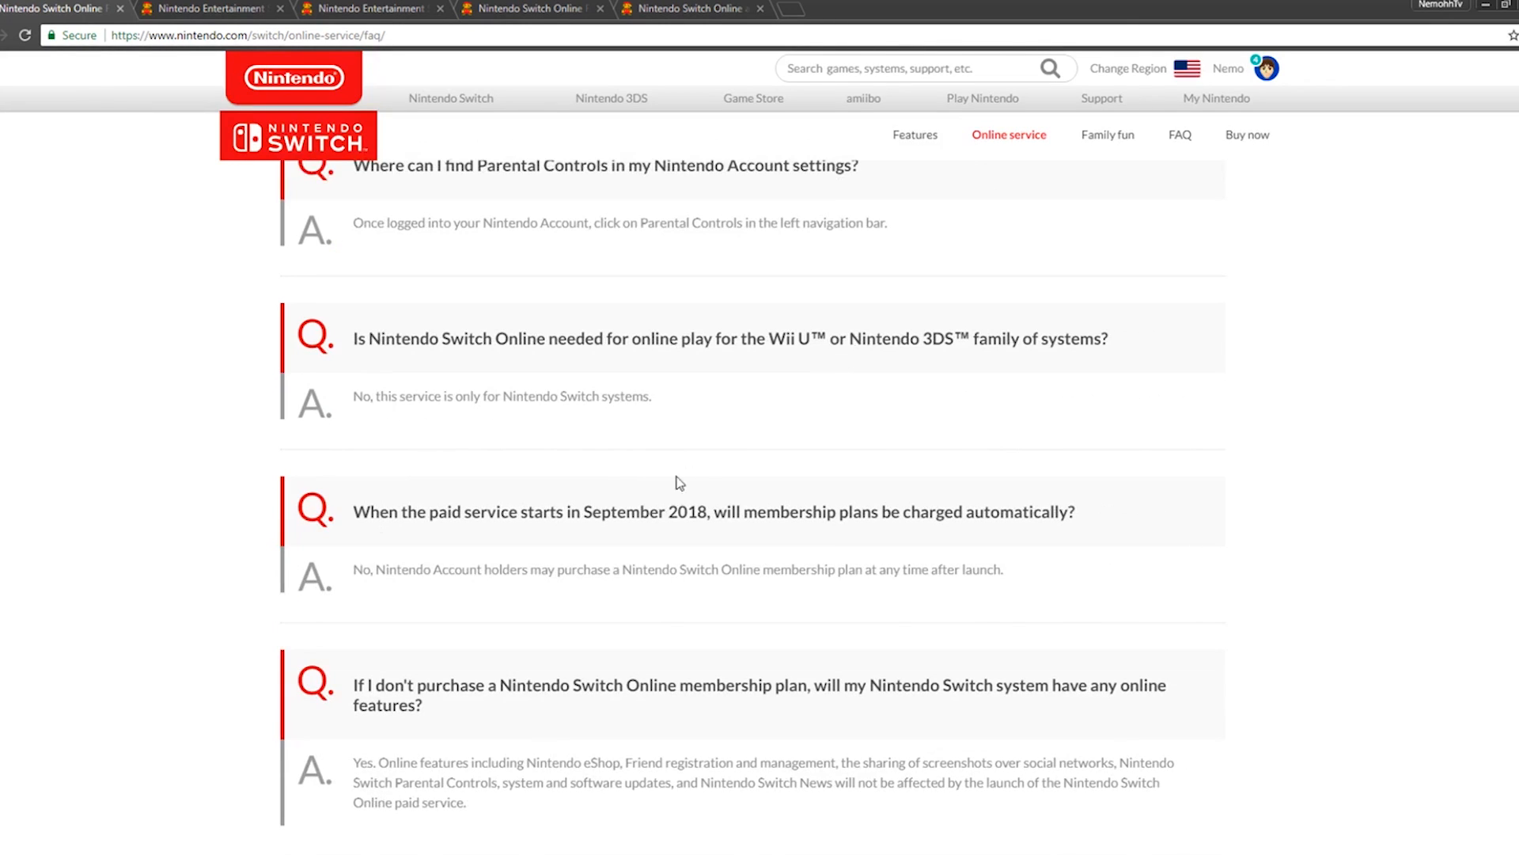
scroll(down, 3)
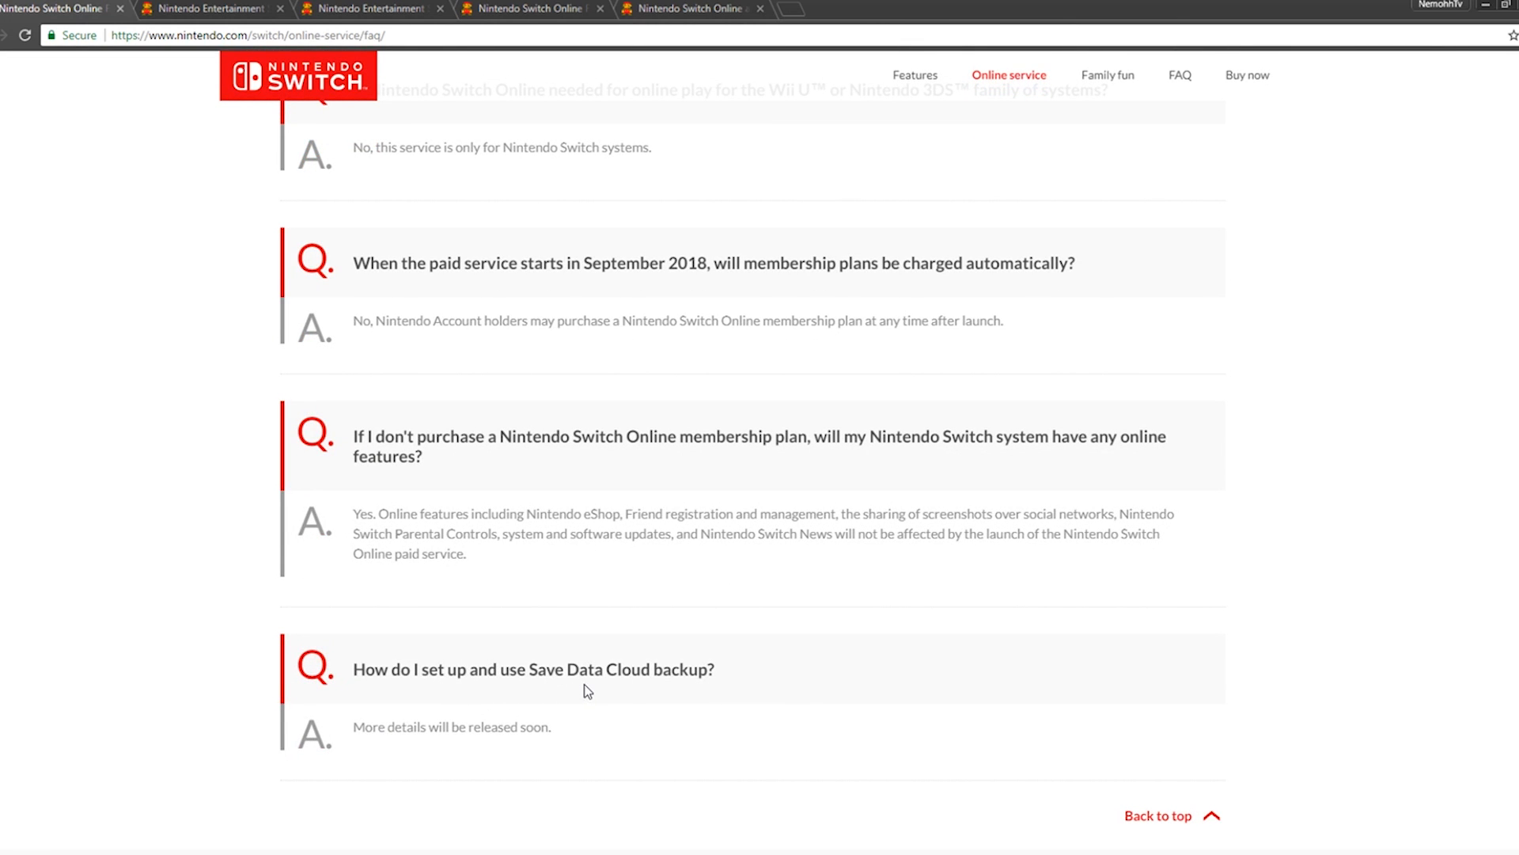
scroll(down, 3)
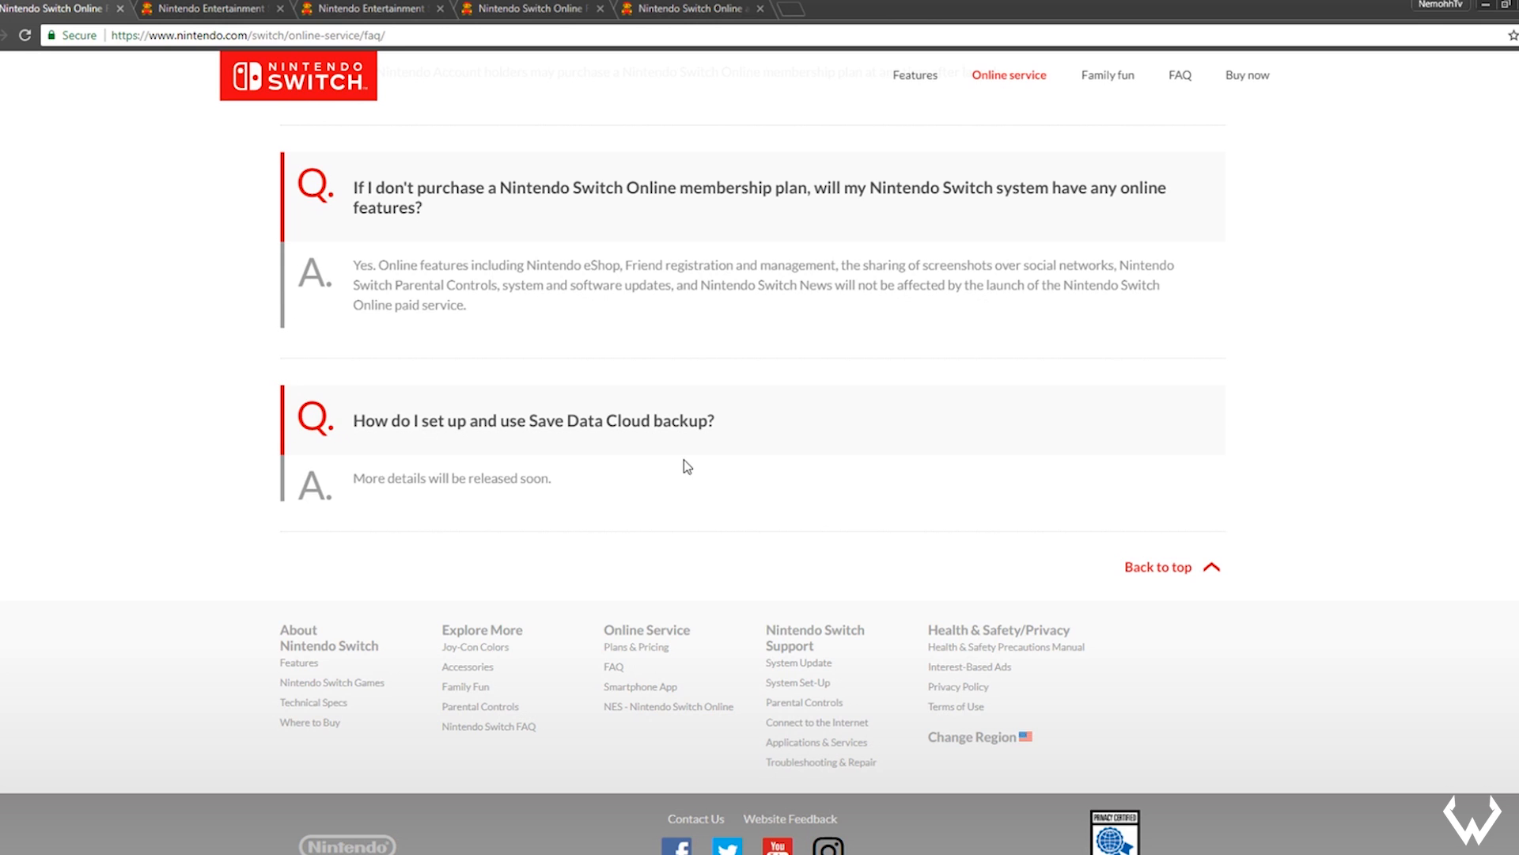
mouse_move(714, 260)
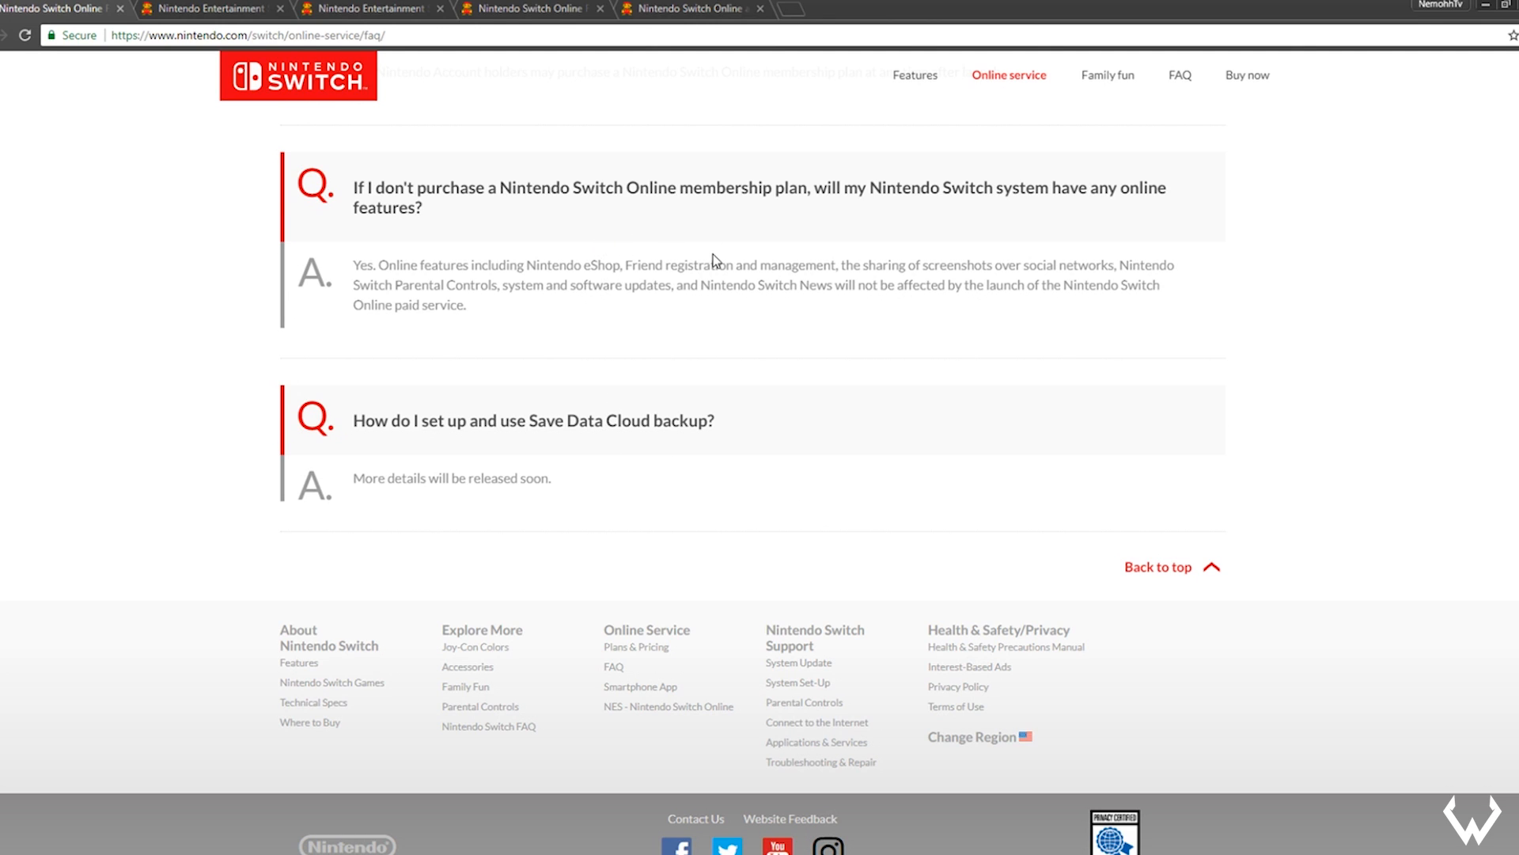
mouse_move(914, 213)
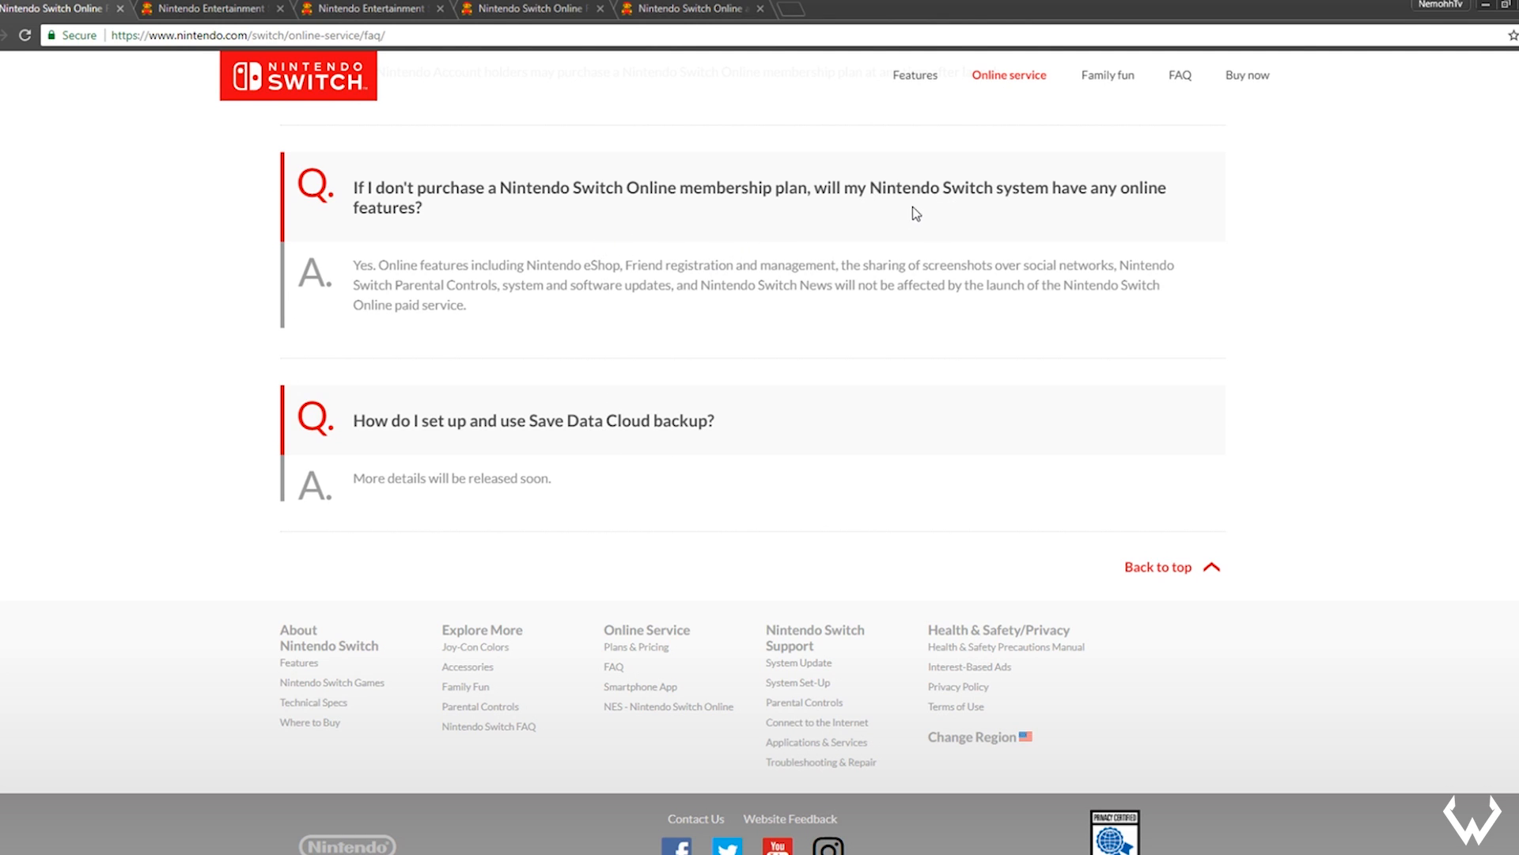
mouse_move(488, 281)
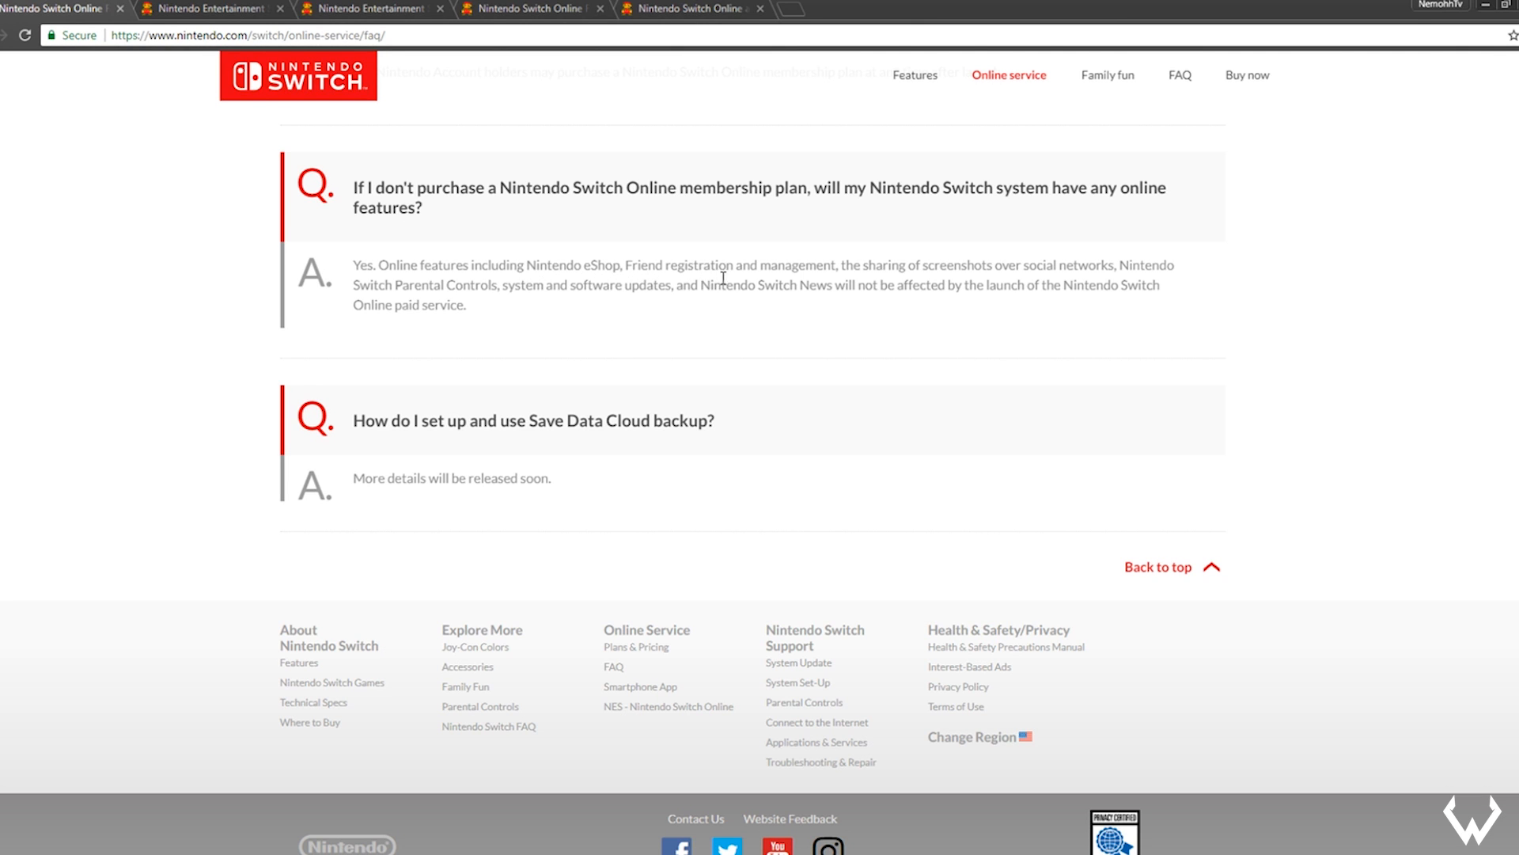
mouse_move(1033, 267)
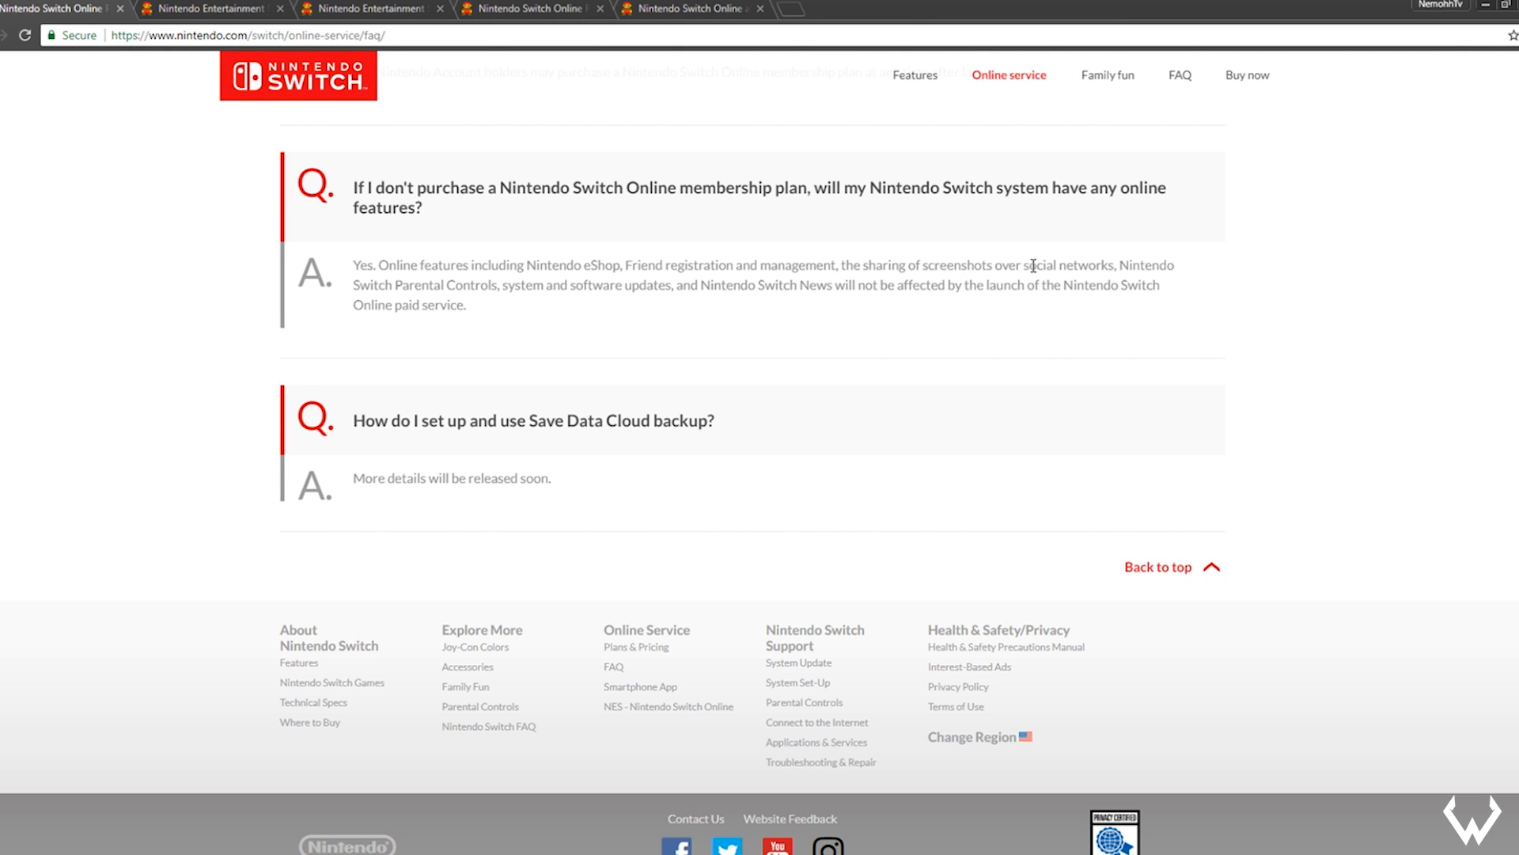
mouse_move(1141, 284)
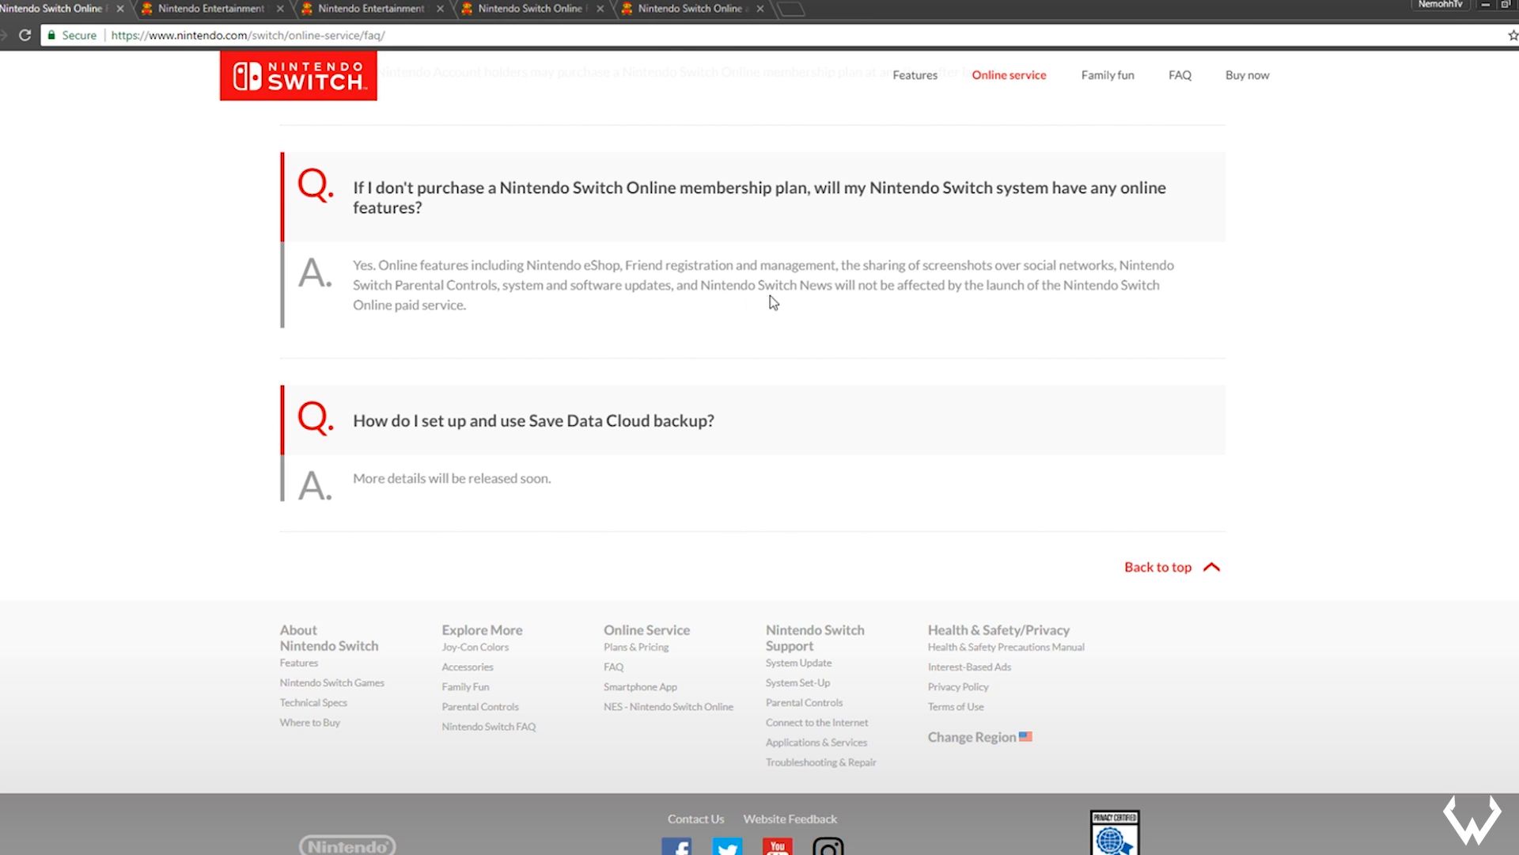
mouse_move(1024, 310)
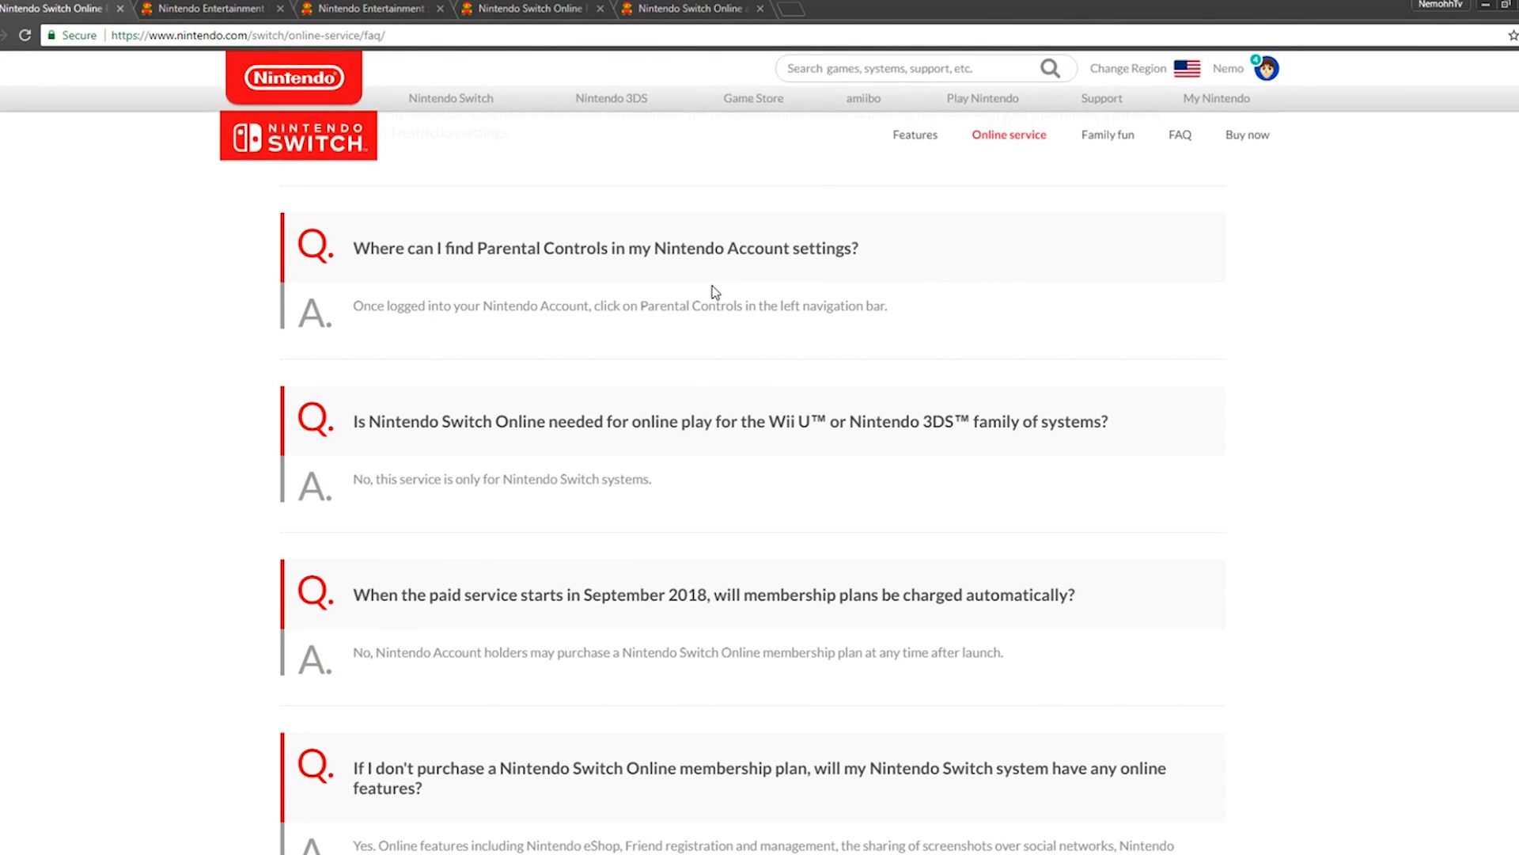
mouse_move(679, 286)
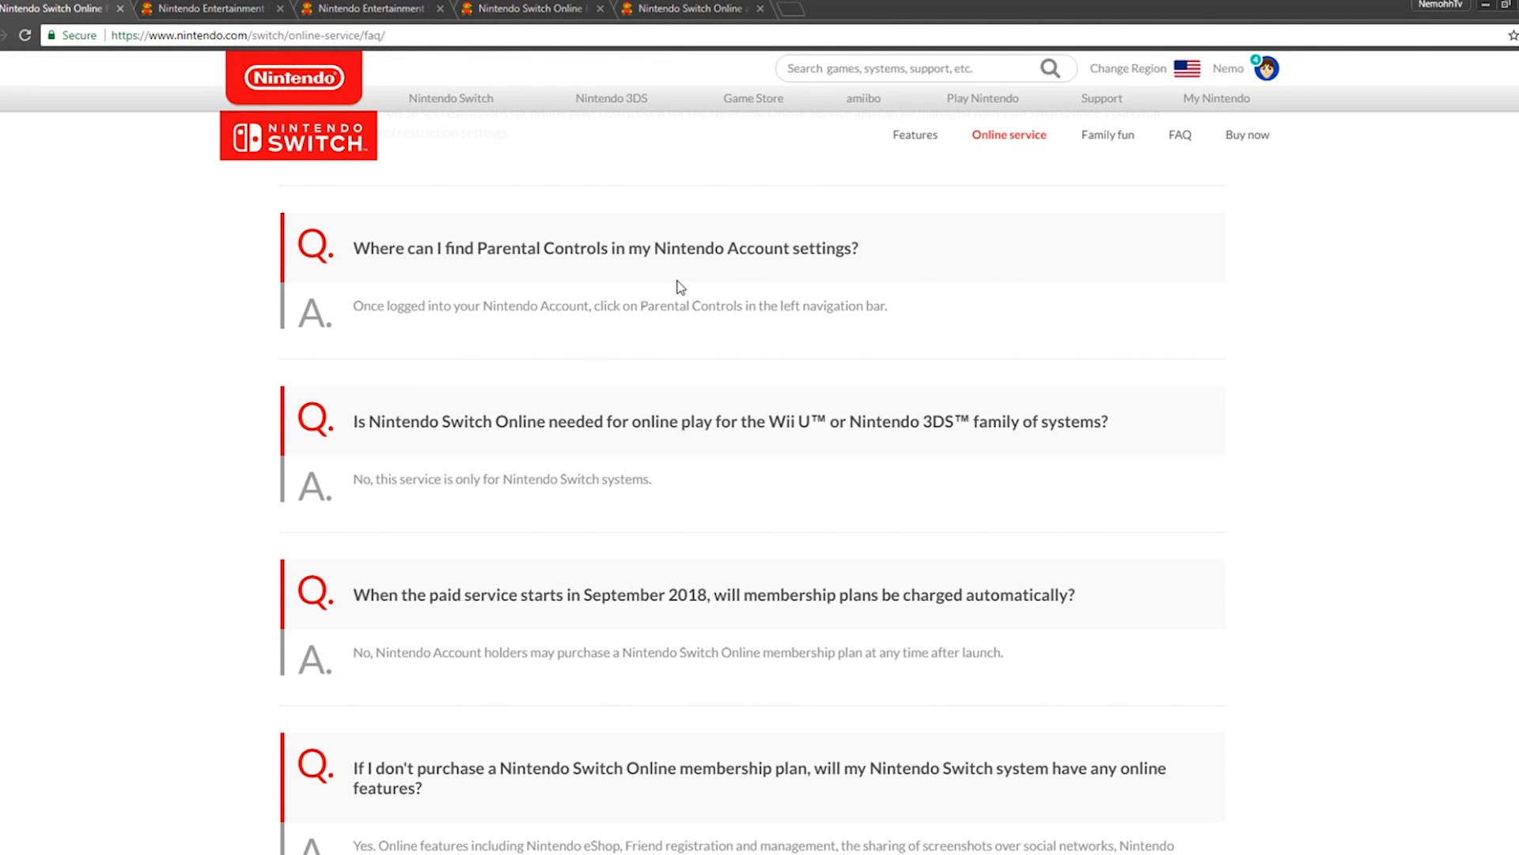
- Scroll back up the FAQ to the individual membership and family group questions
scroll(up, 3)
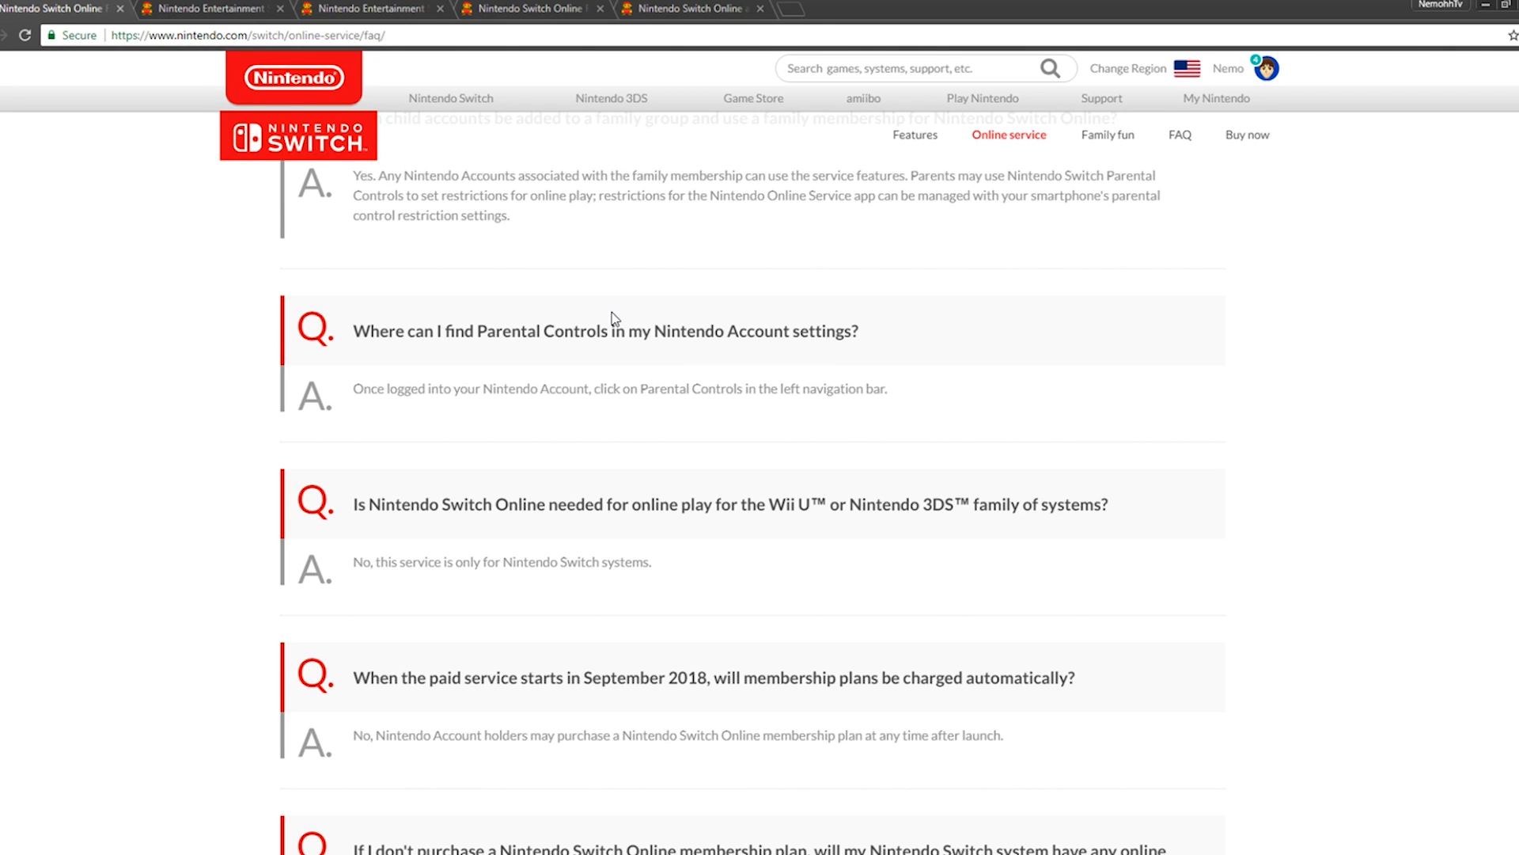
mouse_move(417, 549)
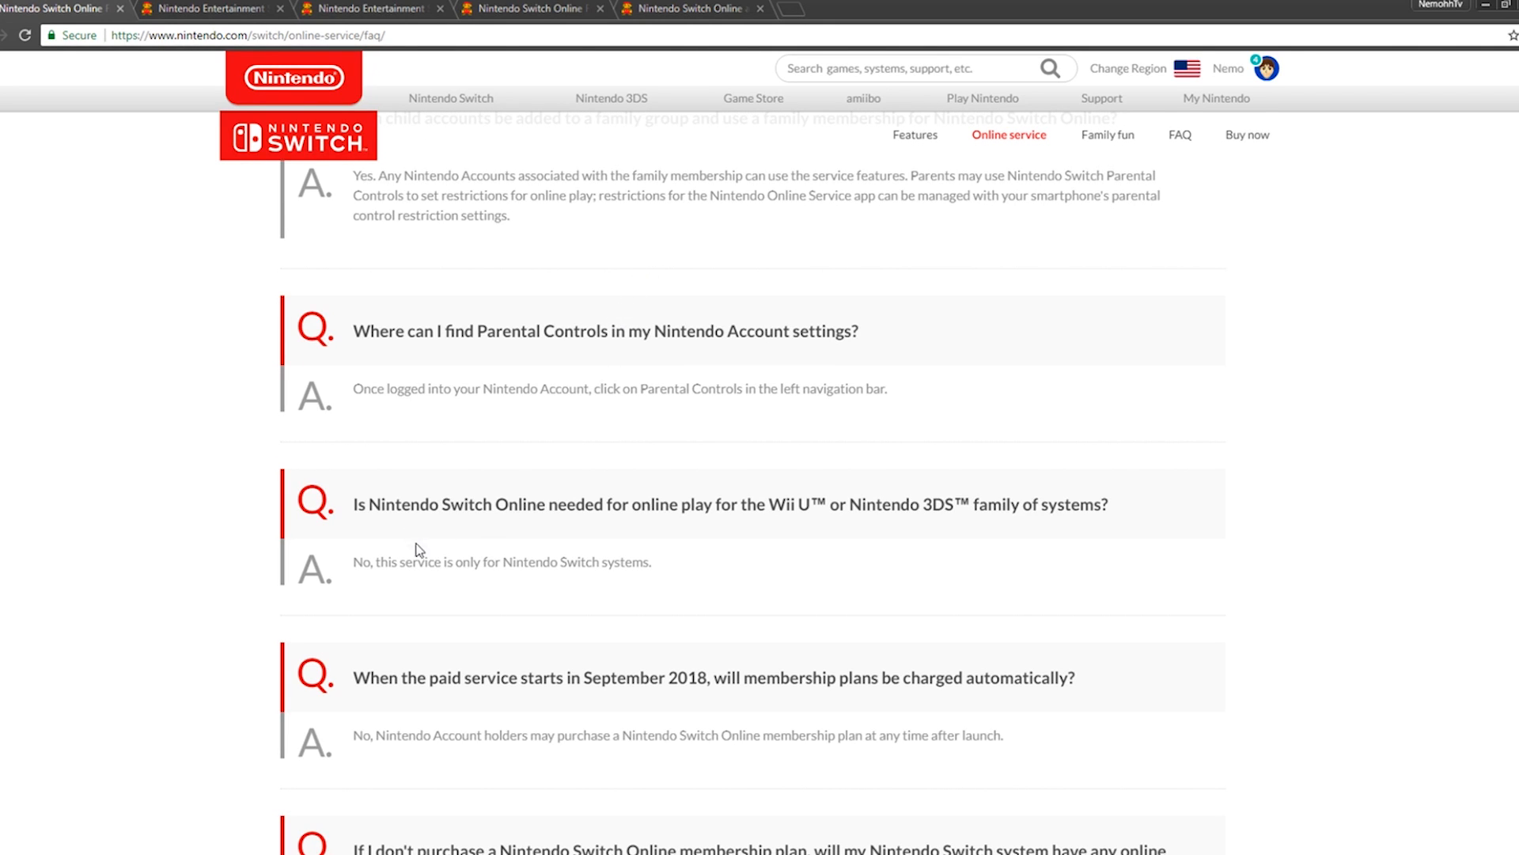
scroll(up, 3)
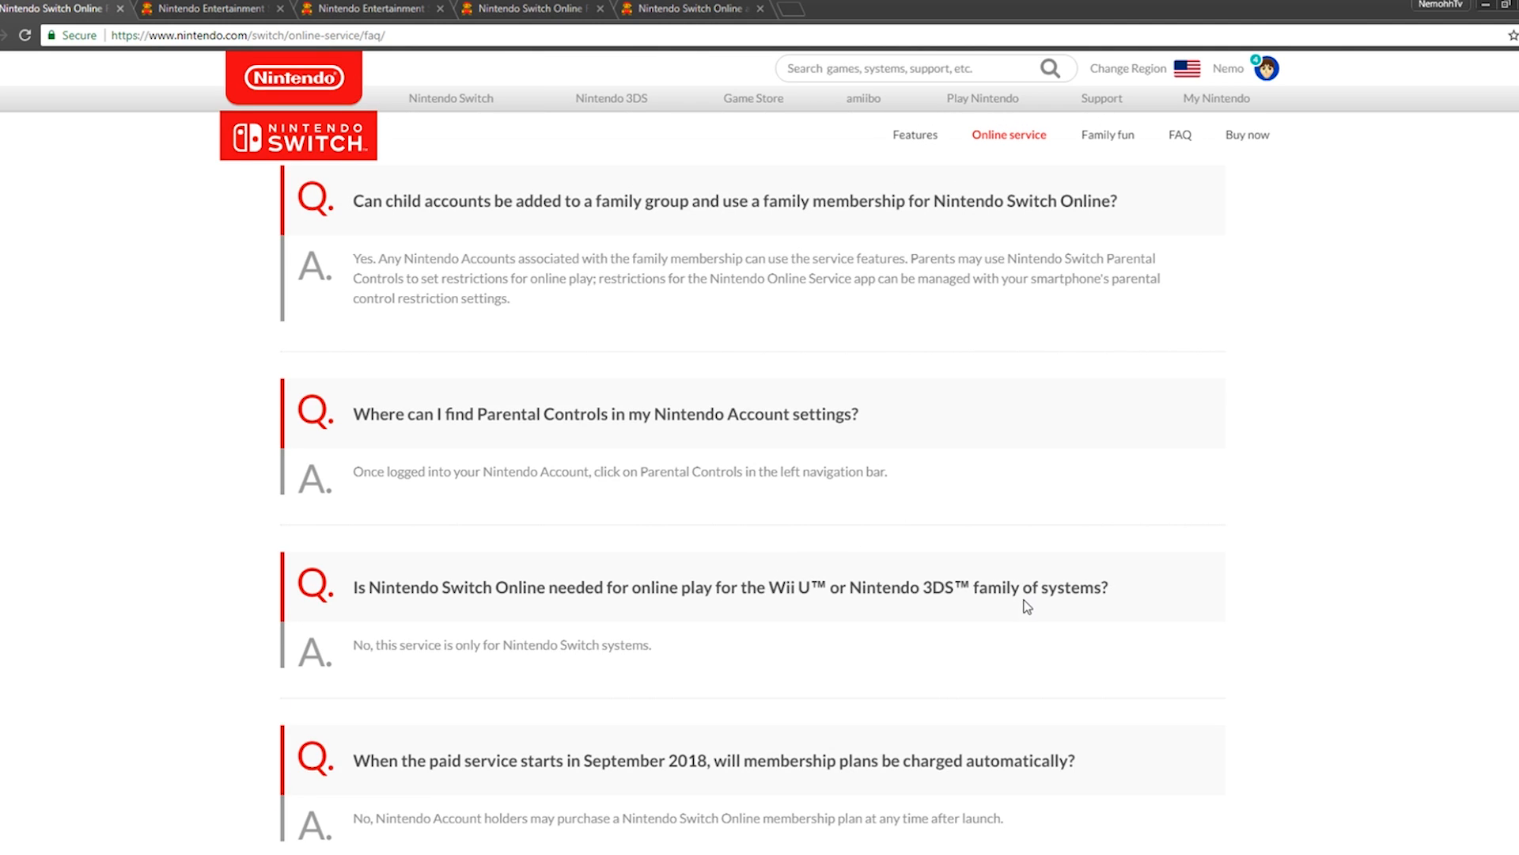
scroll(up, 3)
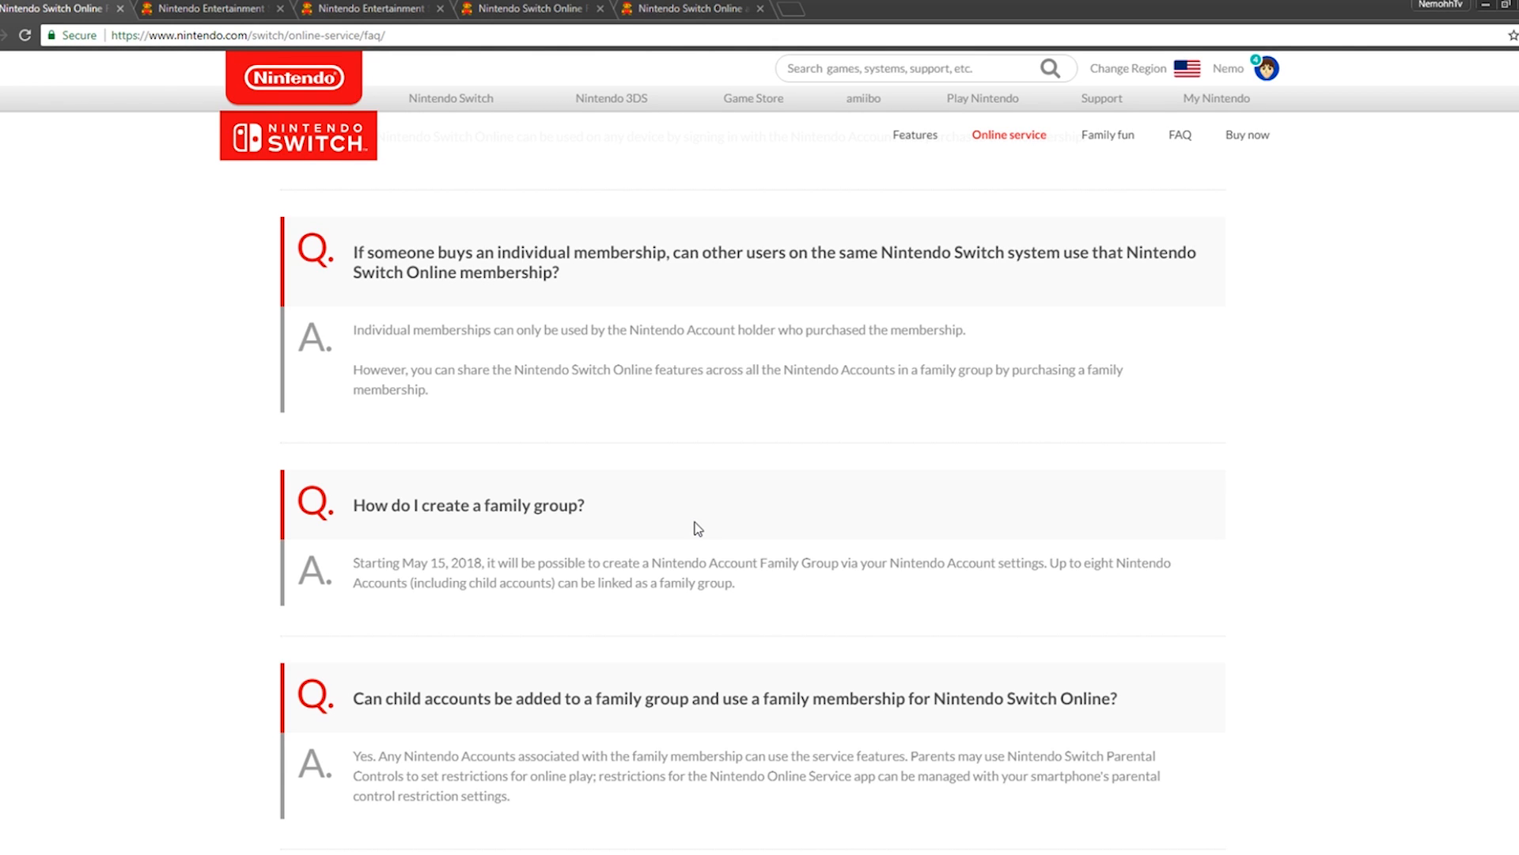
mouse_move(568, 359)
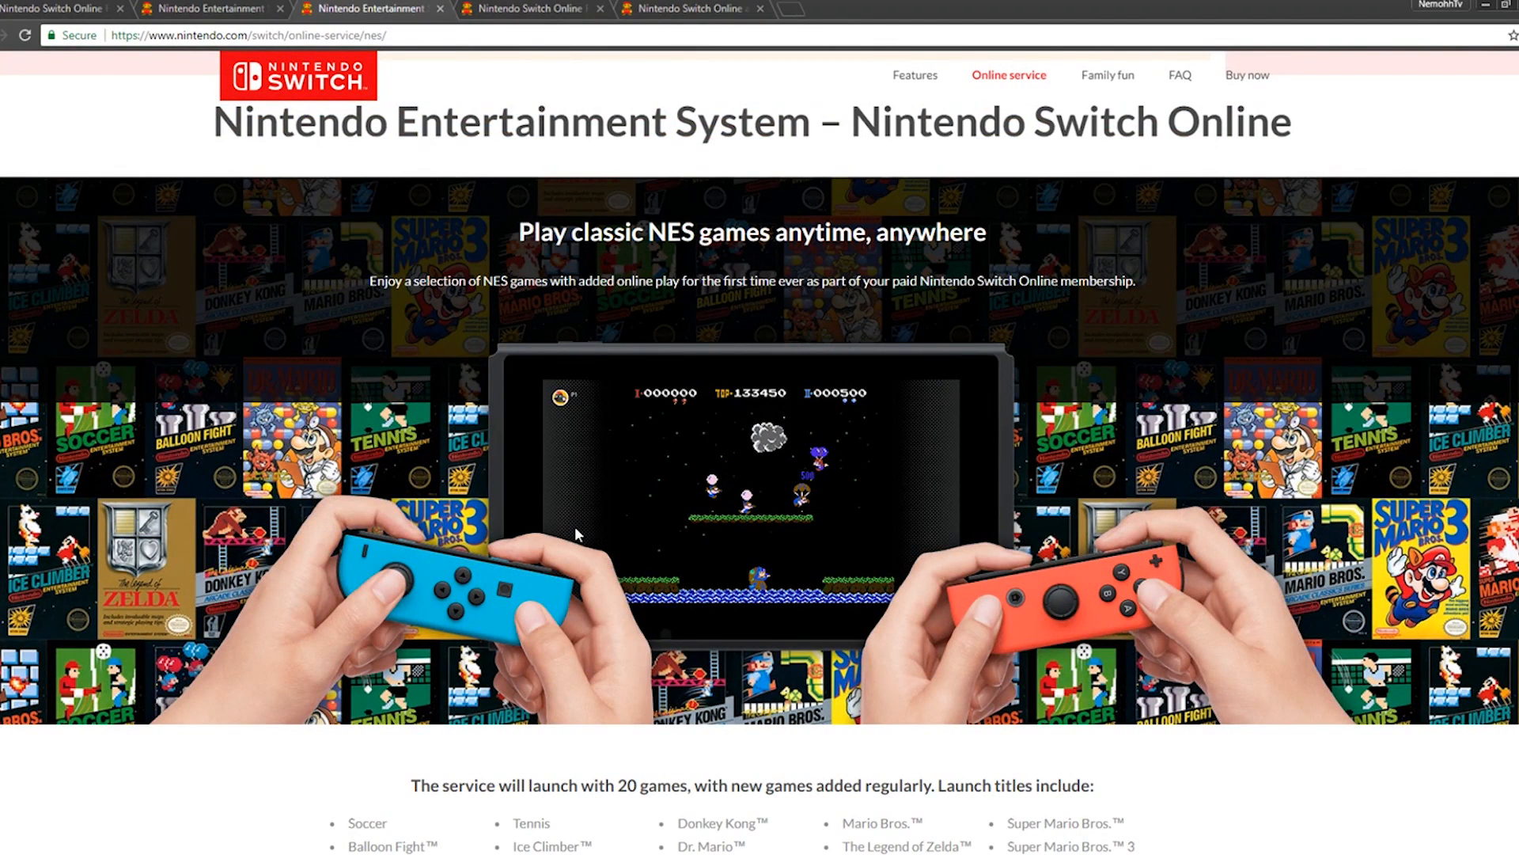
mouse_move(569, 515)
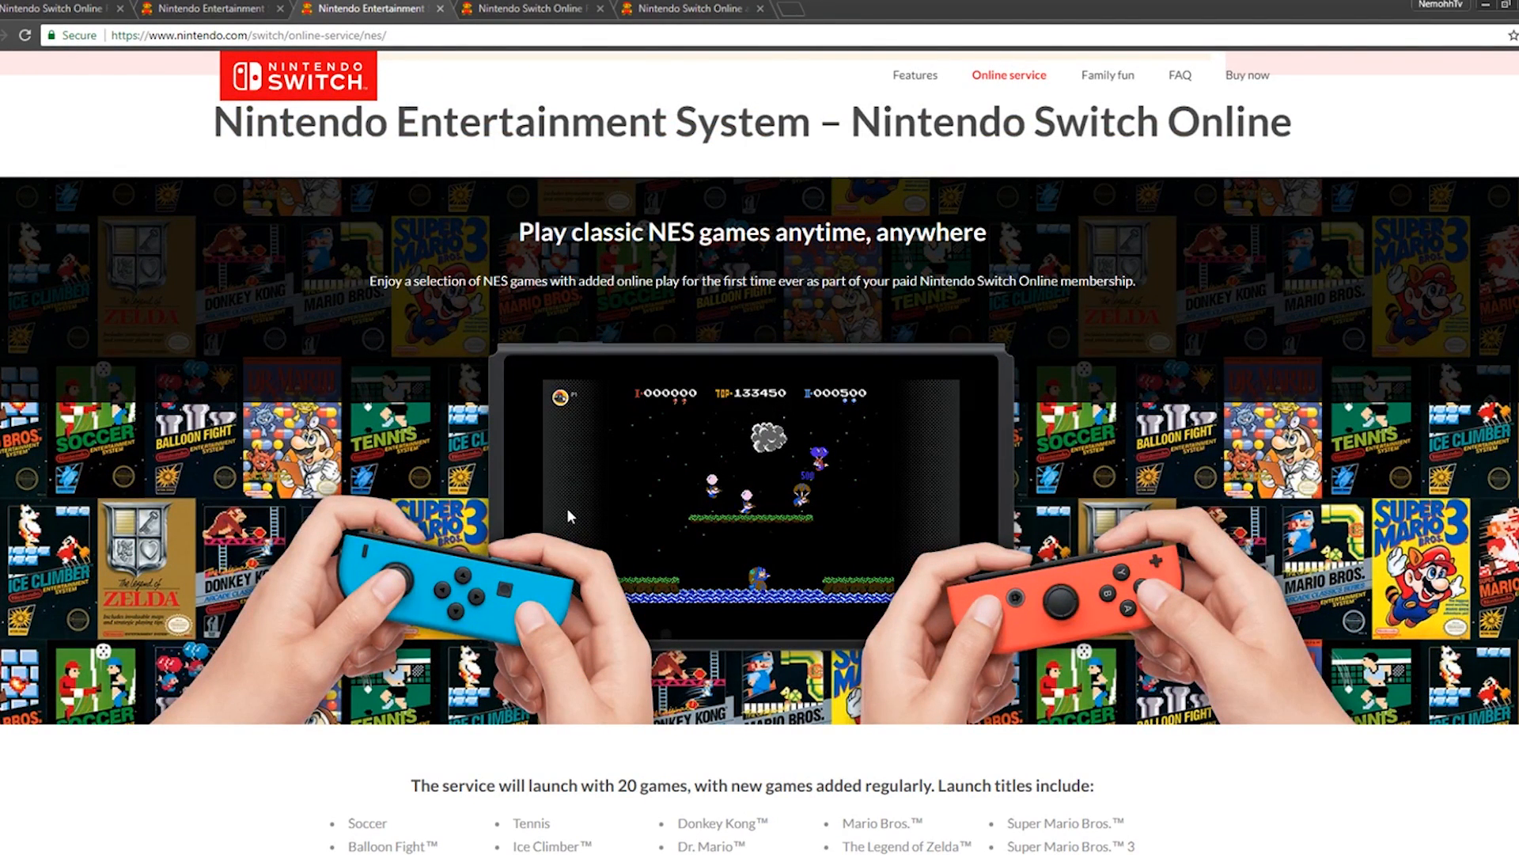